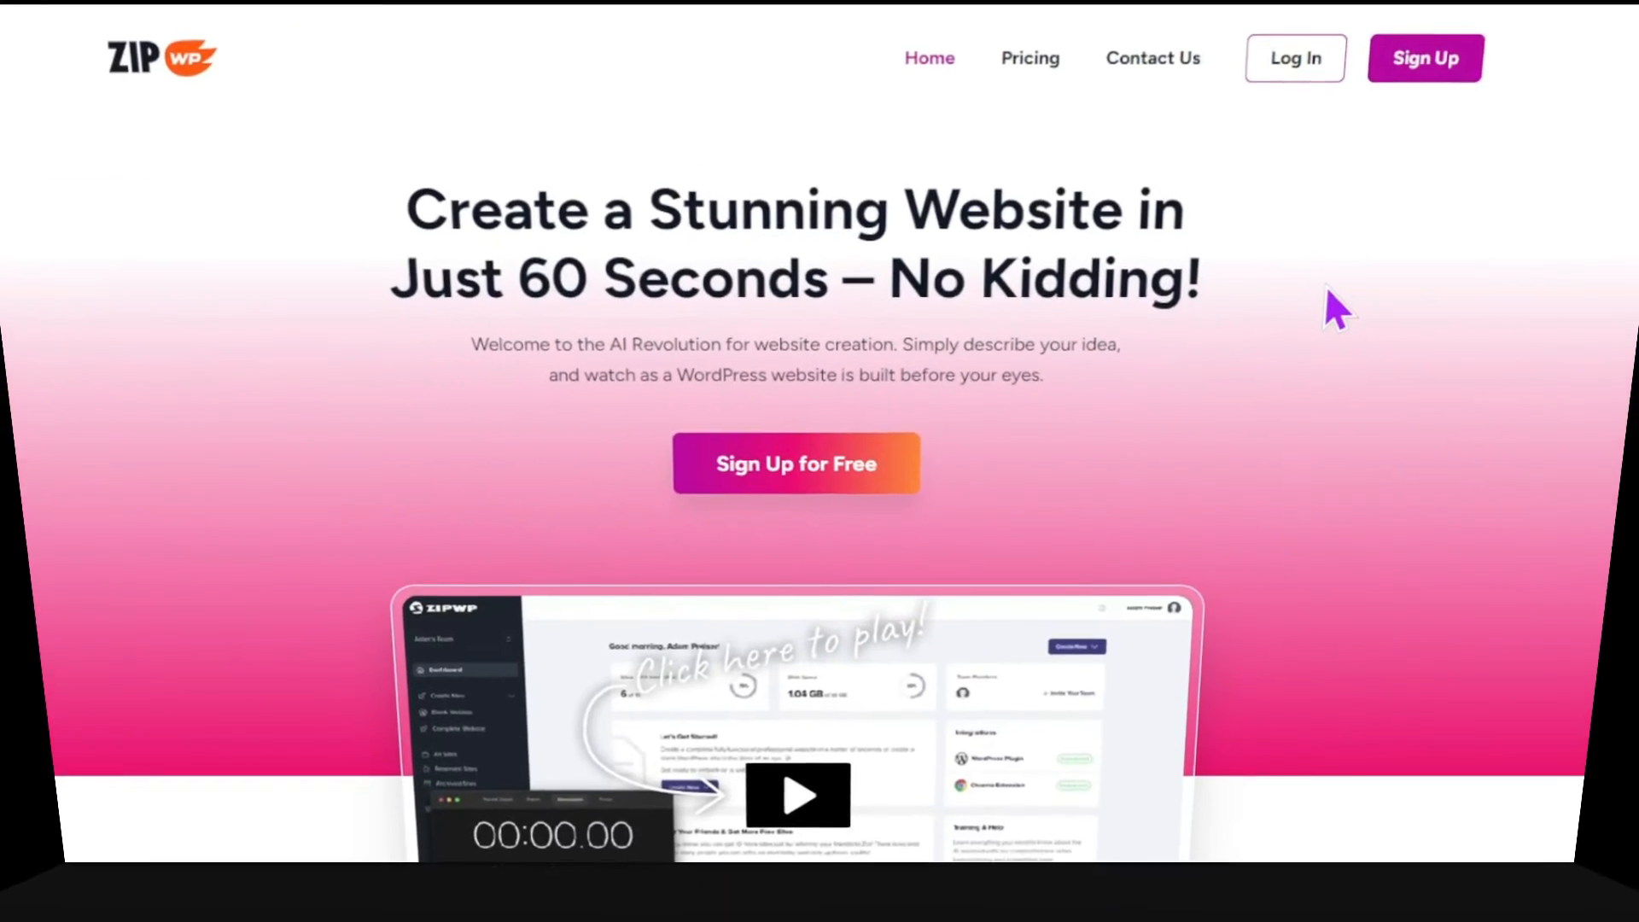
# - Sign up in ZipWP, choose Medical, accept dental images and contact details, and build the site
pyautogui.click(1424, 58)
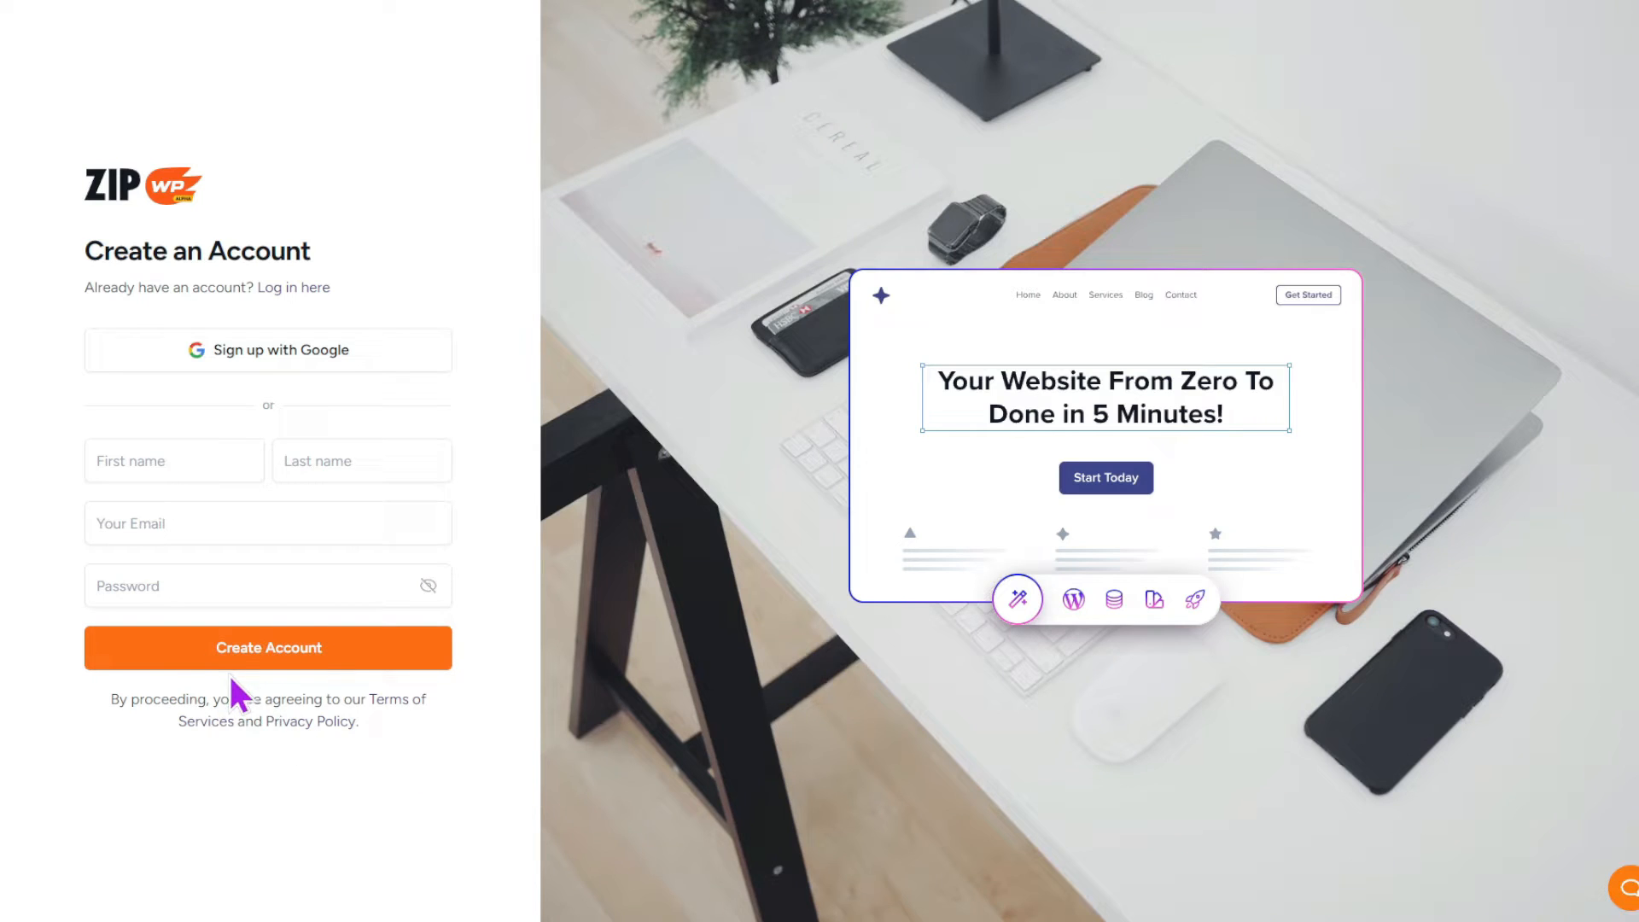
pyautogui.click(267, 647)
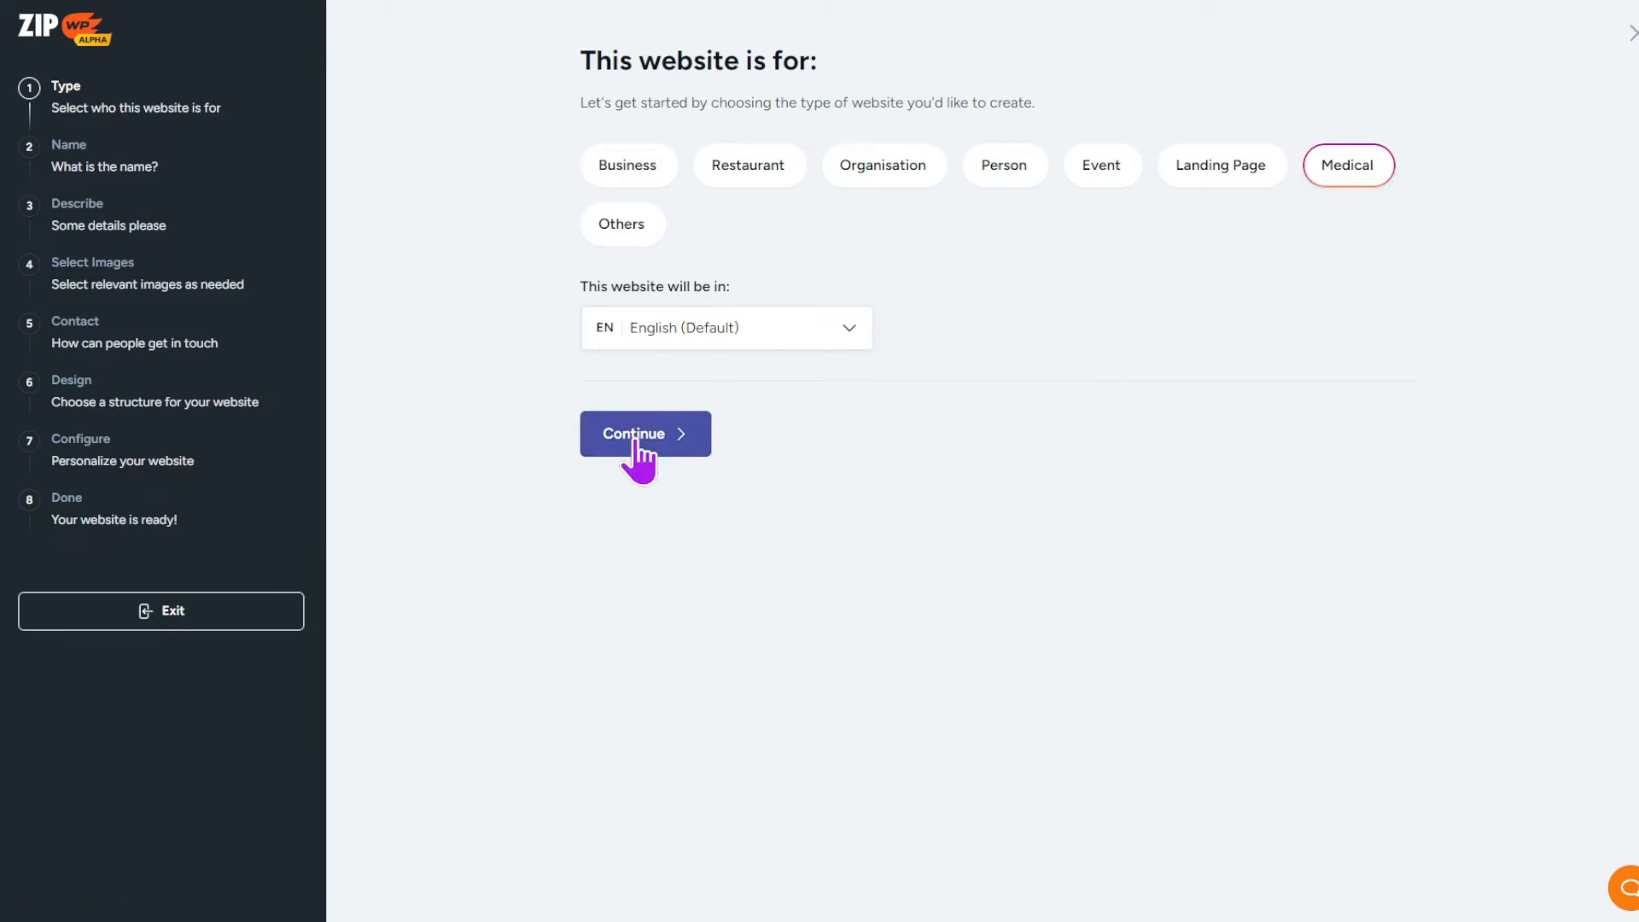
pyautogui.click(643, 432)
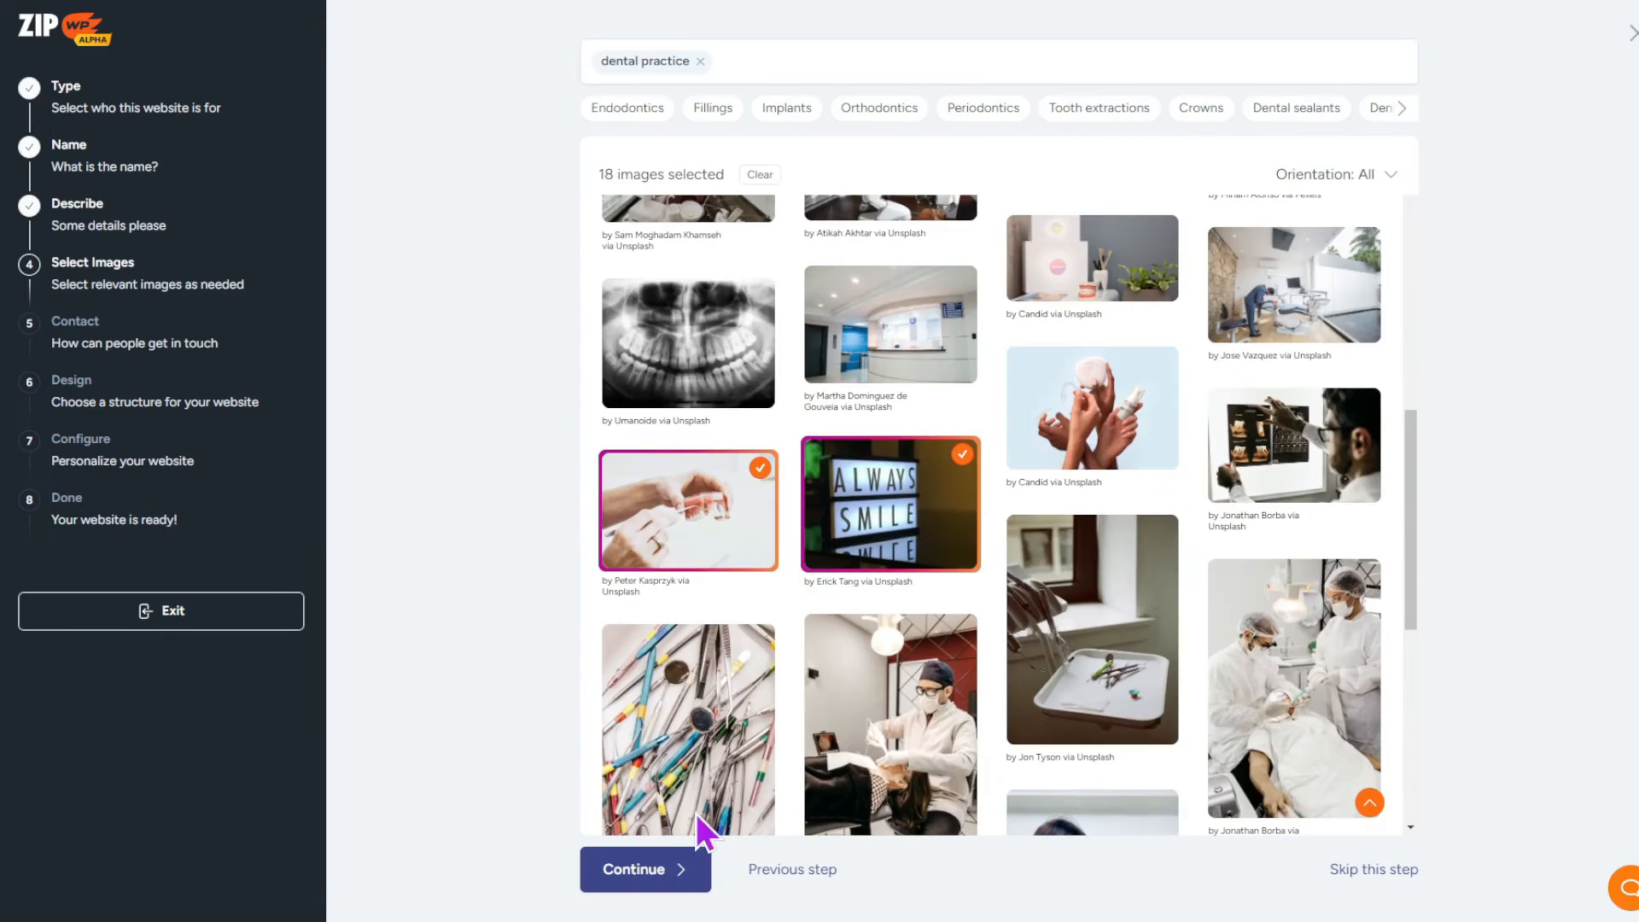
pyautogui.click(644, 868)
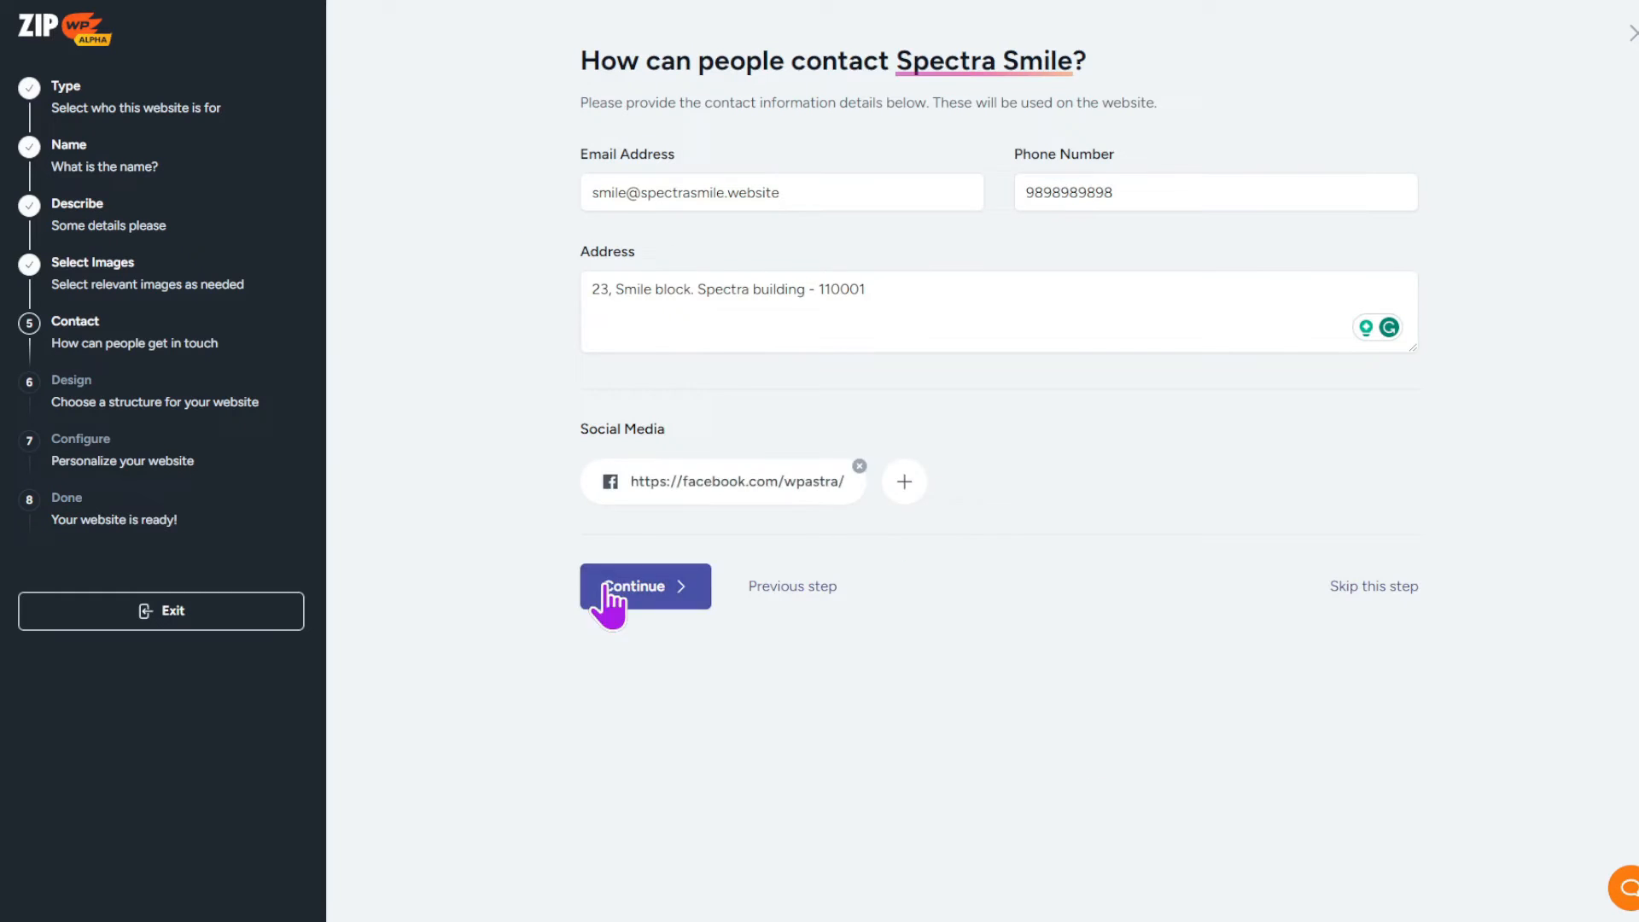
pyautogui.click(642, 586)
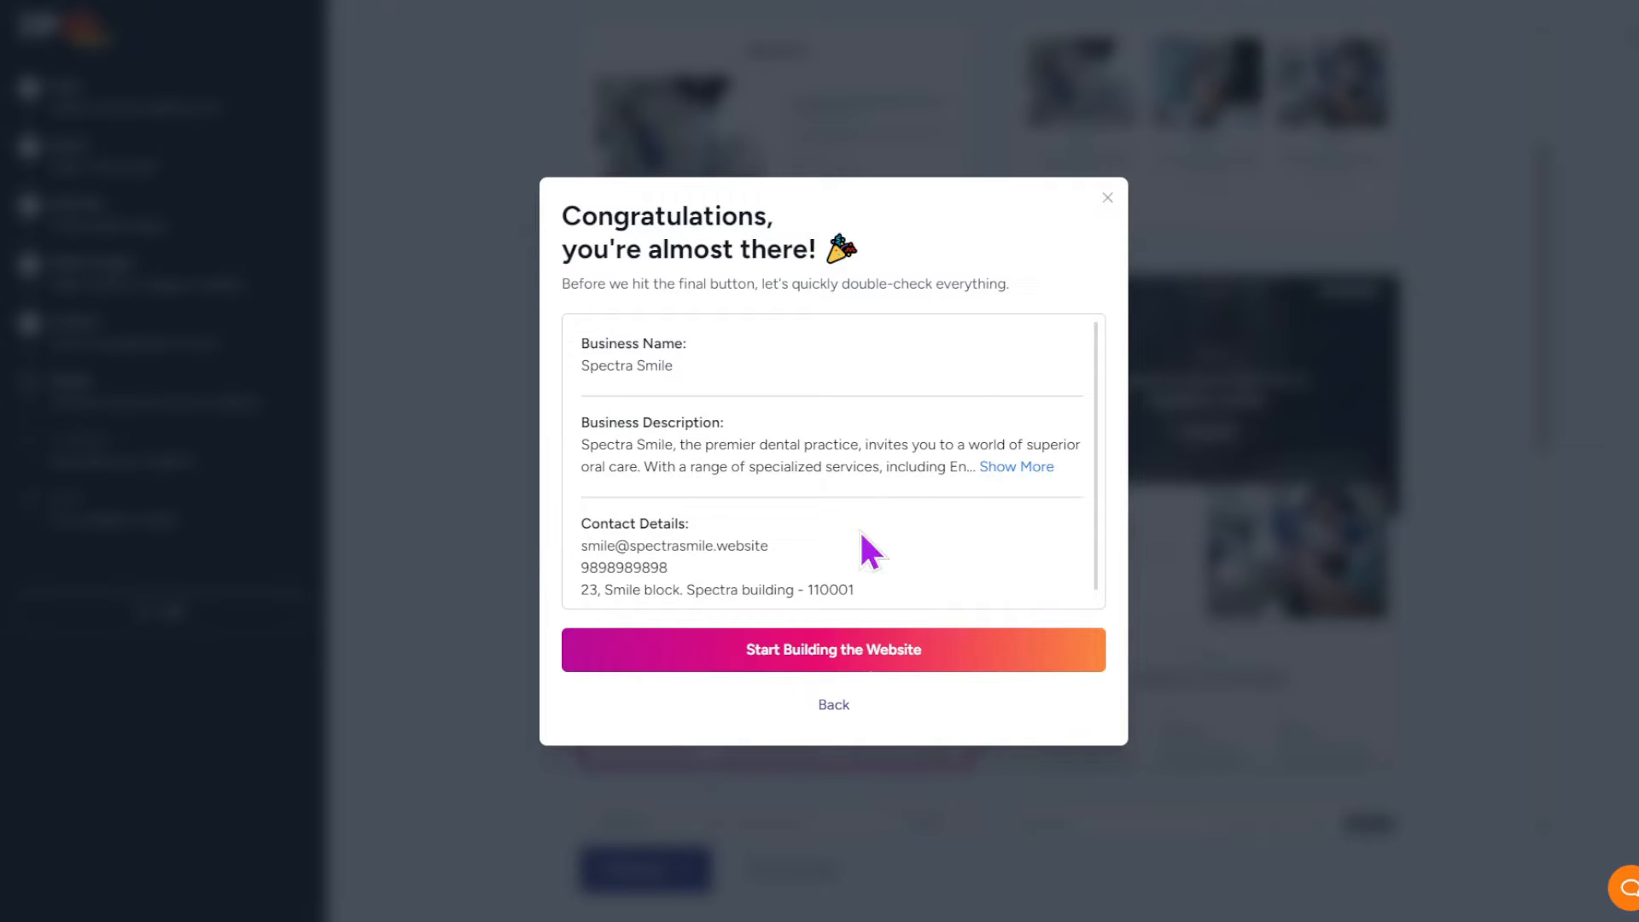
pyautogui.click(833, 649)
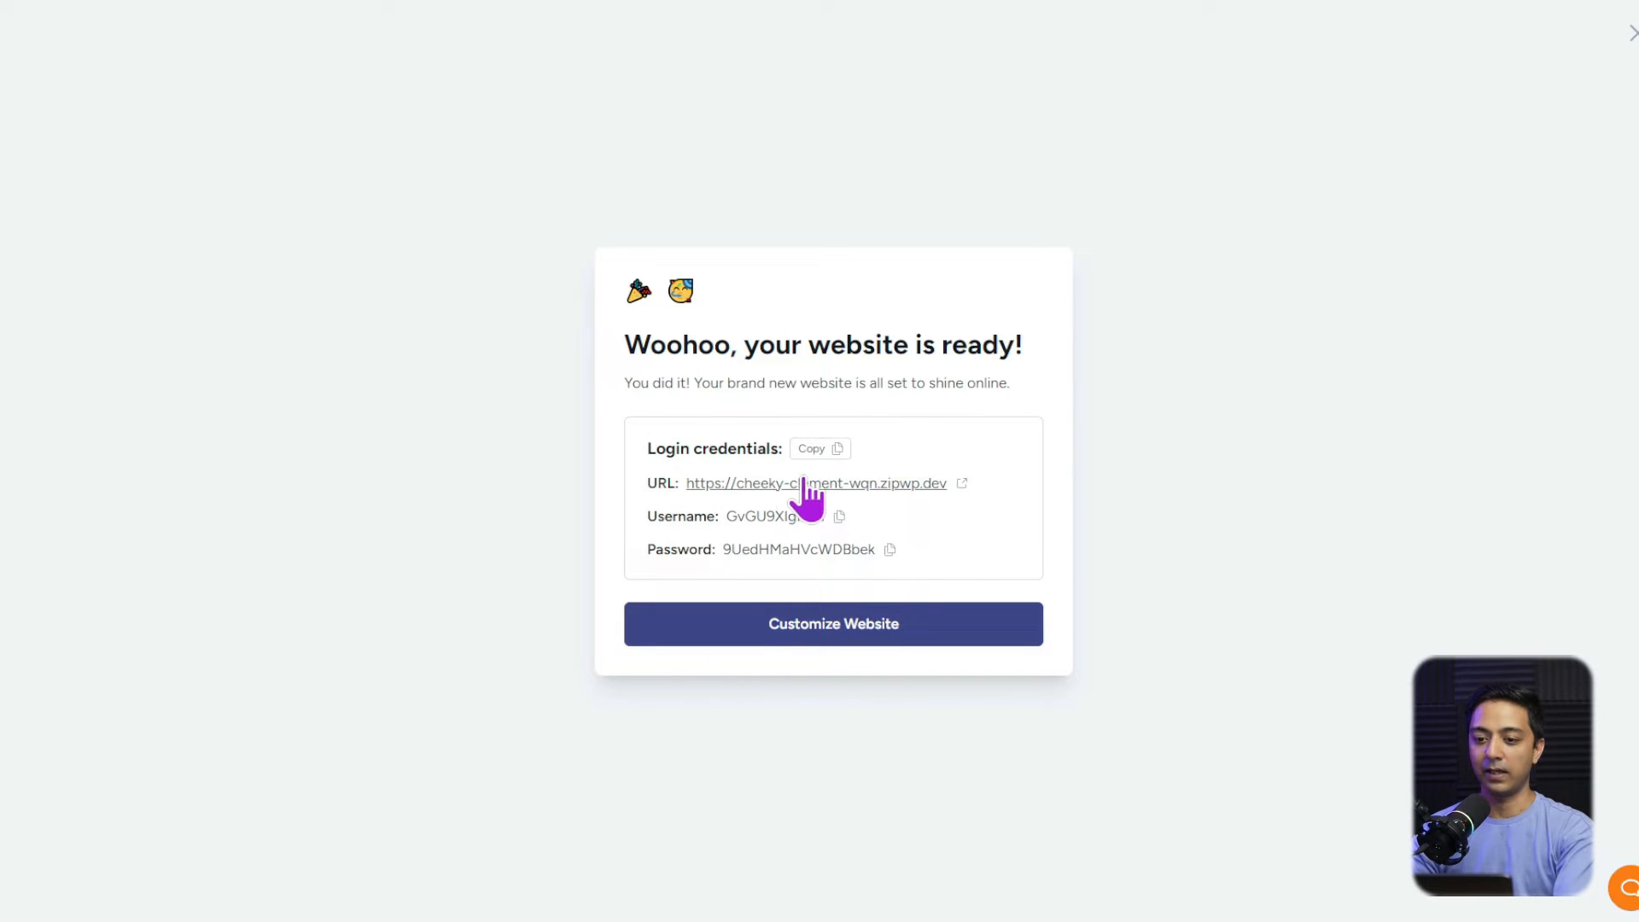
pyautogui.moveTo(940, 516)
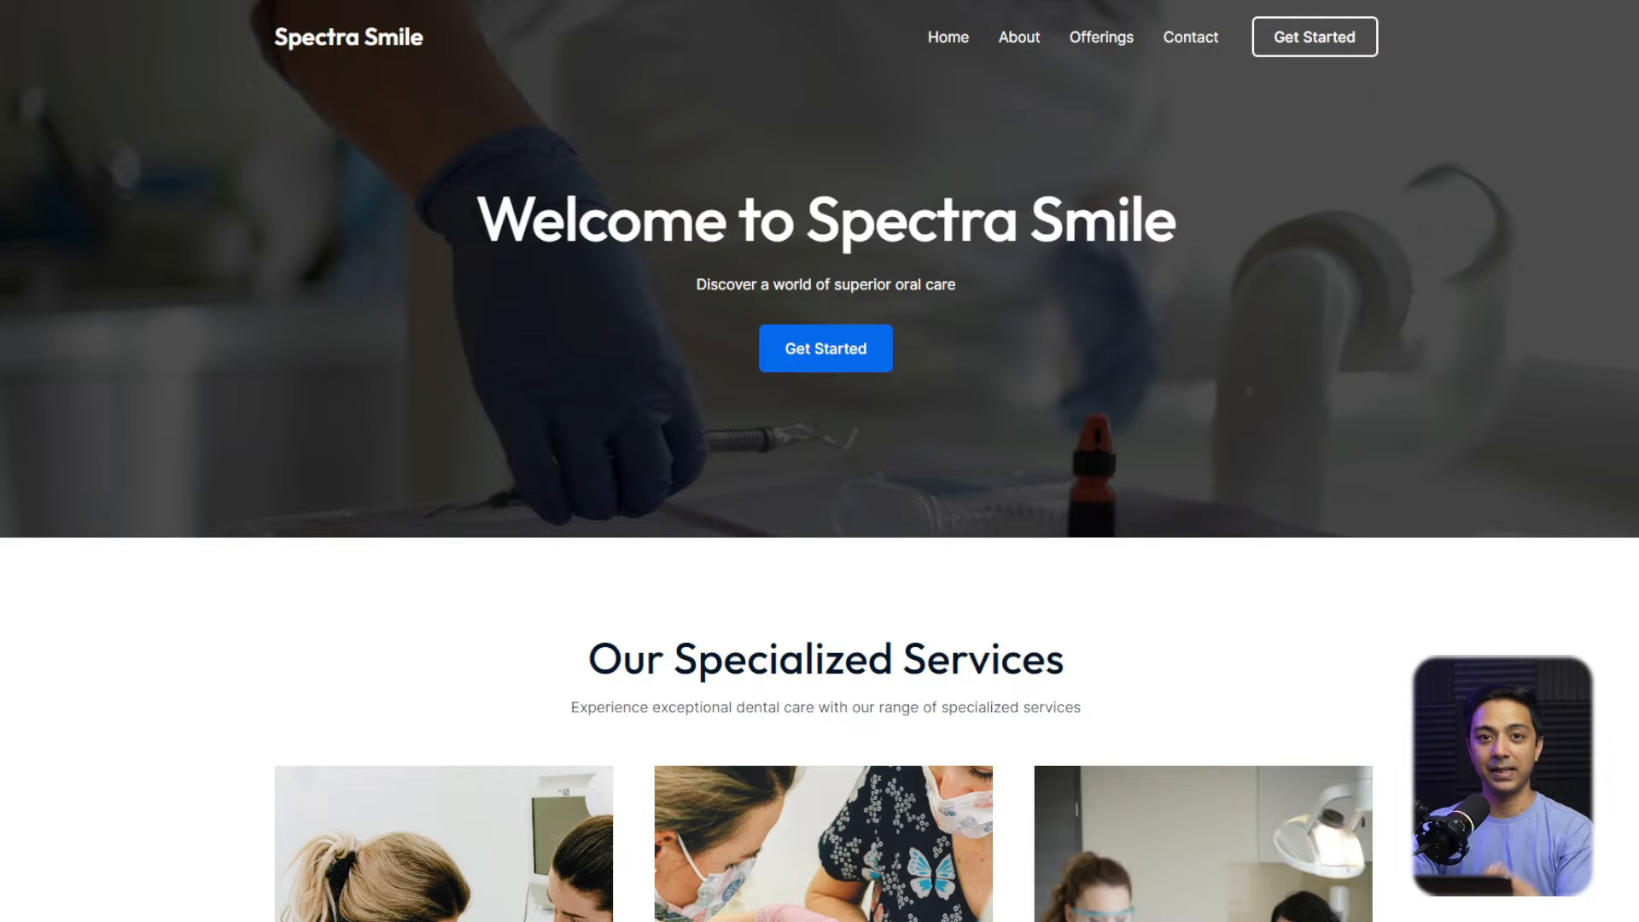
pyautogui.moveTo(1474, 194)
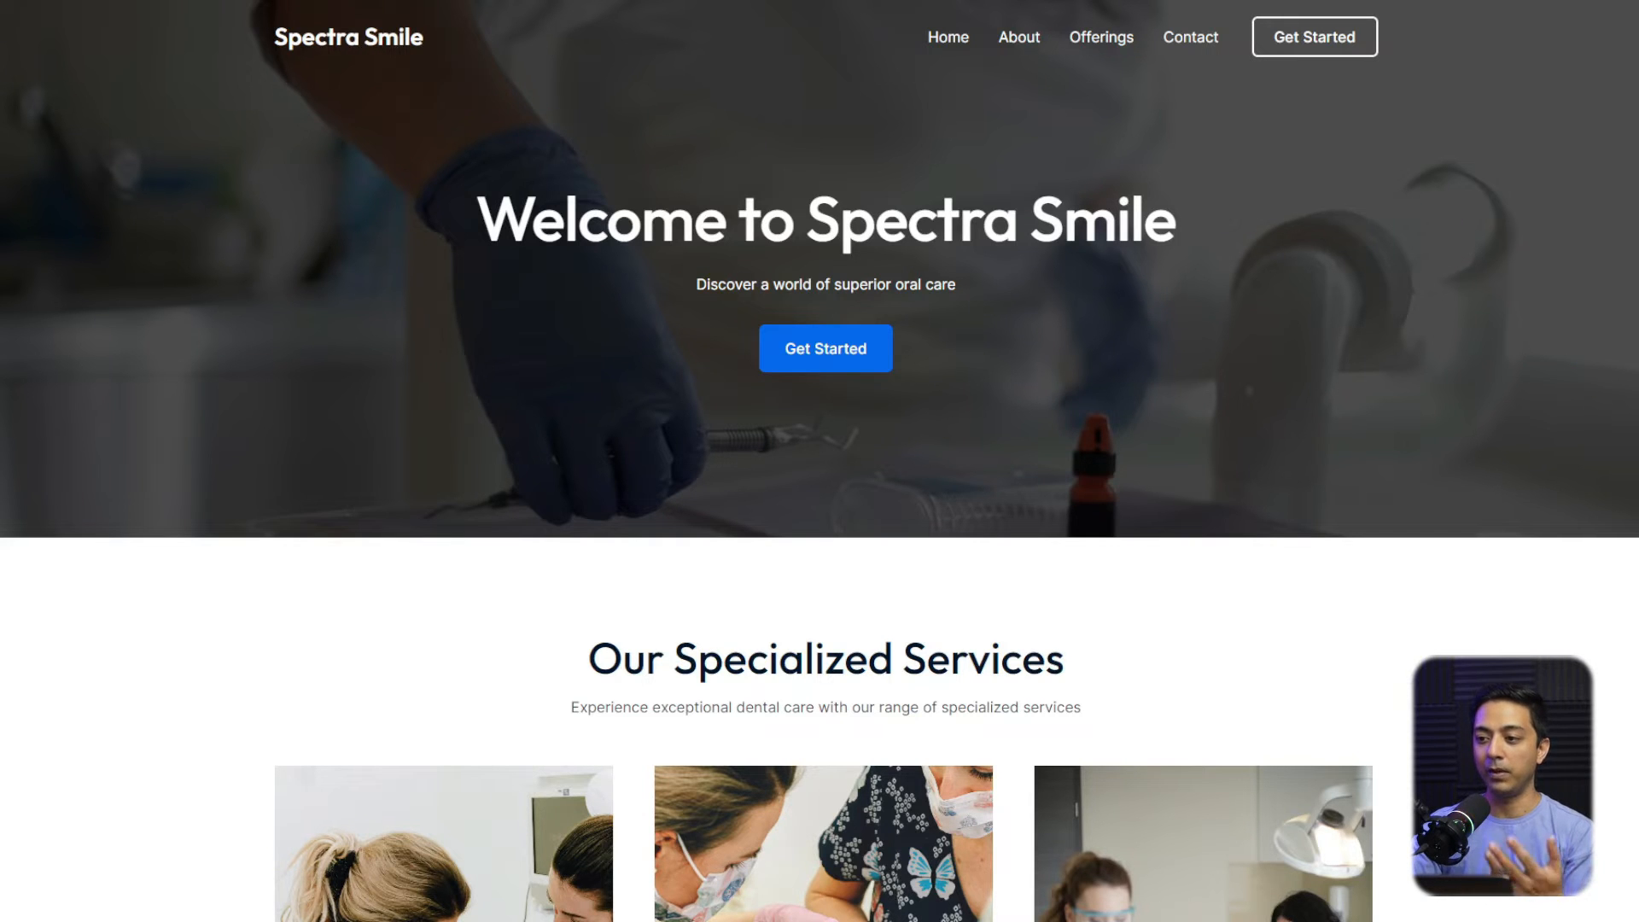
# - Scroll through the live Spectra Smile site's welcome banner and services section
pyautogui.scroll(-3)
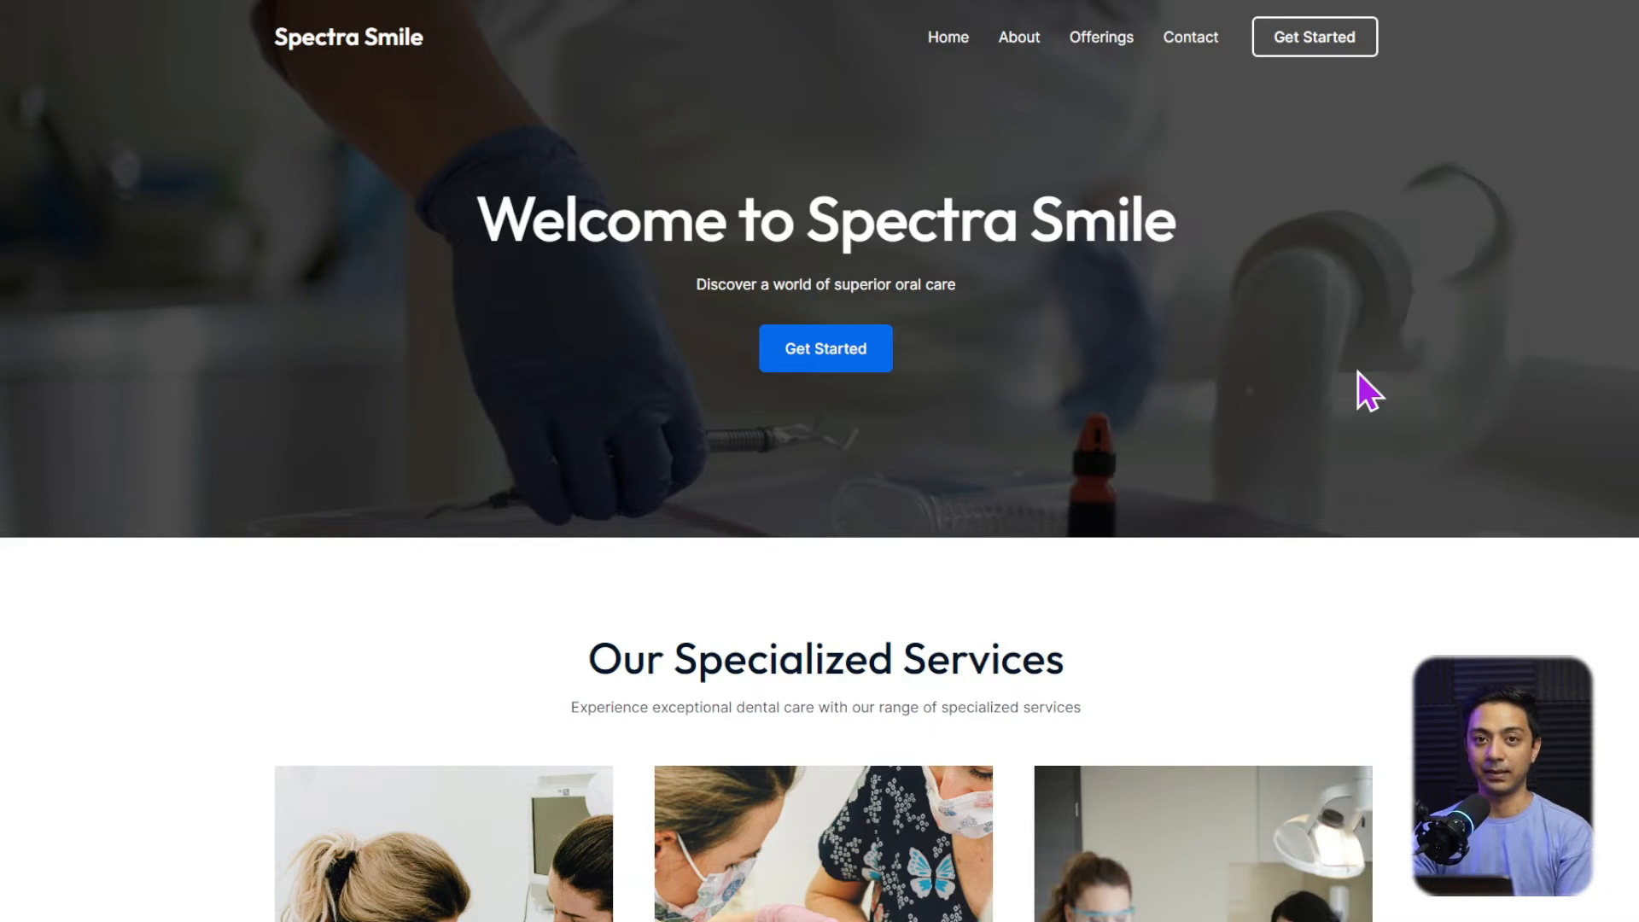
pyautogui.moveTo(1353, 413)
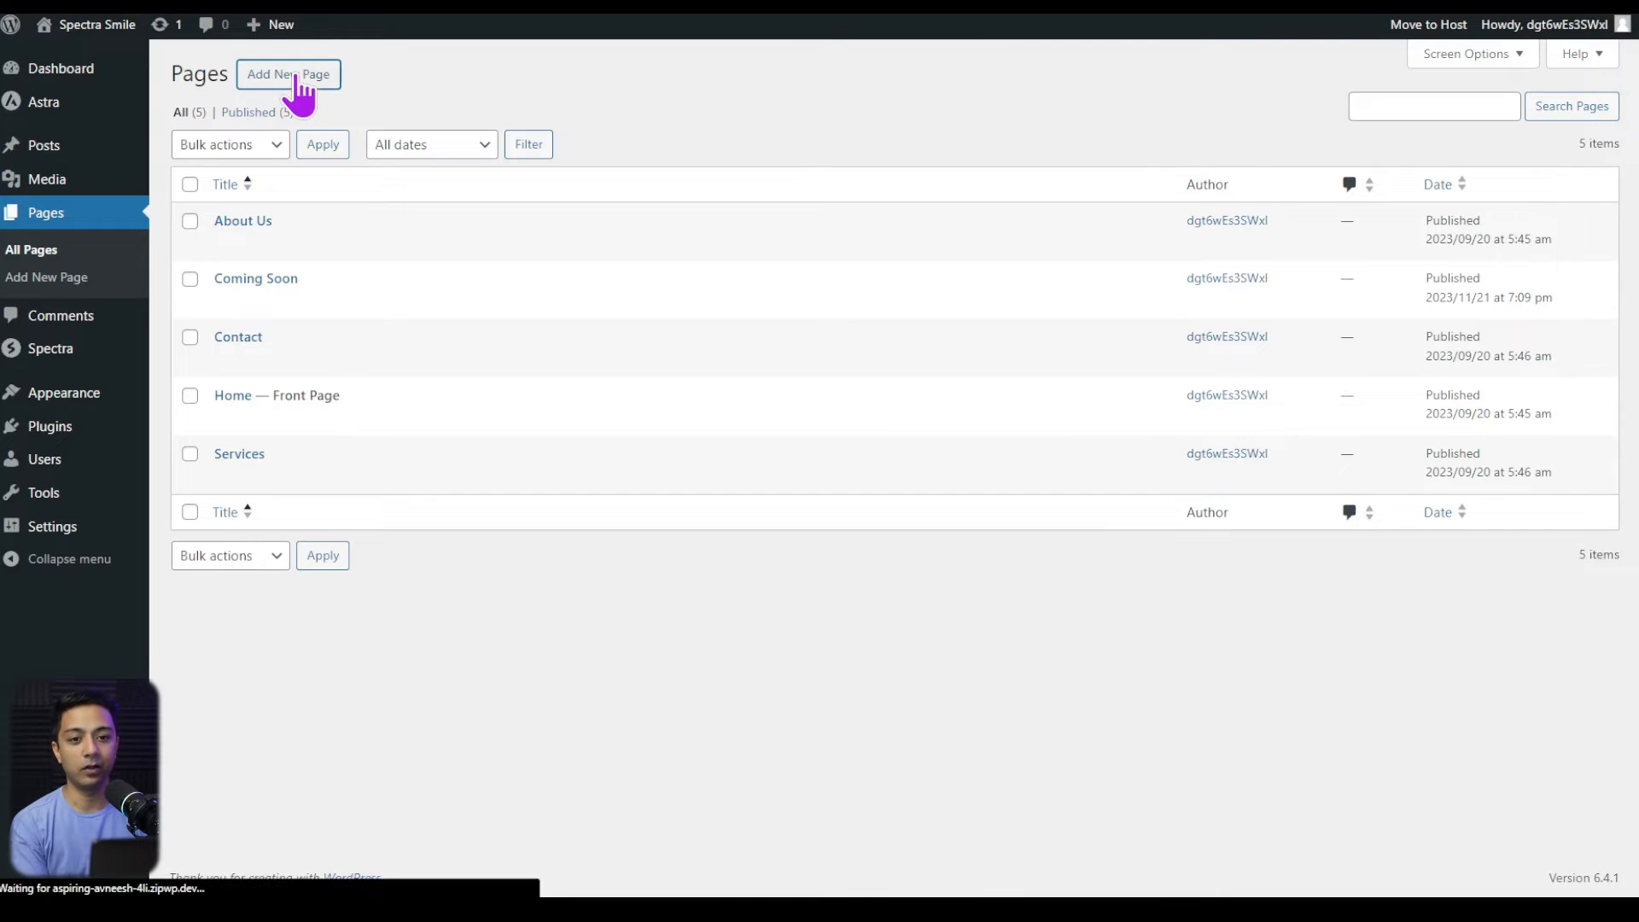
# - Create a page titled 'Coming soon' with a single full-width Spectra Container
pyautogui.click(287, 75)
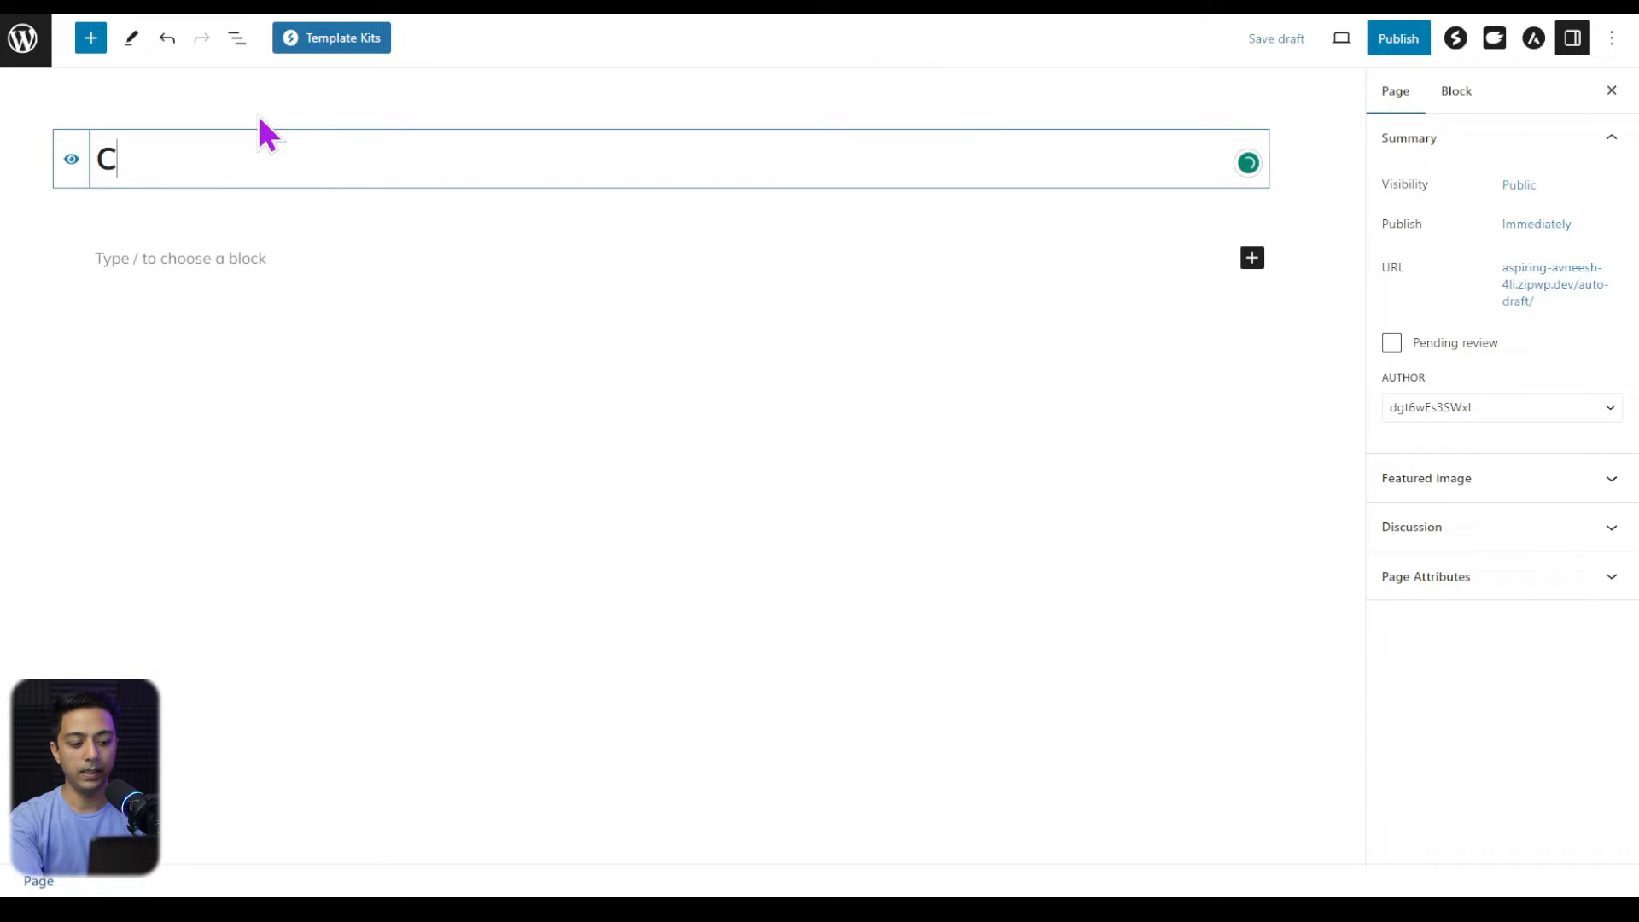
pyautogui.write('oming soon')
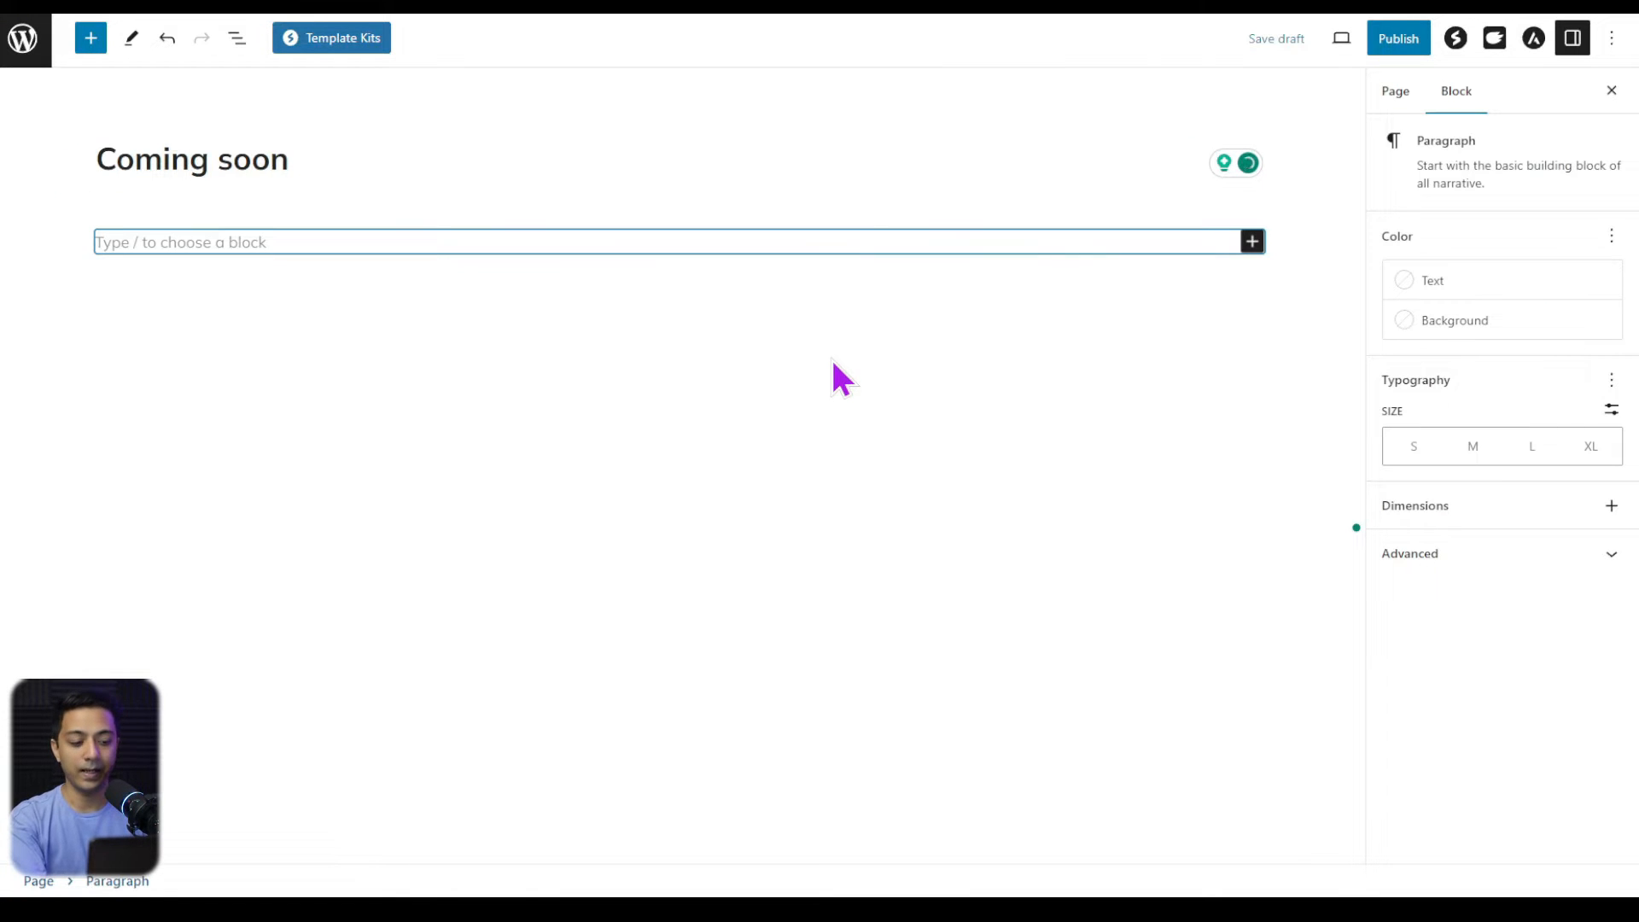
pyautogui.write('/con')
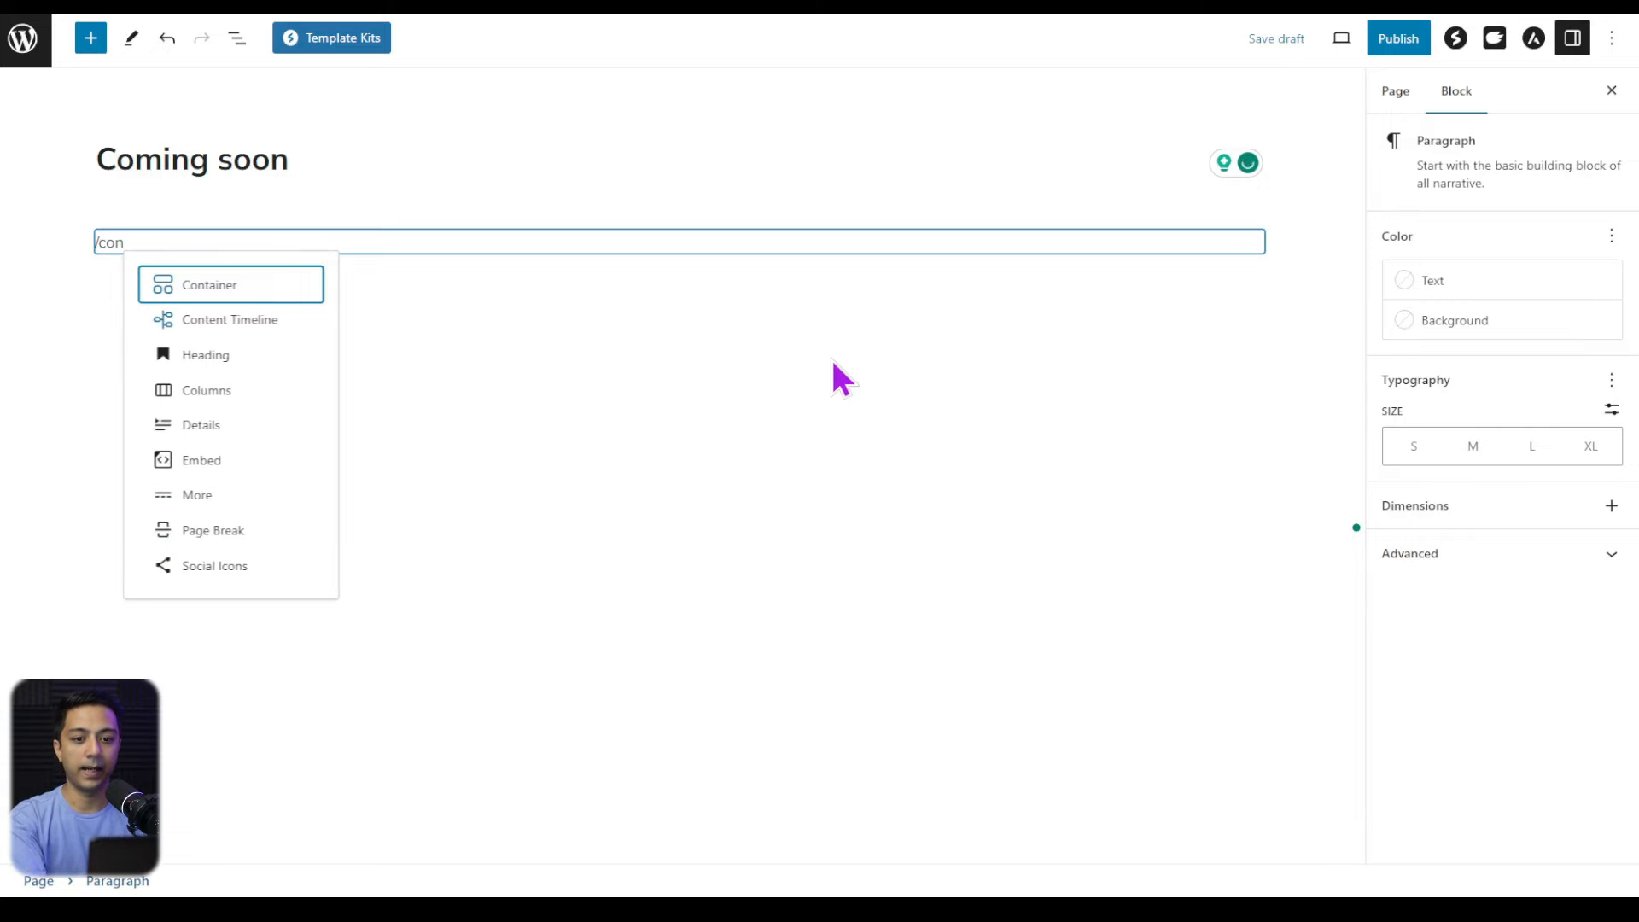
pyautogui.click(210, 284)
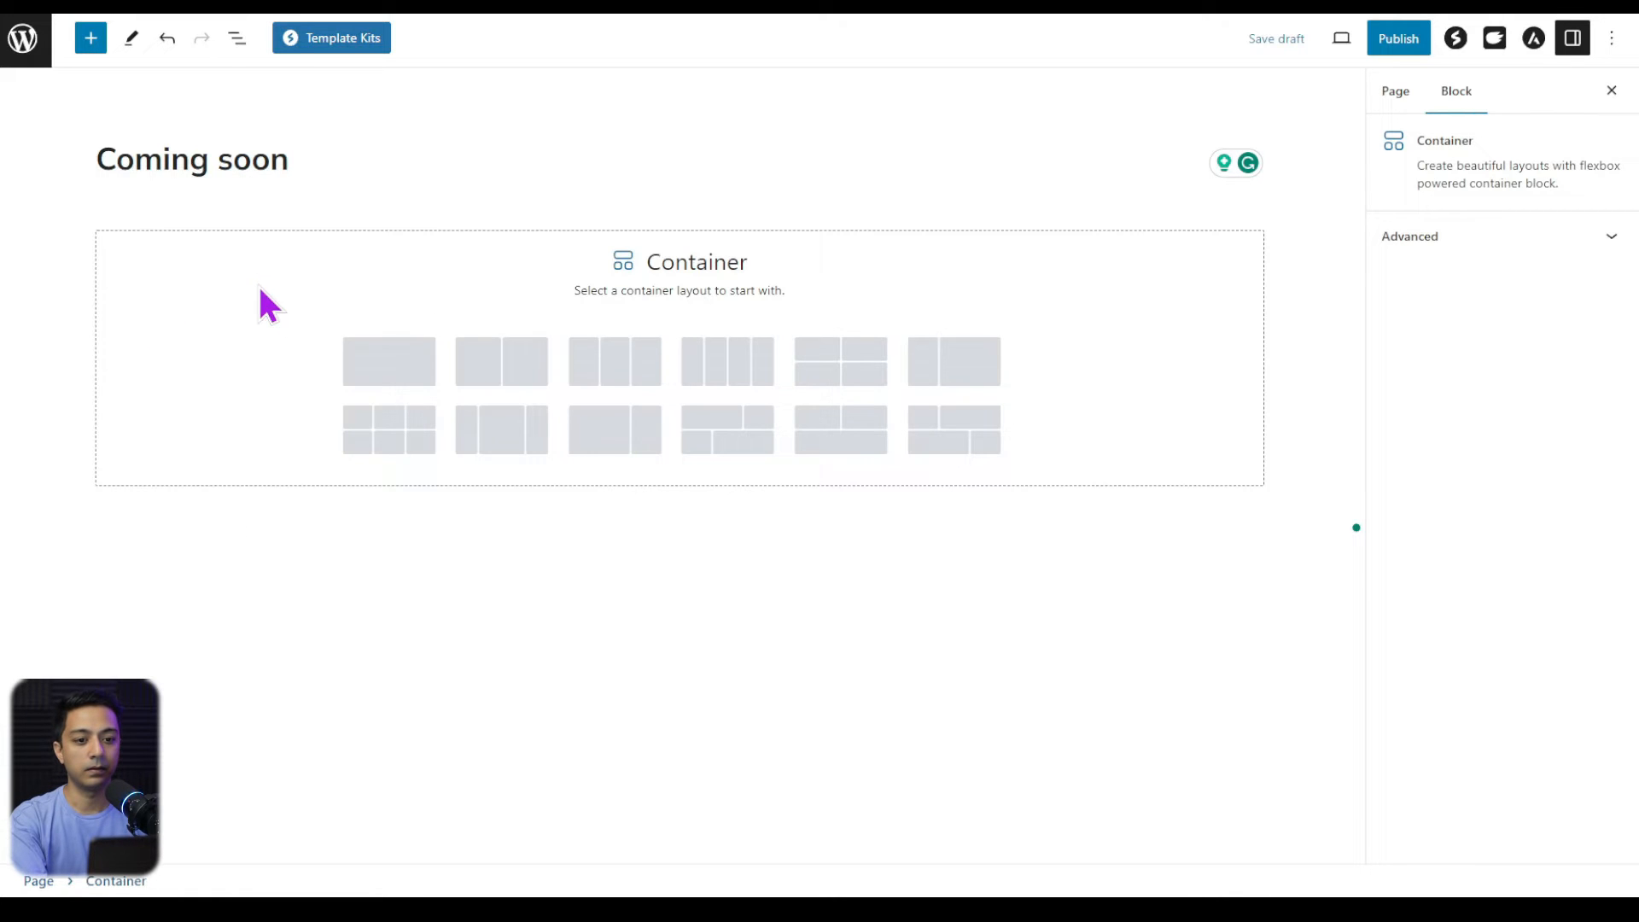
pyautogui.click(387, 361)
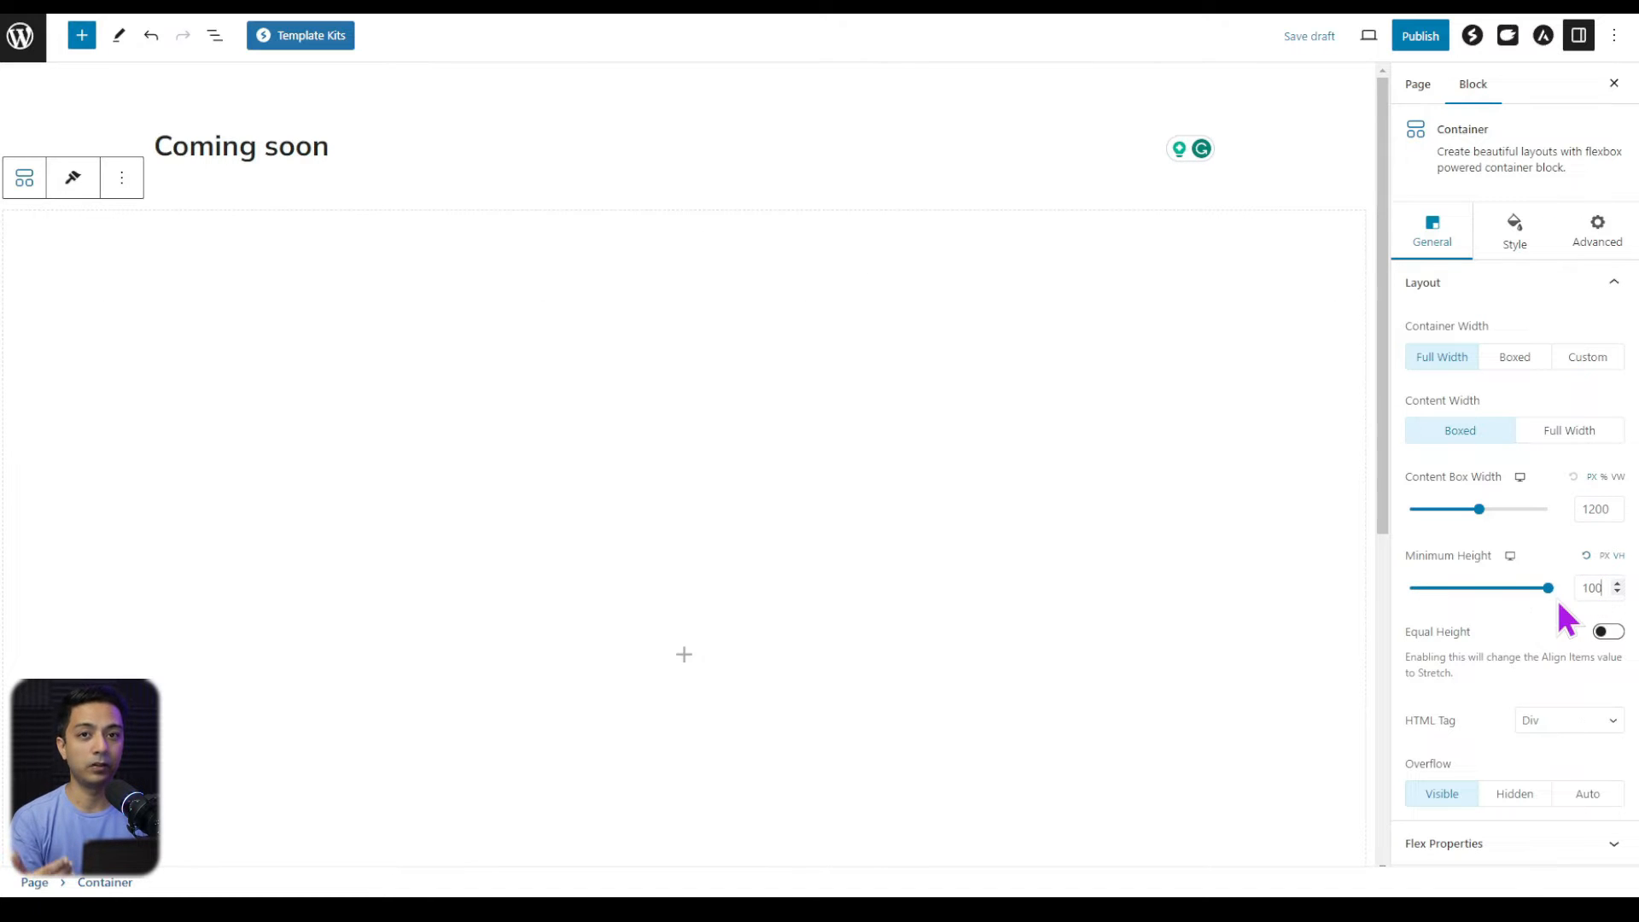
# - Give the container the dentist-and-child background photo with a lower-opacity blue overlay
pyautogui.click(1513, 230)
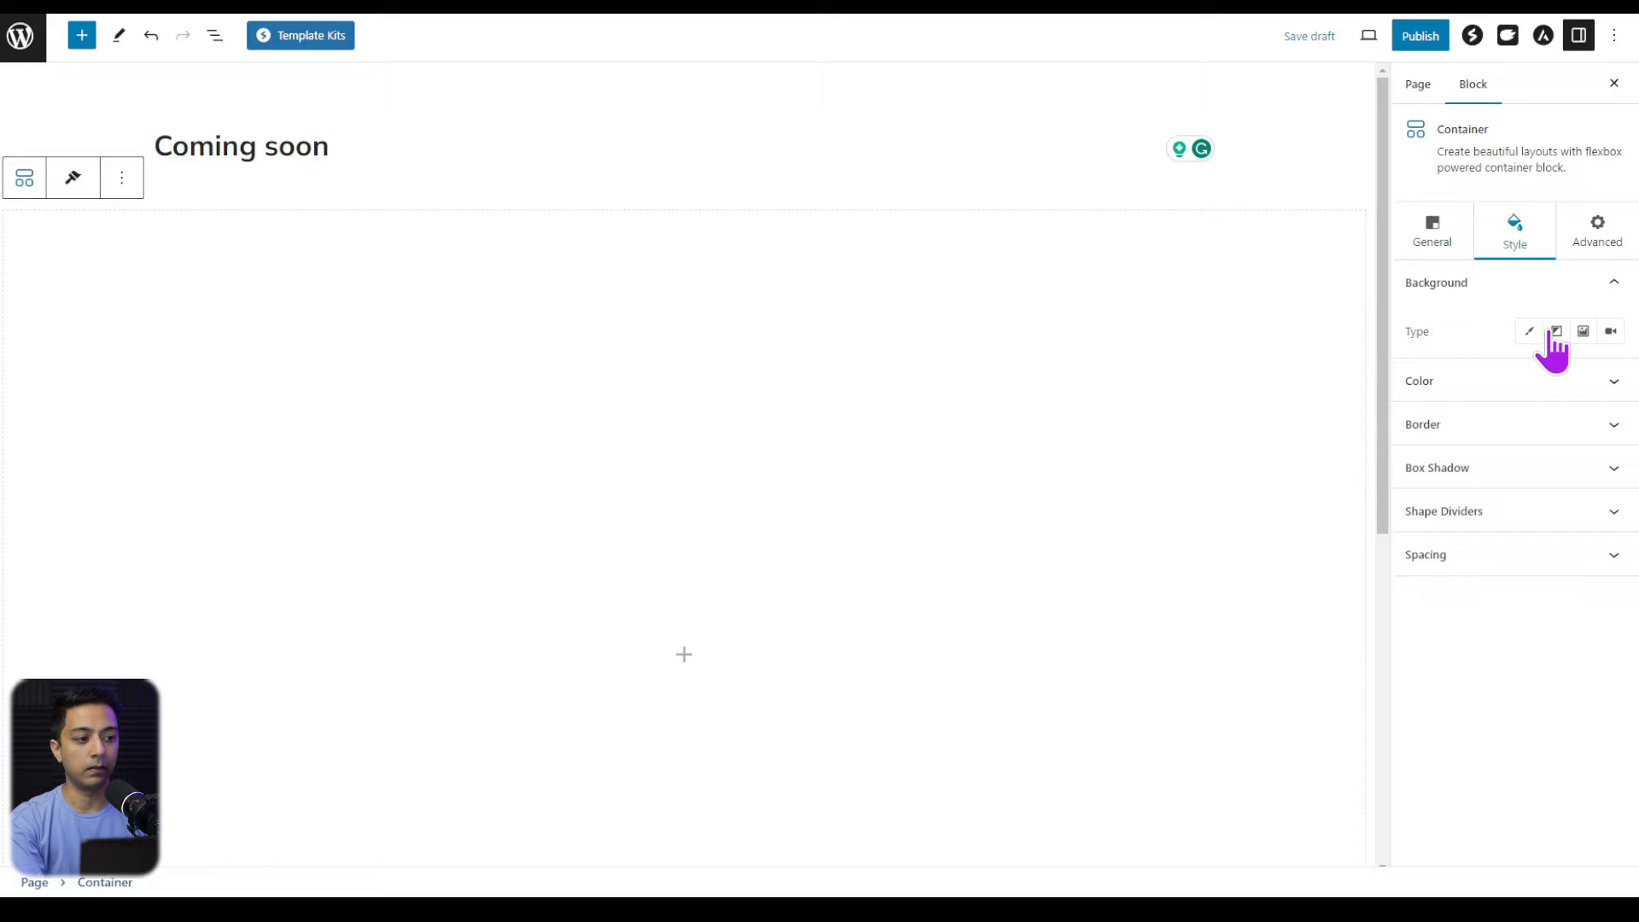
pyautogui.click(1582, 331)
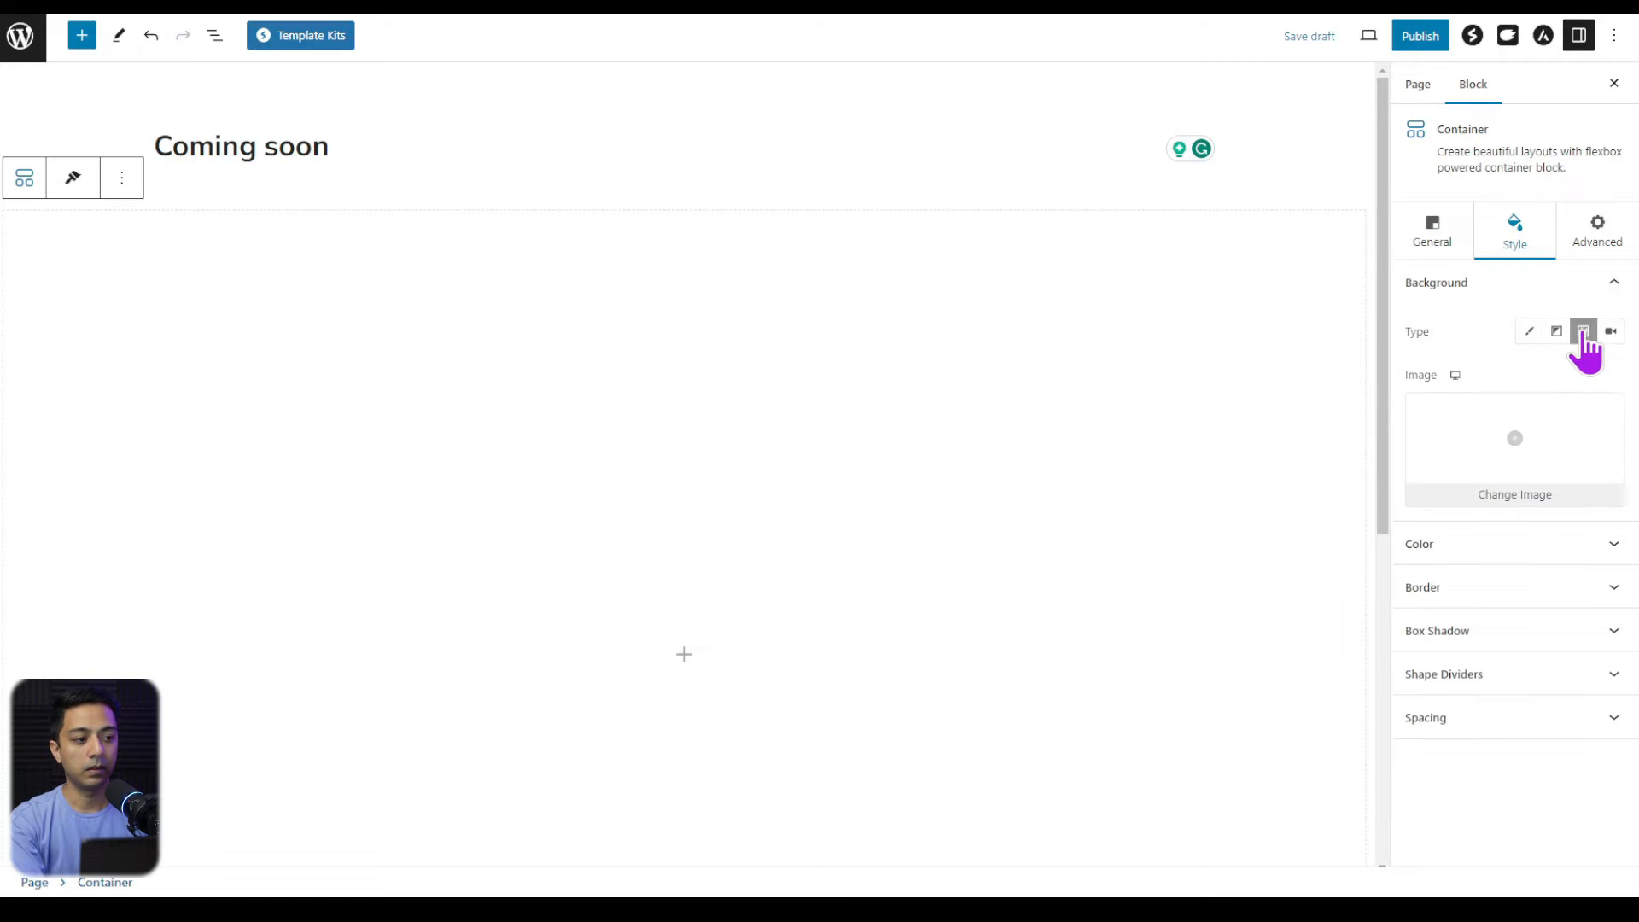
pyautogui.click(1514, 493)
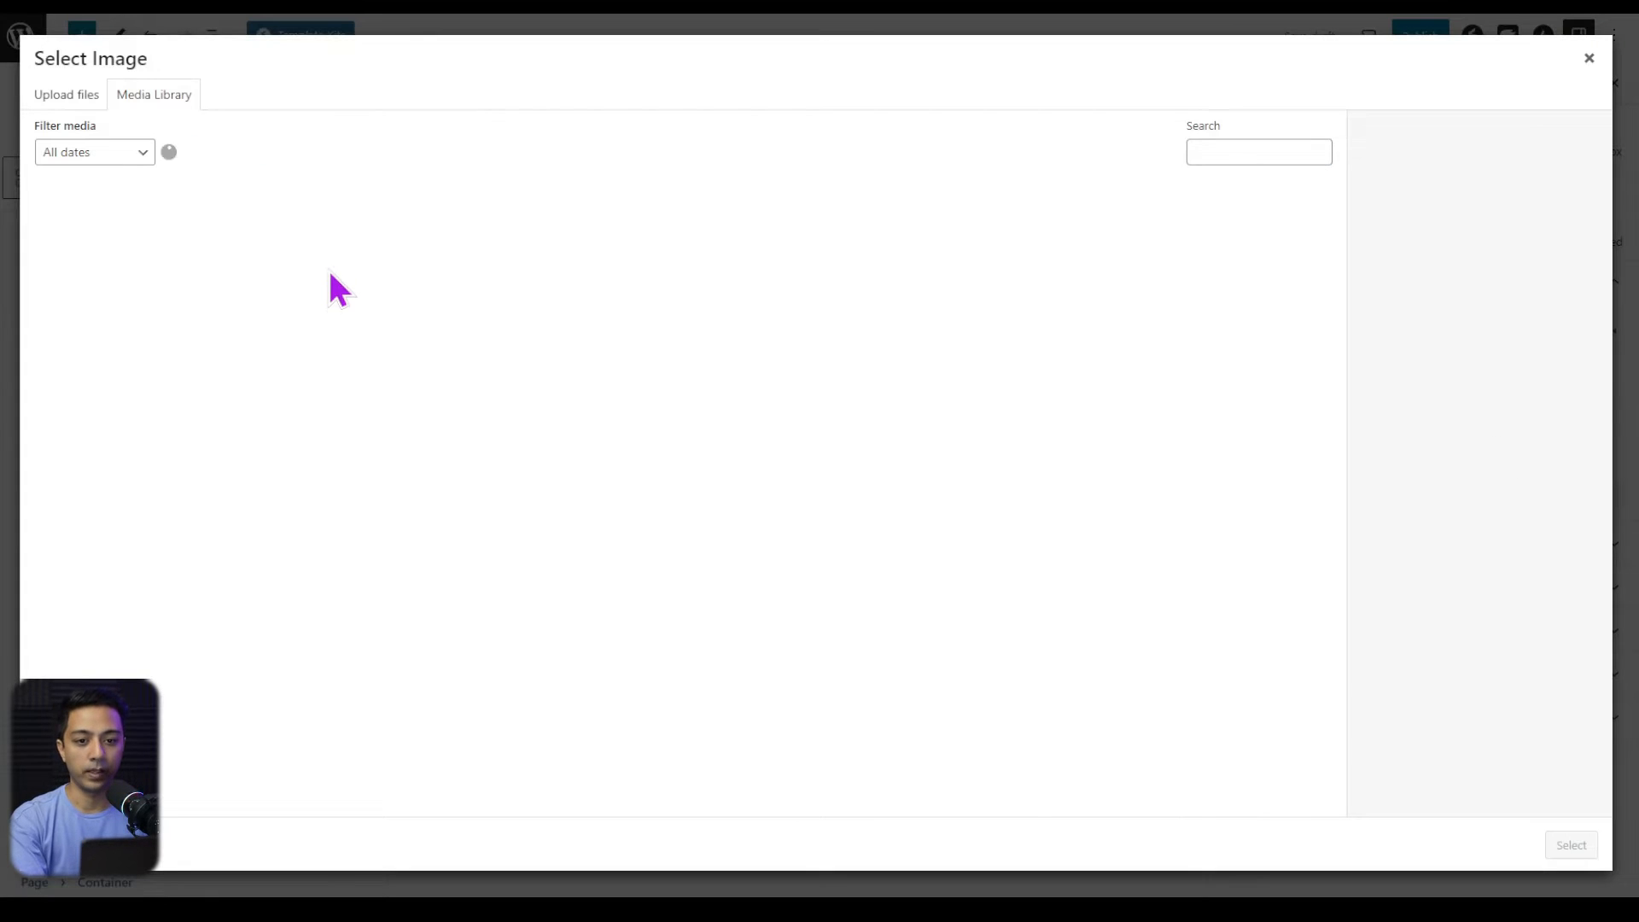
pyautogui.click(616, 239)
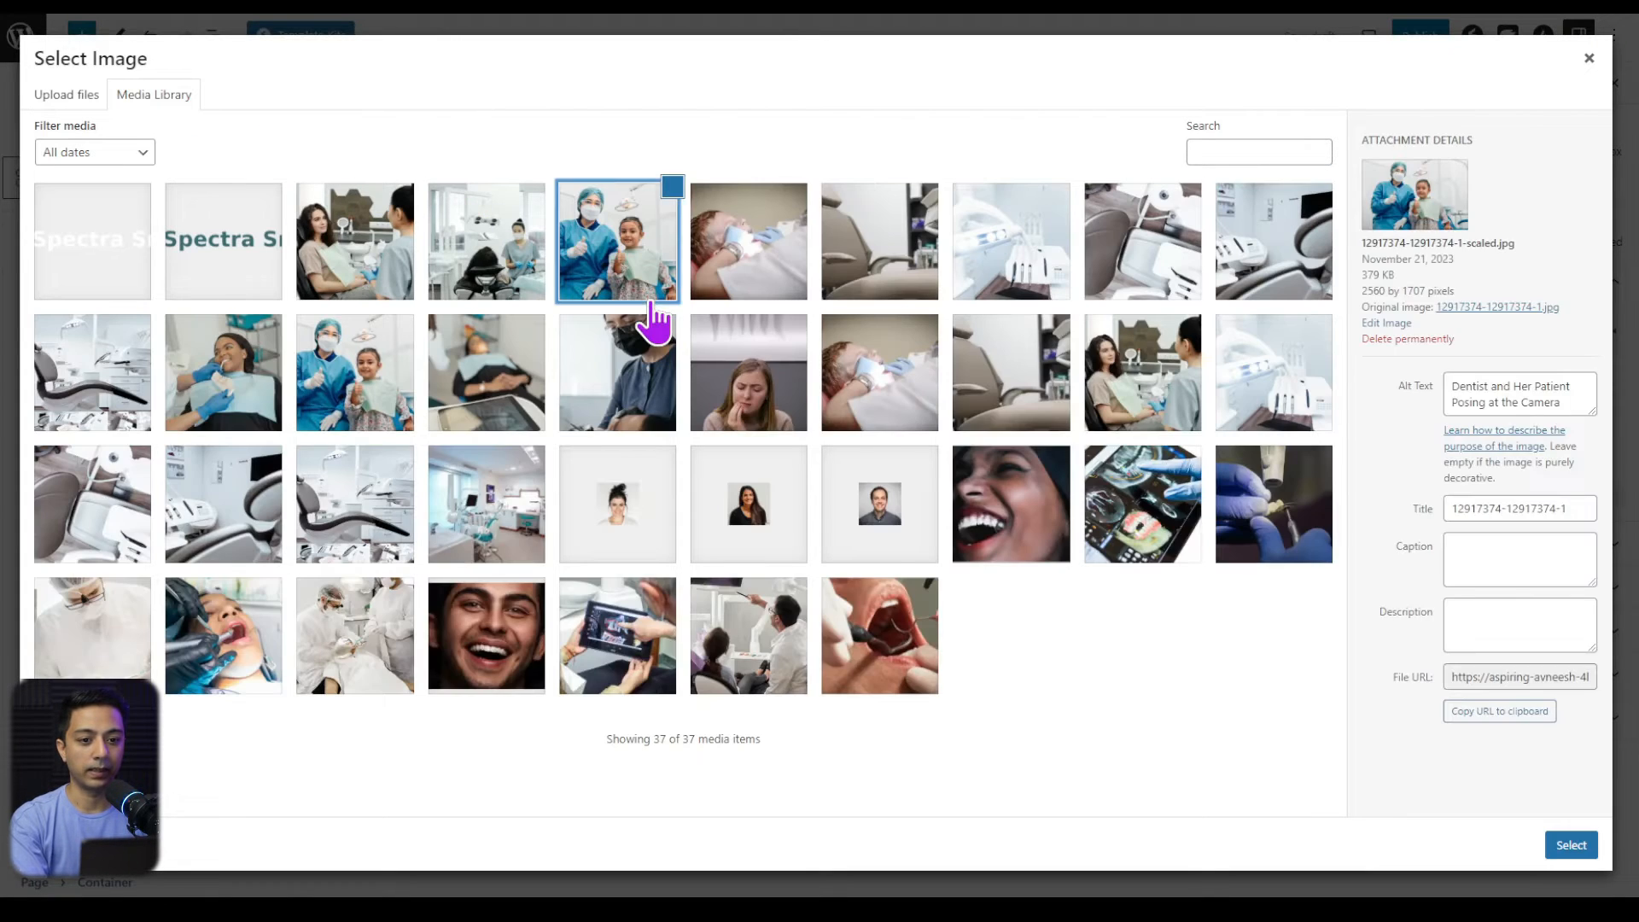
pyautogui.click(1569, 844)
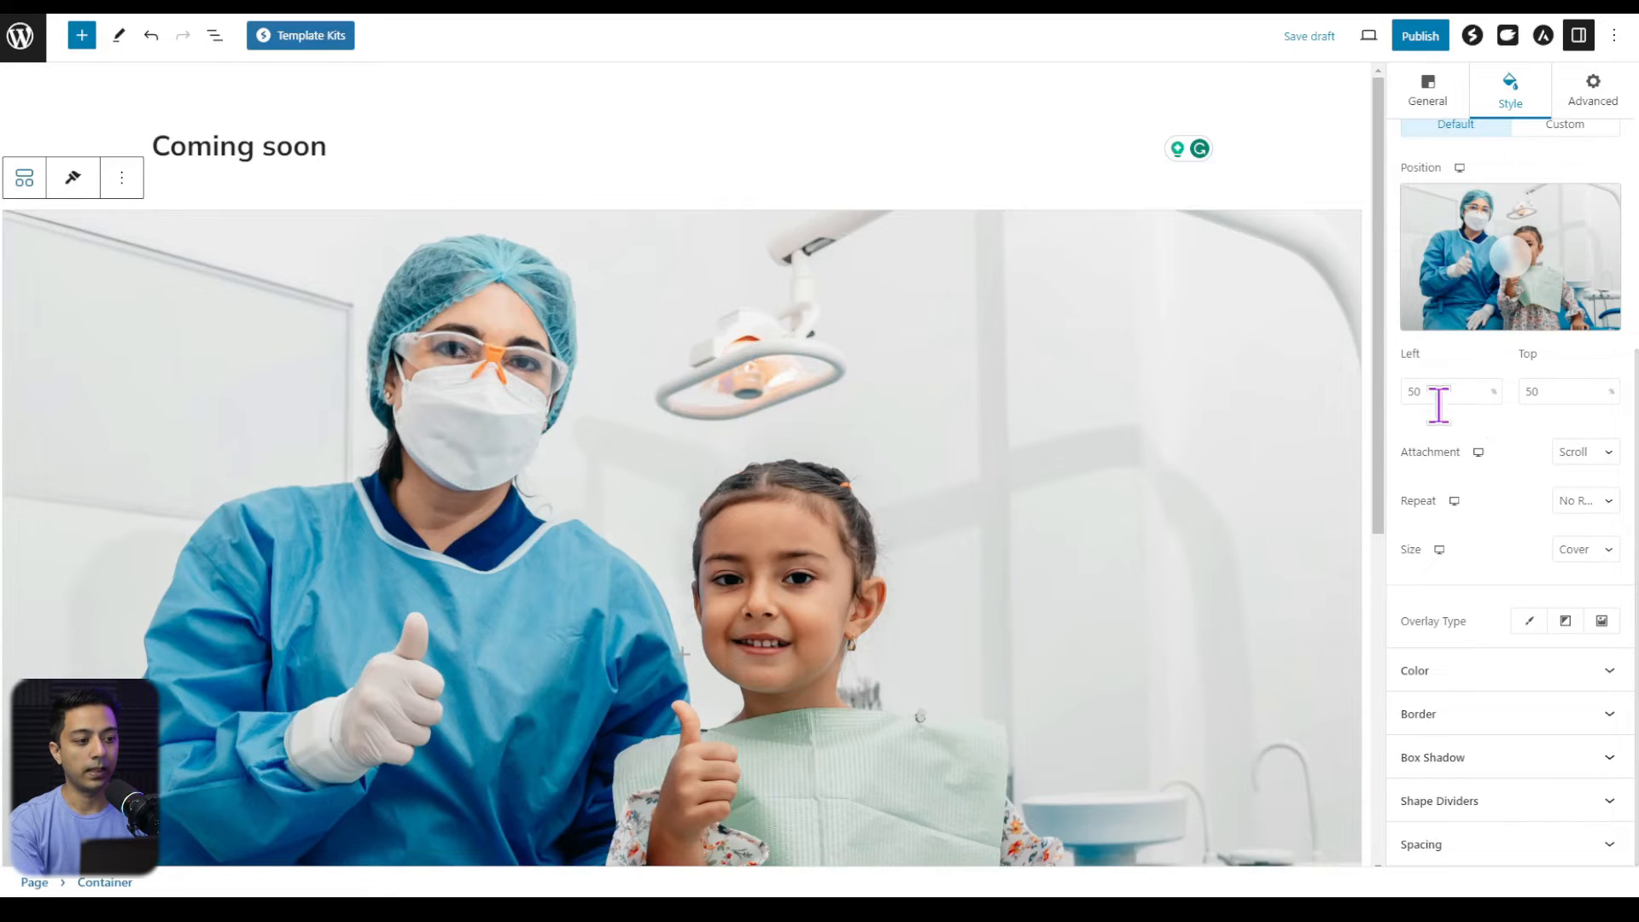
pyautogui.click(1528, 494)
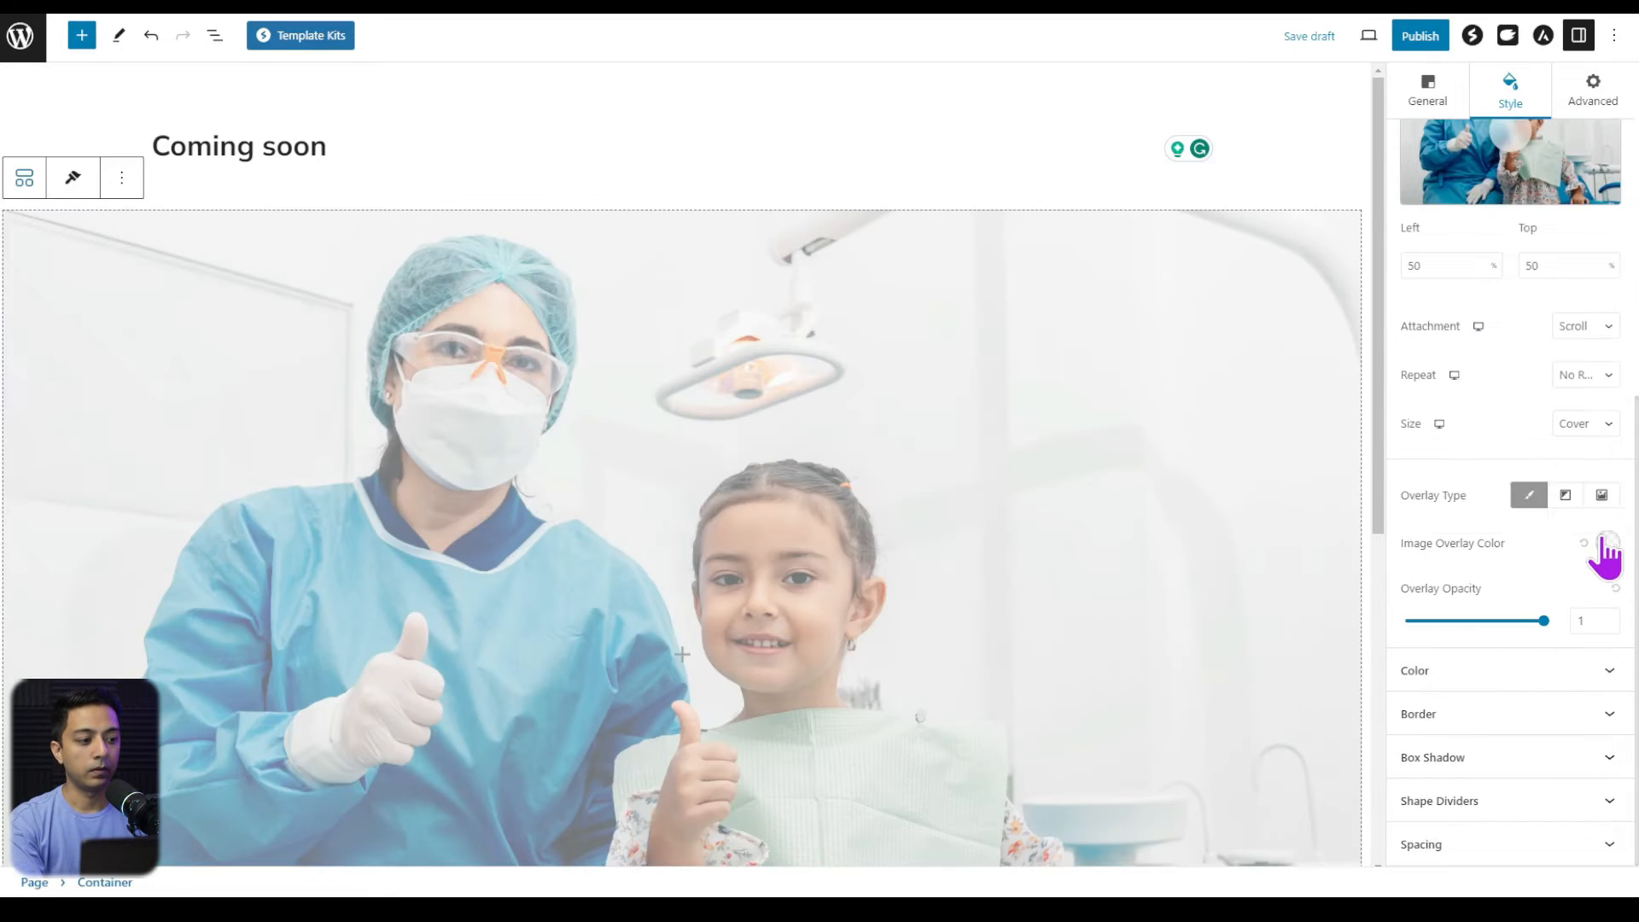
pyautogui.click(1607, 543)
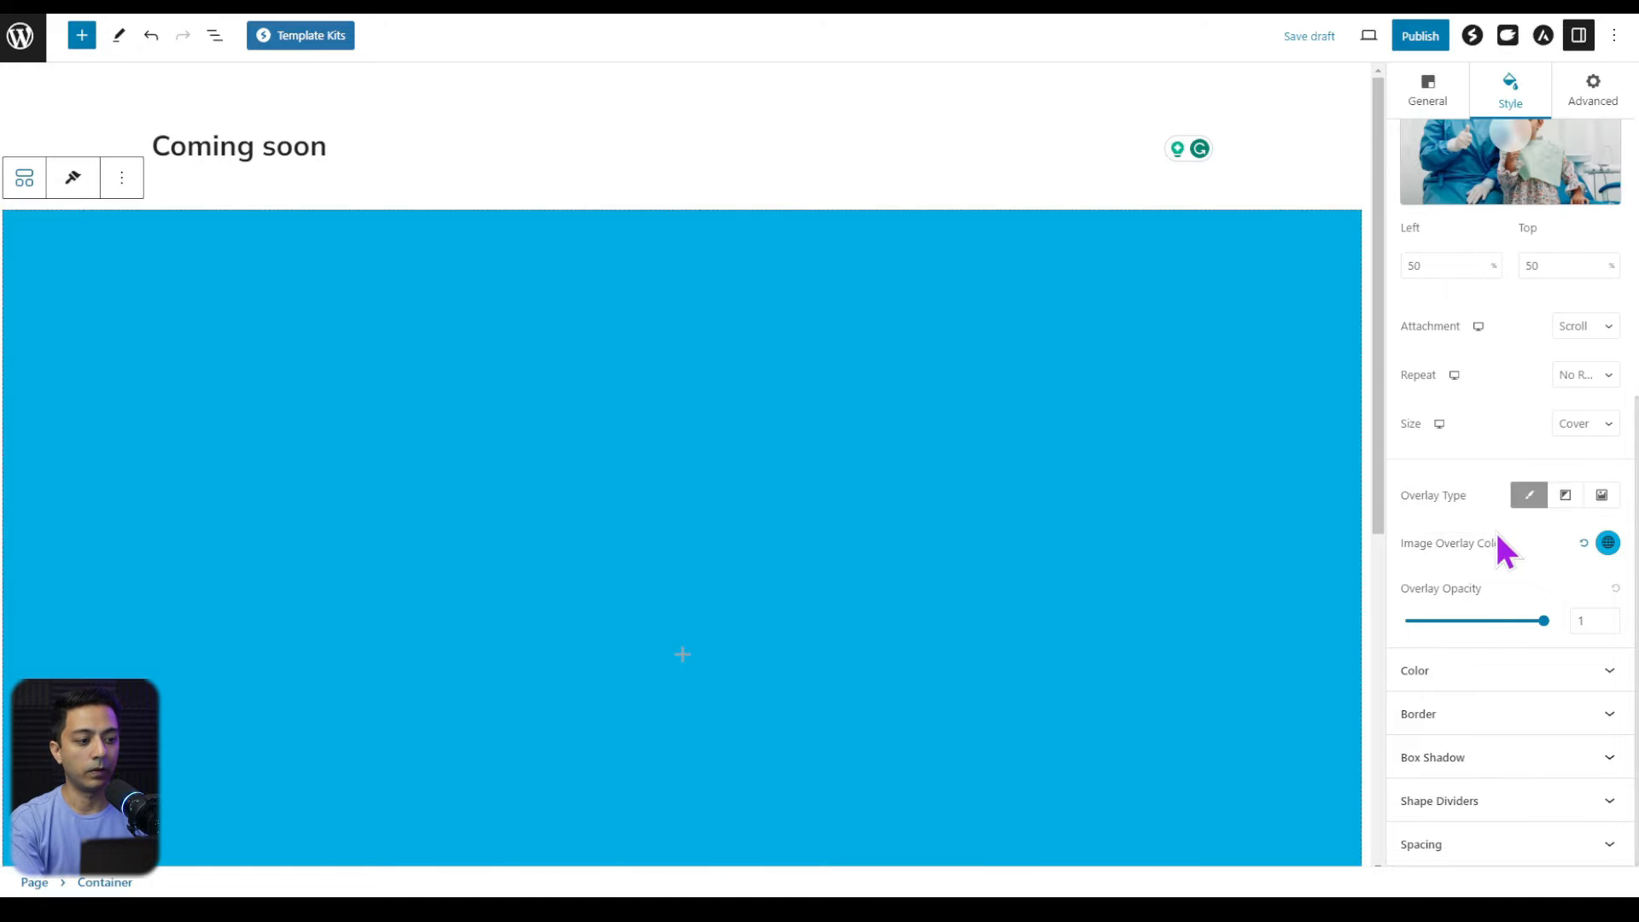
pyautogui.moveTo(1544, 619); pyautogui.dragTo(1468, 620)
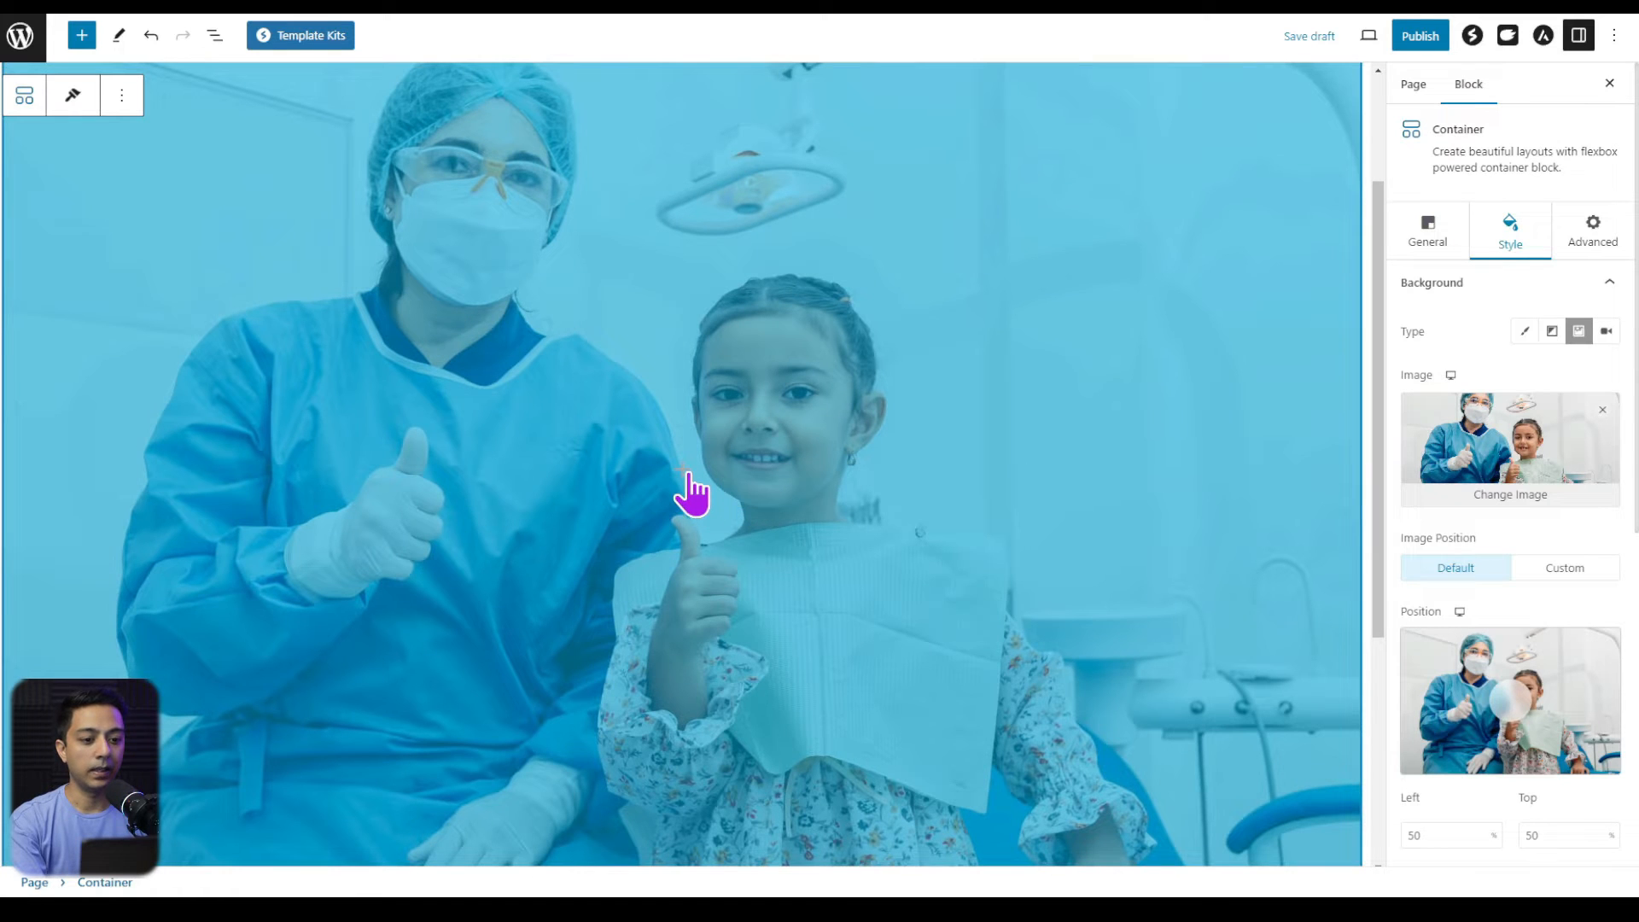
# - Insert an Image block with the Spectra Smile logo, center it, and add an empty block below
pyautogui.click(689, 489)
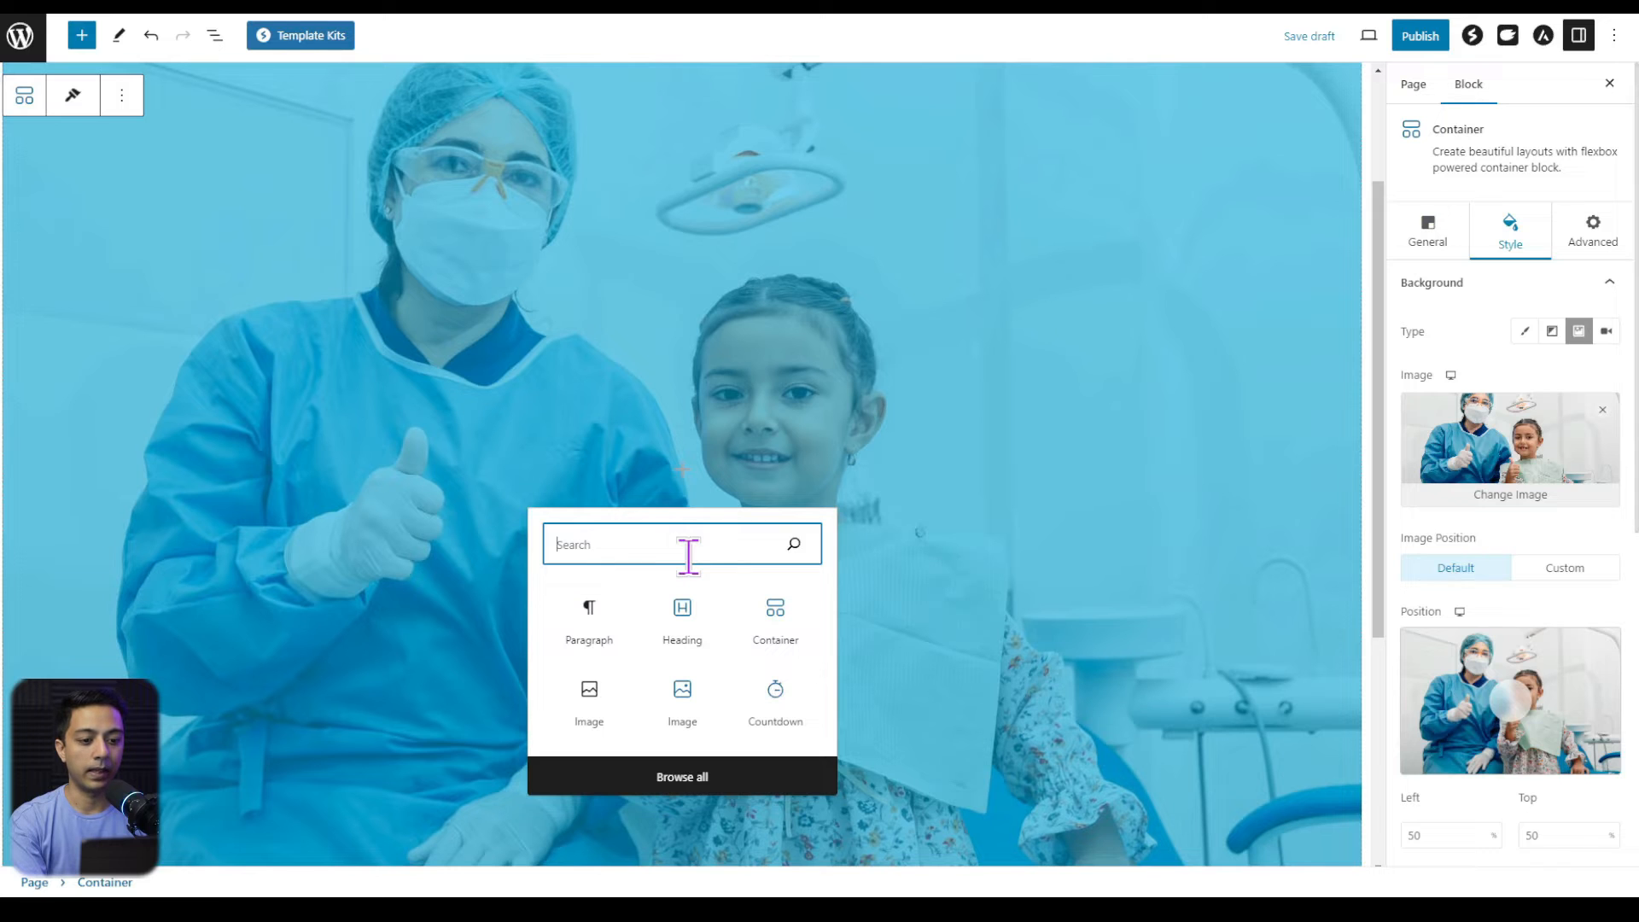
pyautogui.write('image')
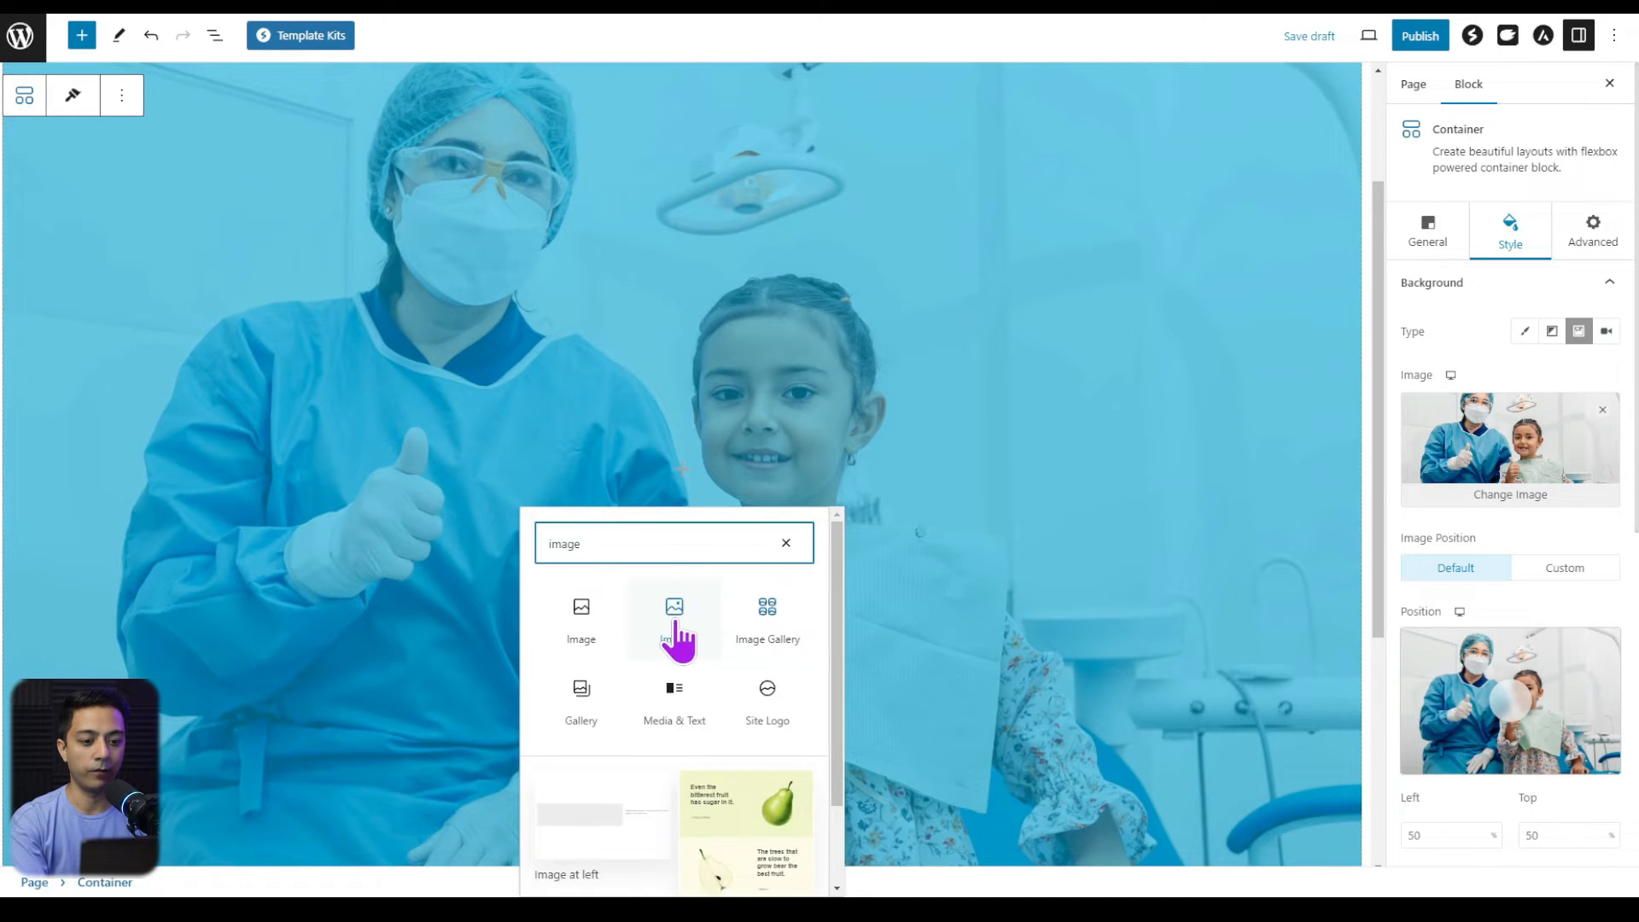
pyautogui.click(674, 616)
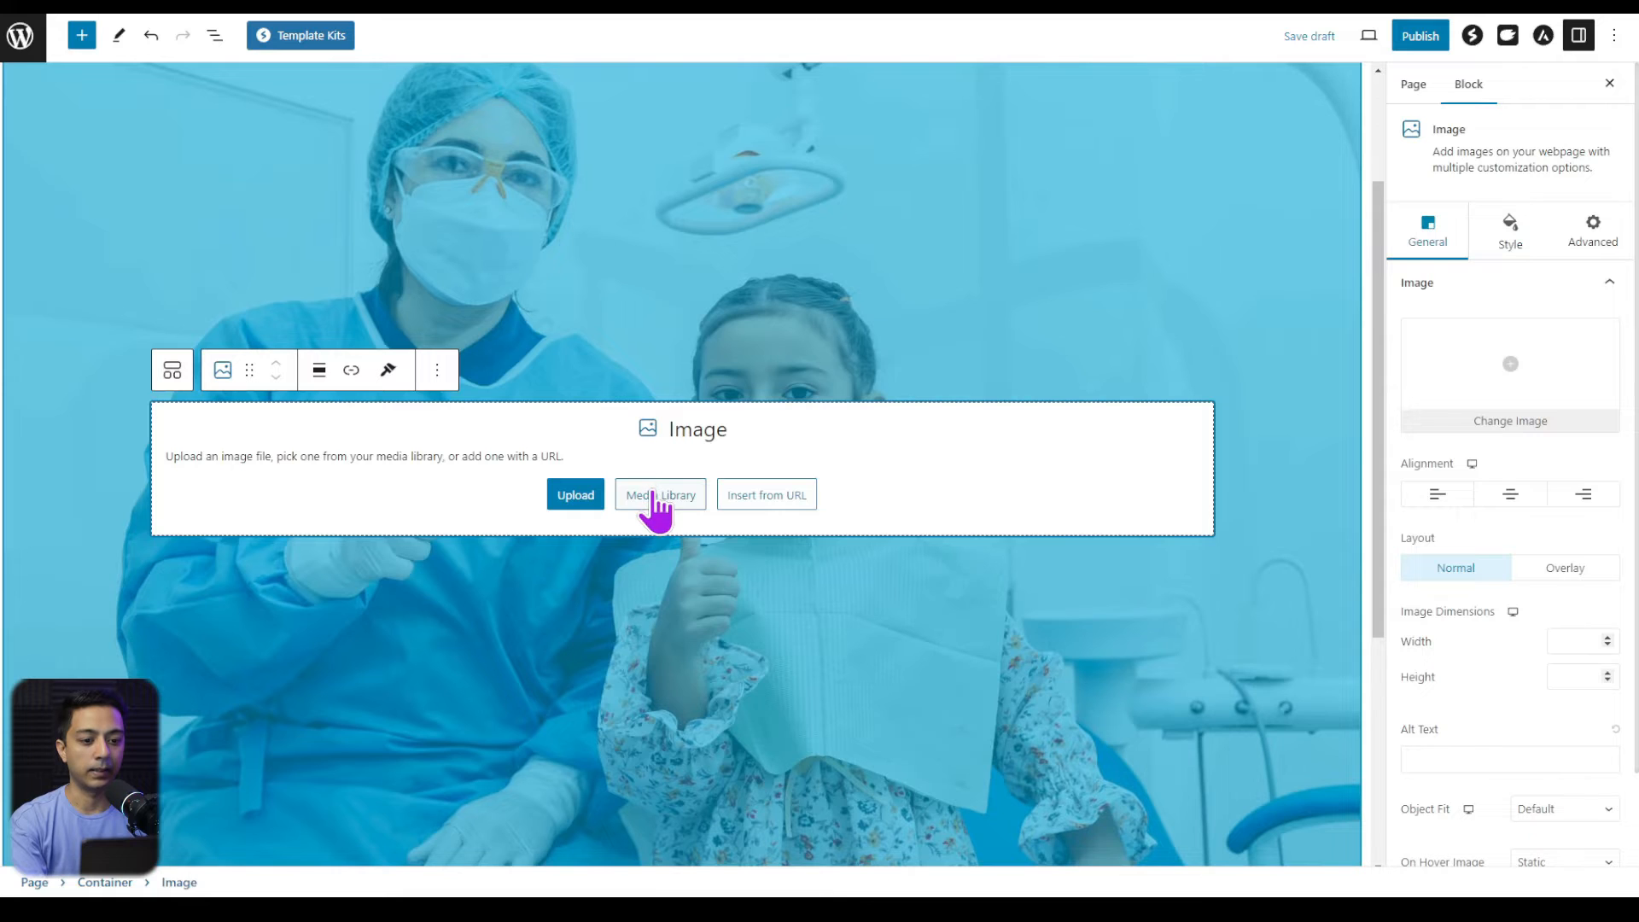
pyautogui.click(659, 494)
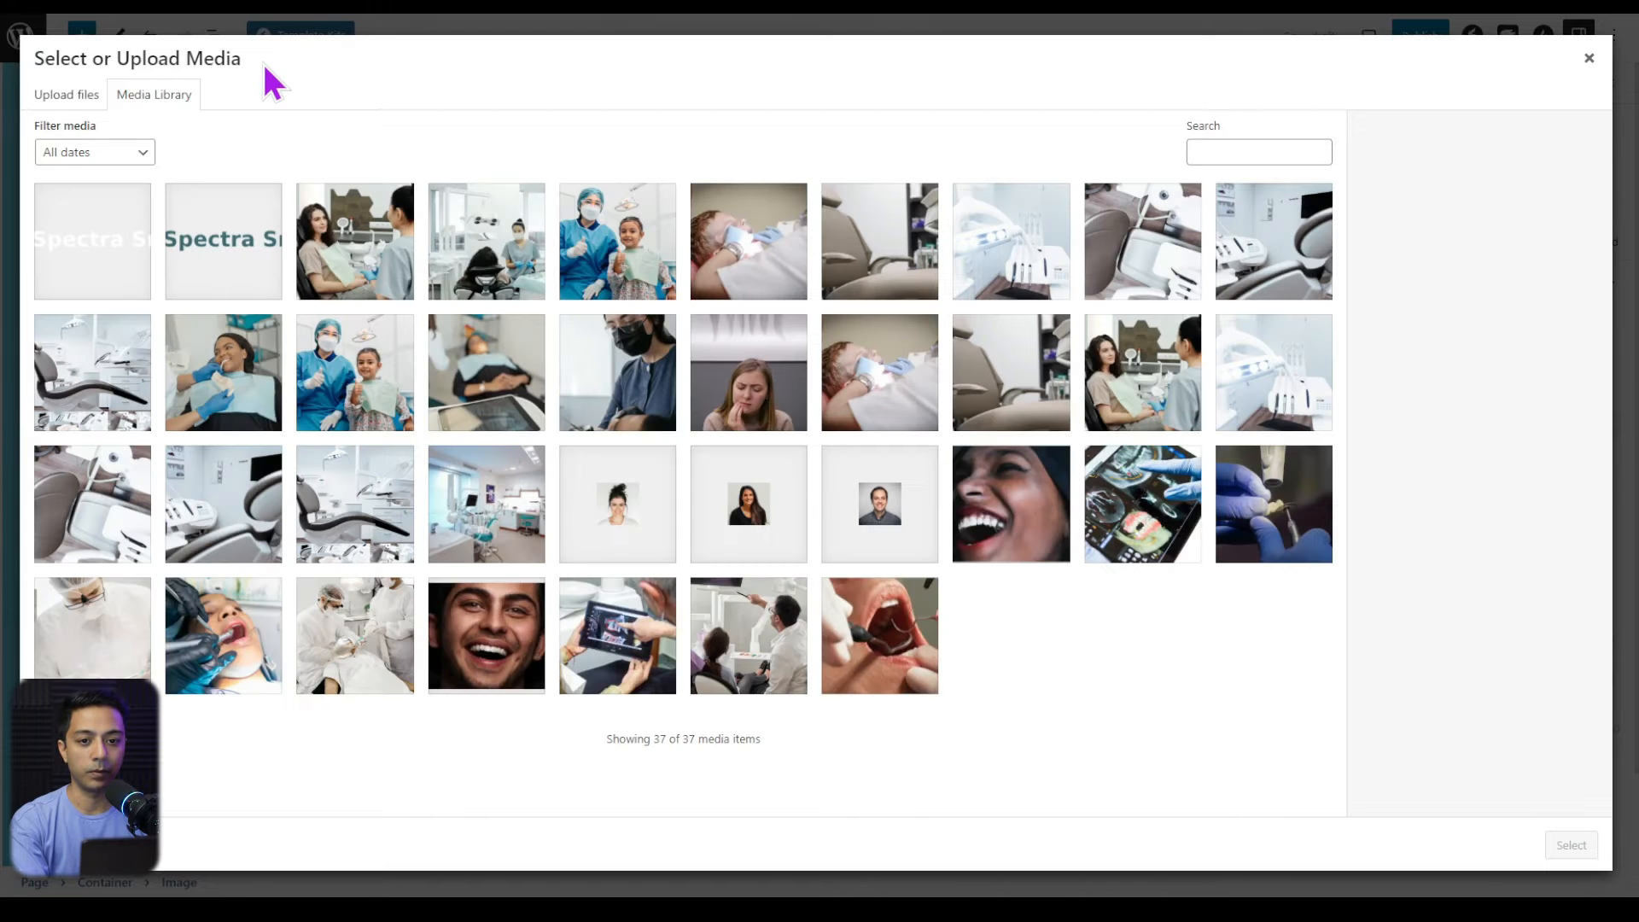
pyautogui.click(92, 240)
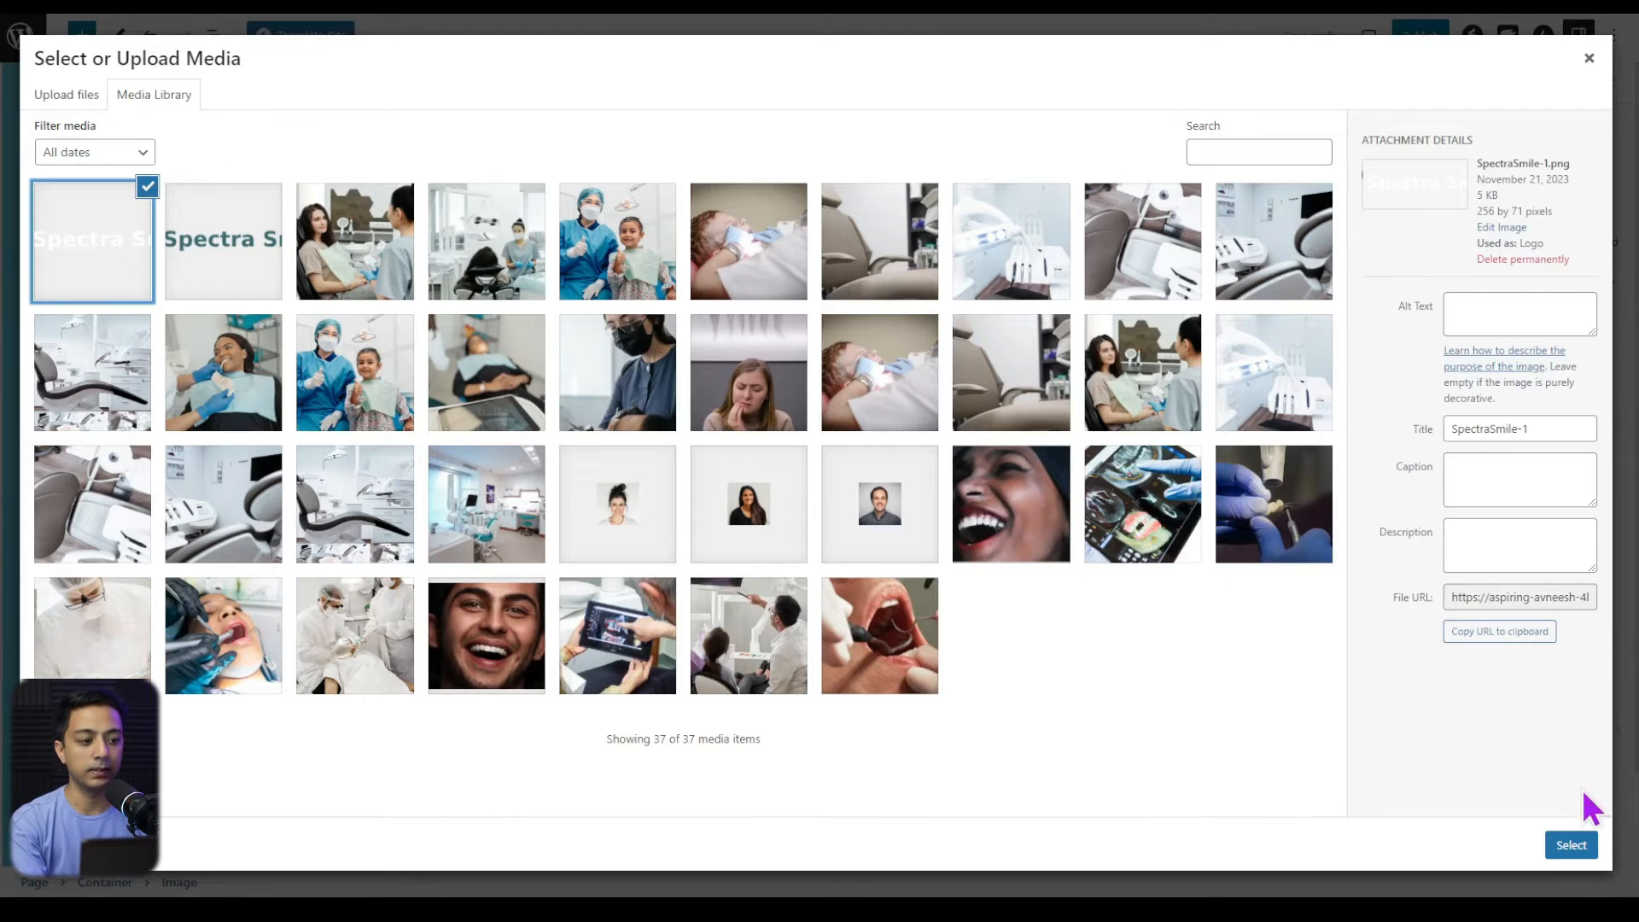
pyautogui.click(1571, 844)
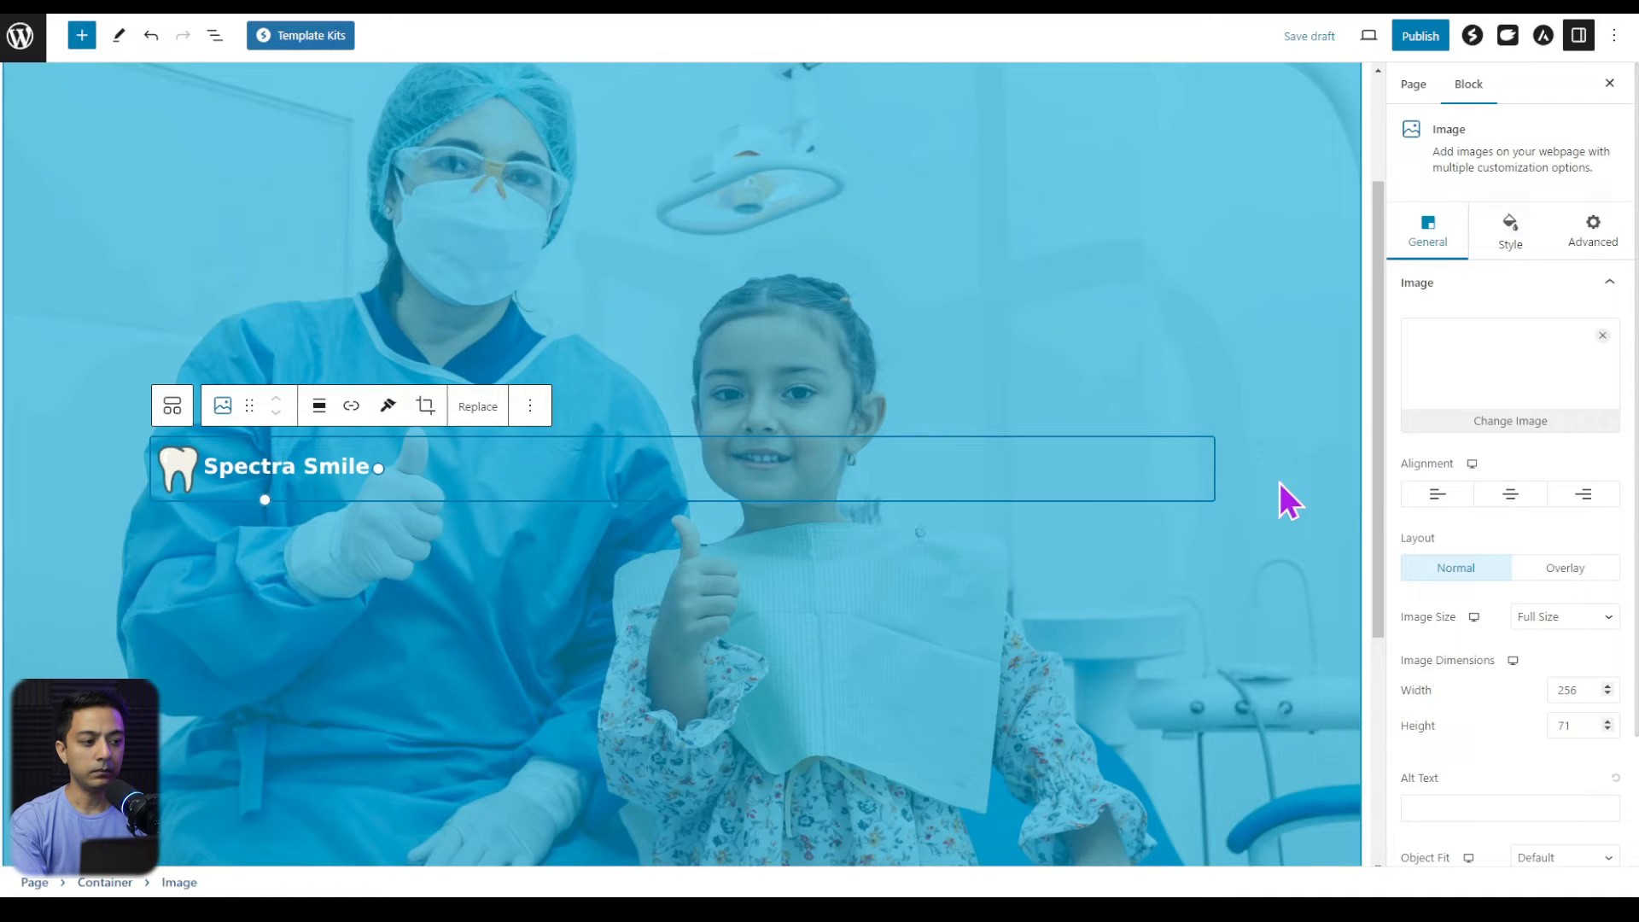
pyautogui.click(1509, 493)
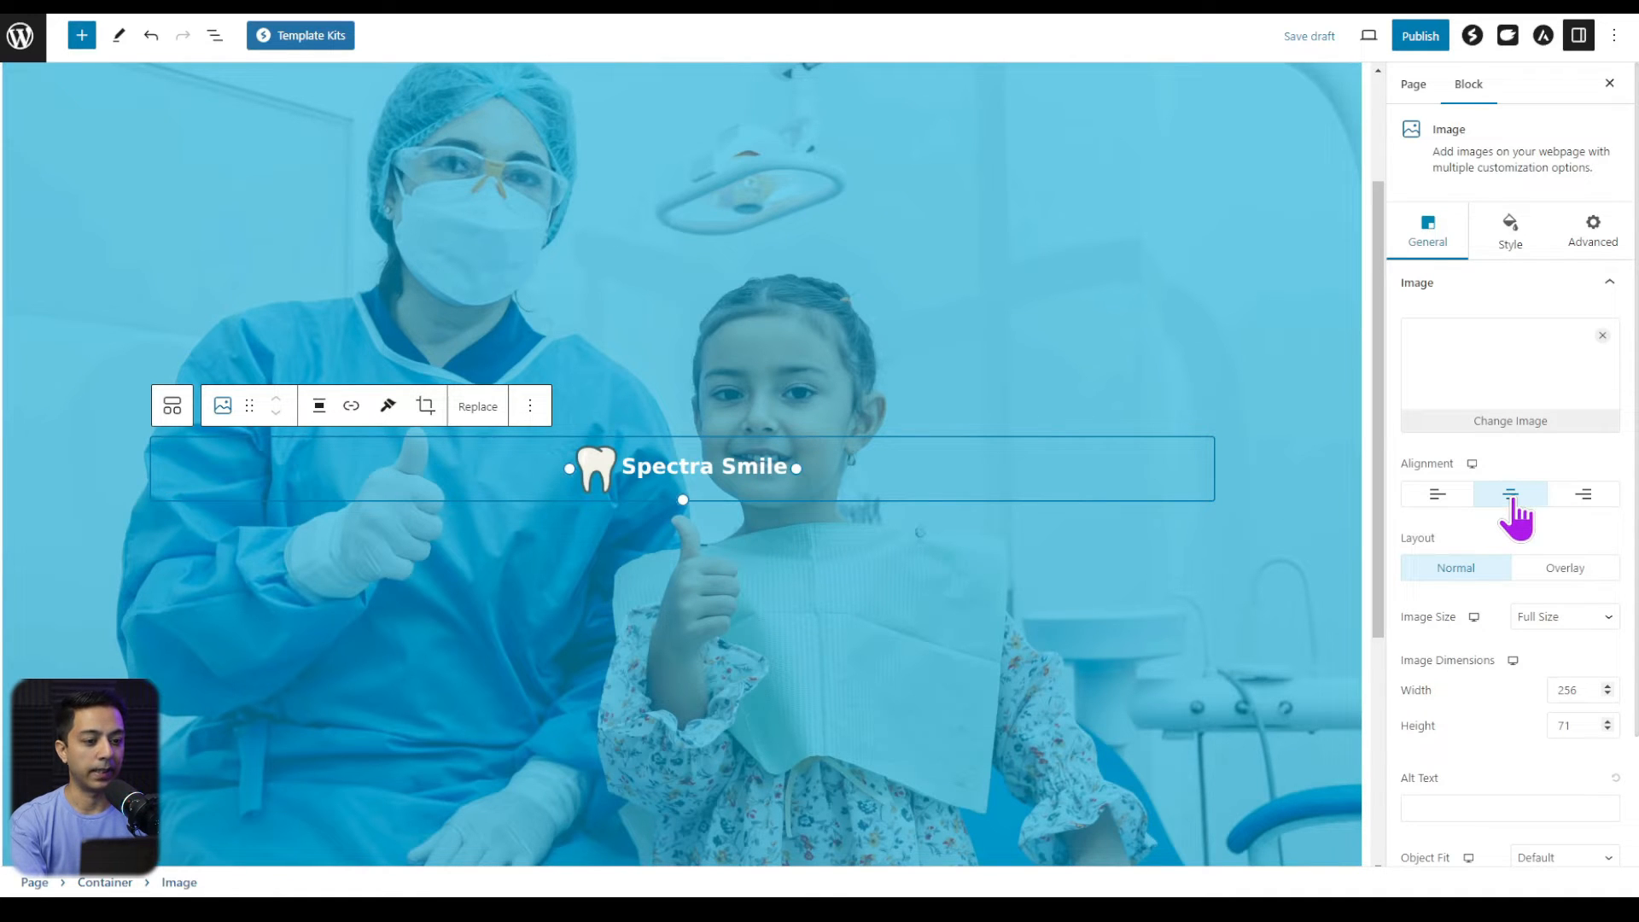
pyautogui.click(530, 405)
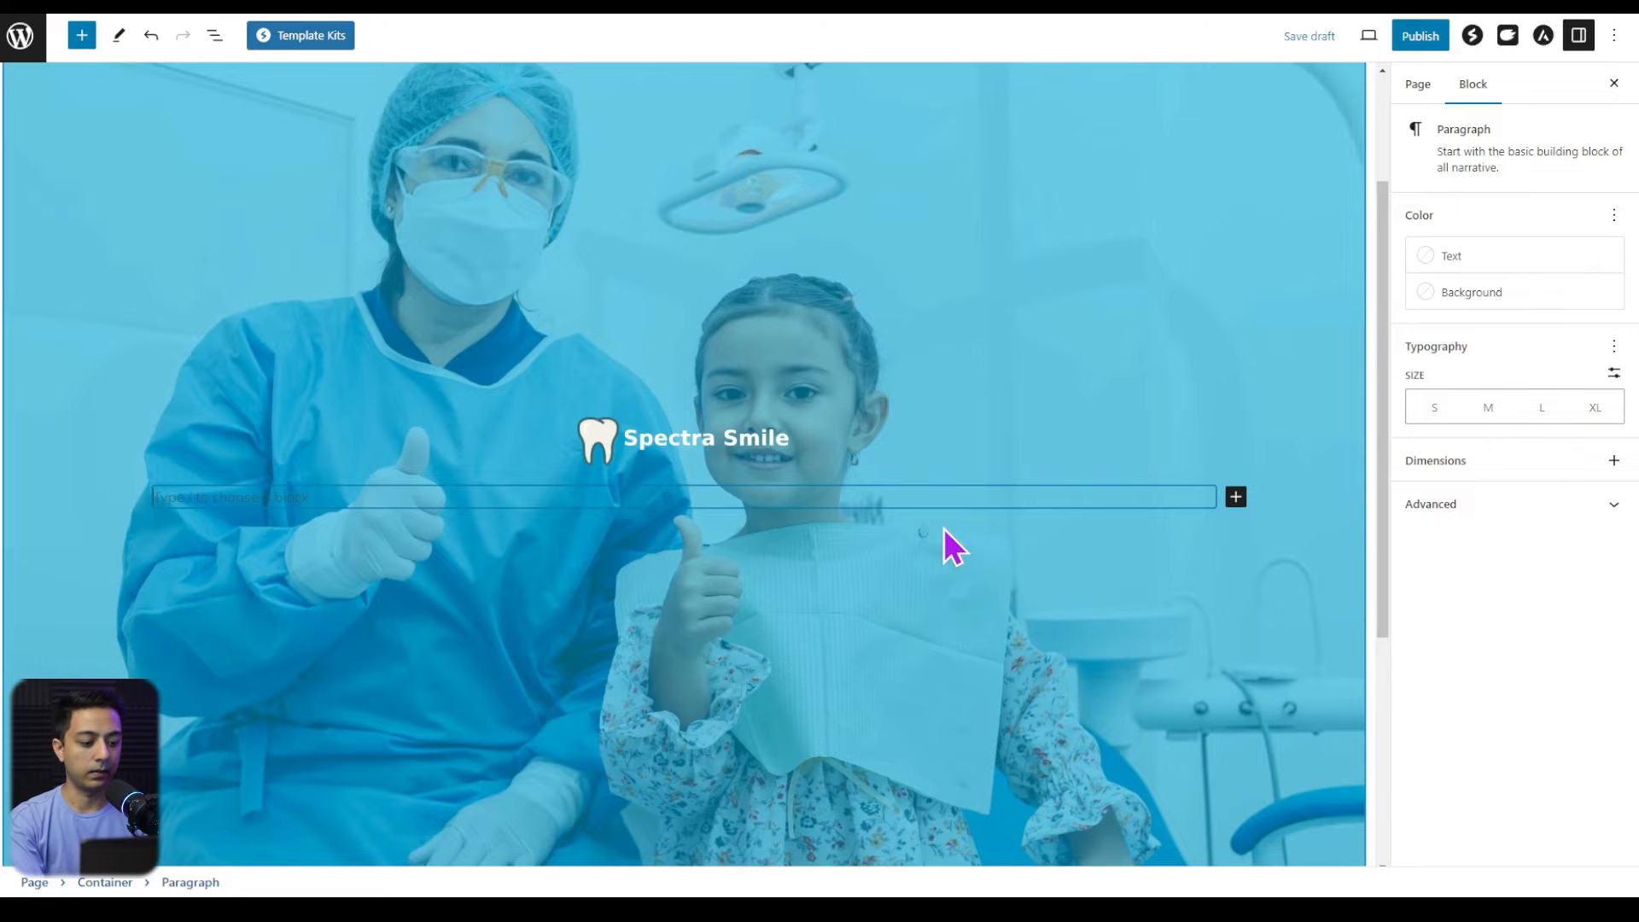
# - Insert a centered, styled 'OPENING SOON' Spectra Heading, then a 'SPECTRA SMILE DENTAL CLINIC' heading
pyautogui.write('/hea')
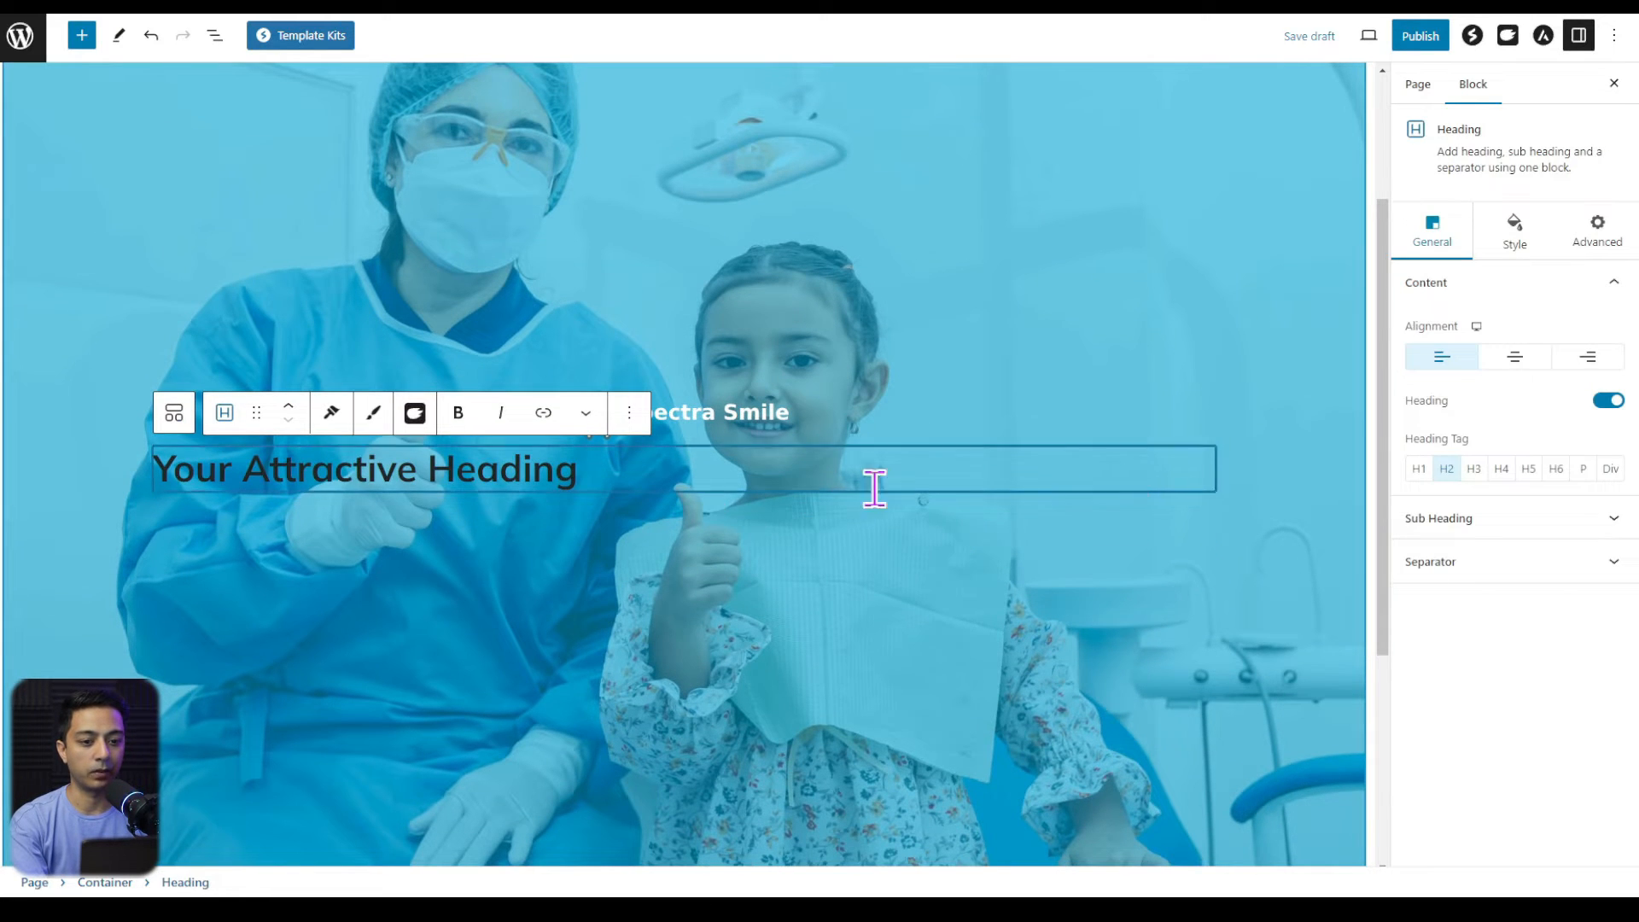
pyautogui.click(1513, 356)
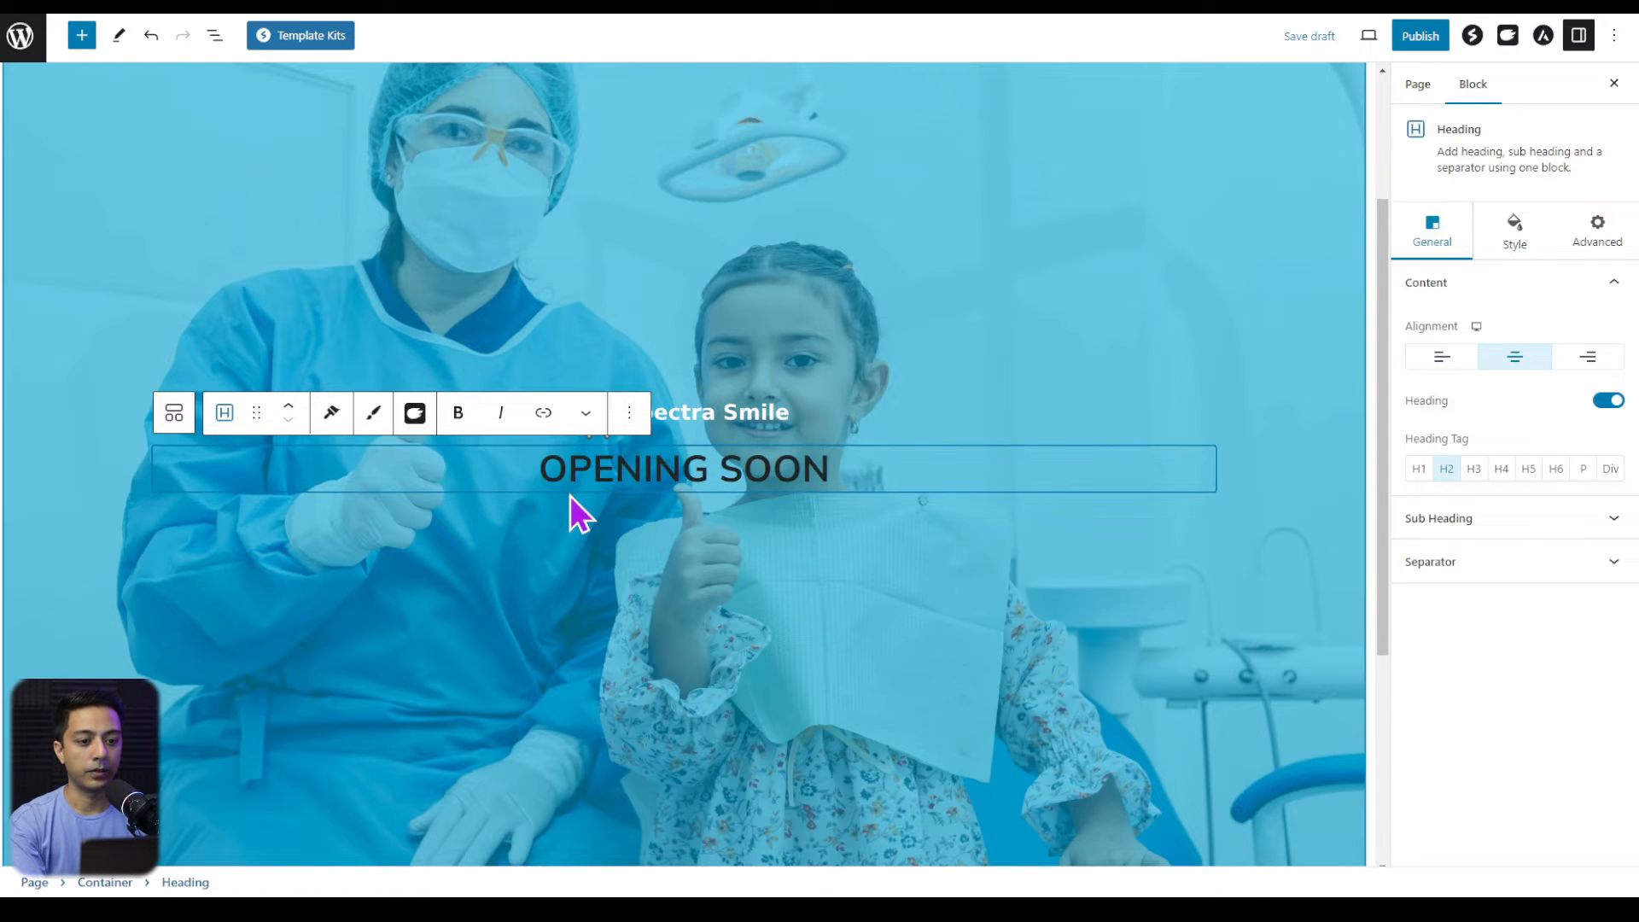
pyautogui.moveTo(1423, 282)
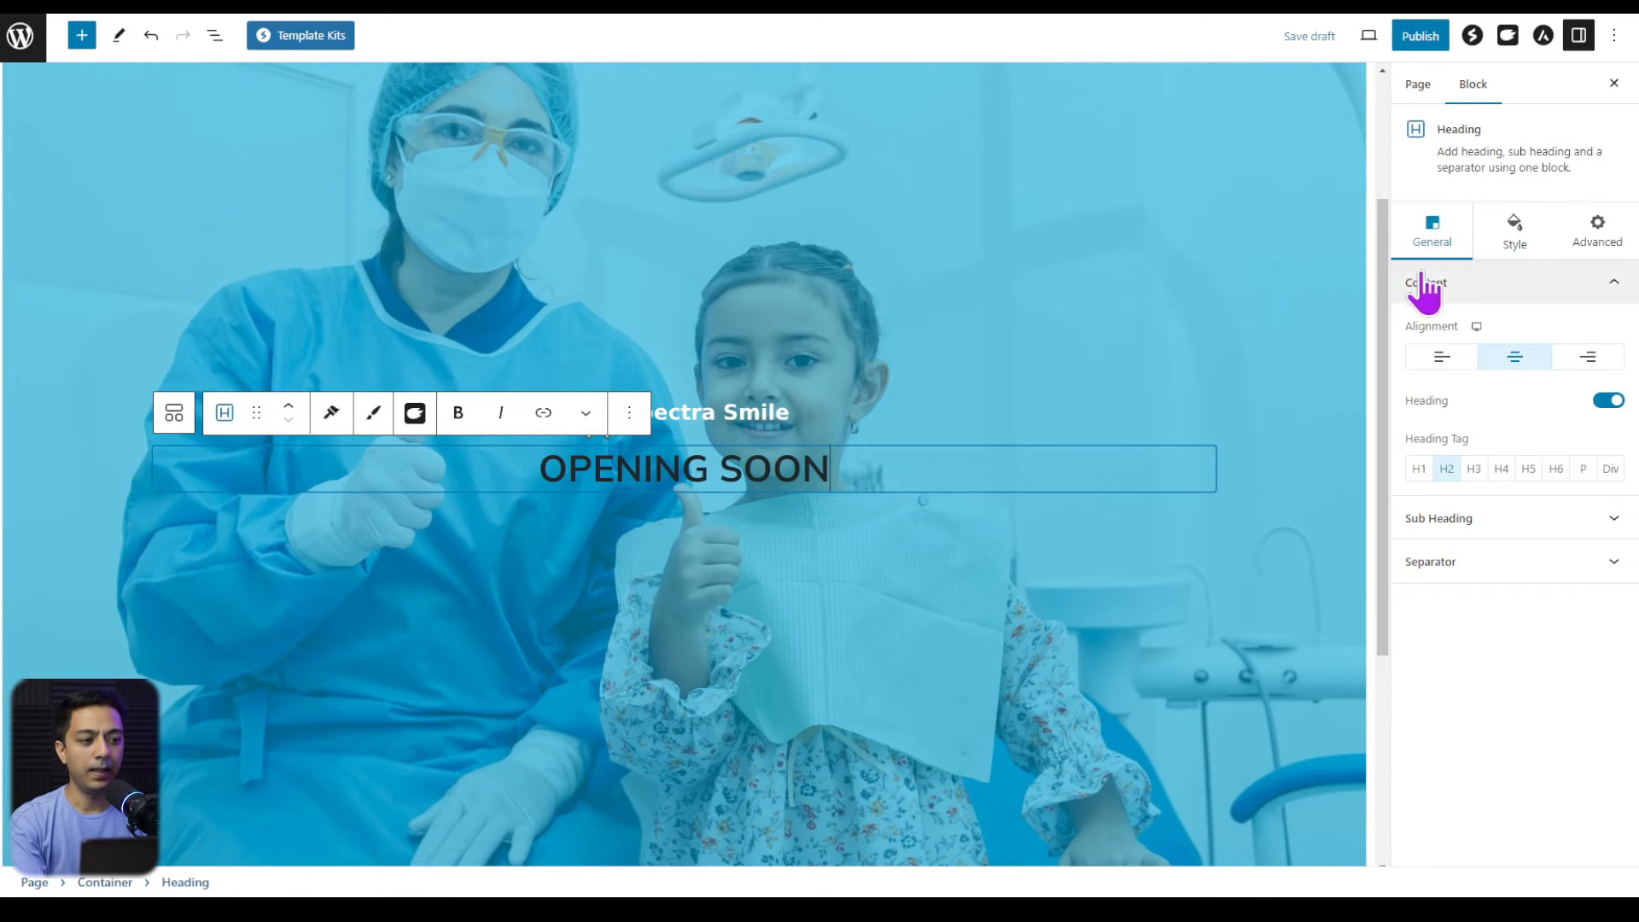
pyautogui.click(1513, 228)
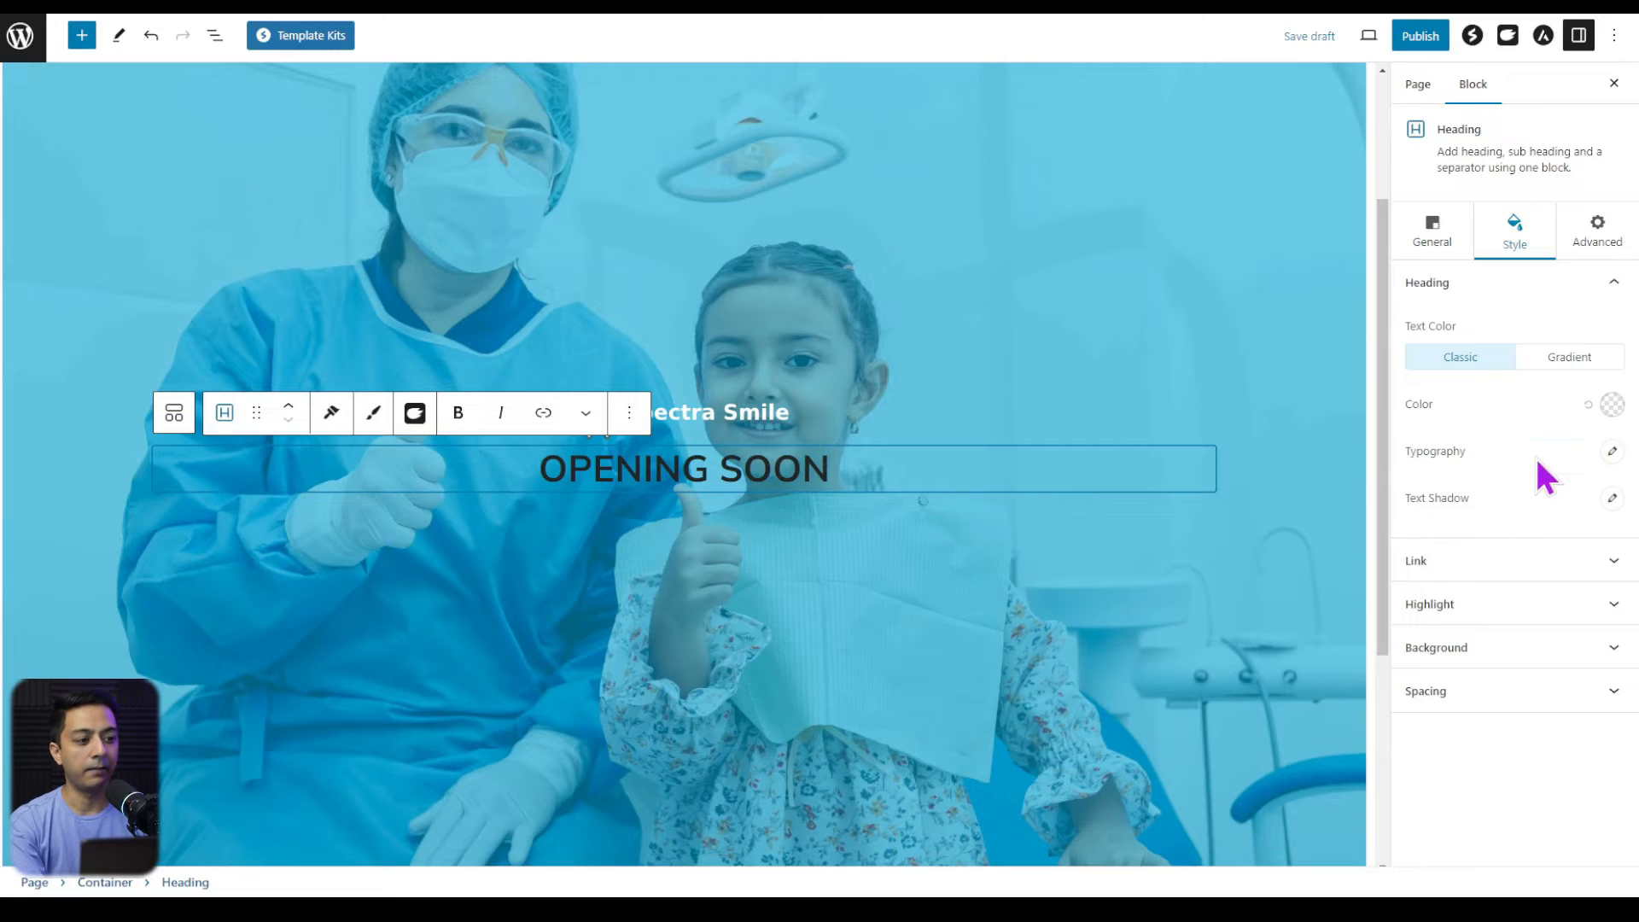
pyautogui.click(674, 468)
pyautogui.write('/hea')
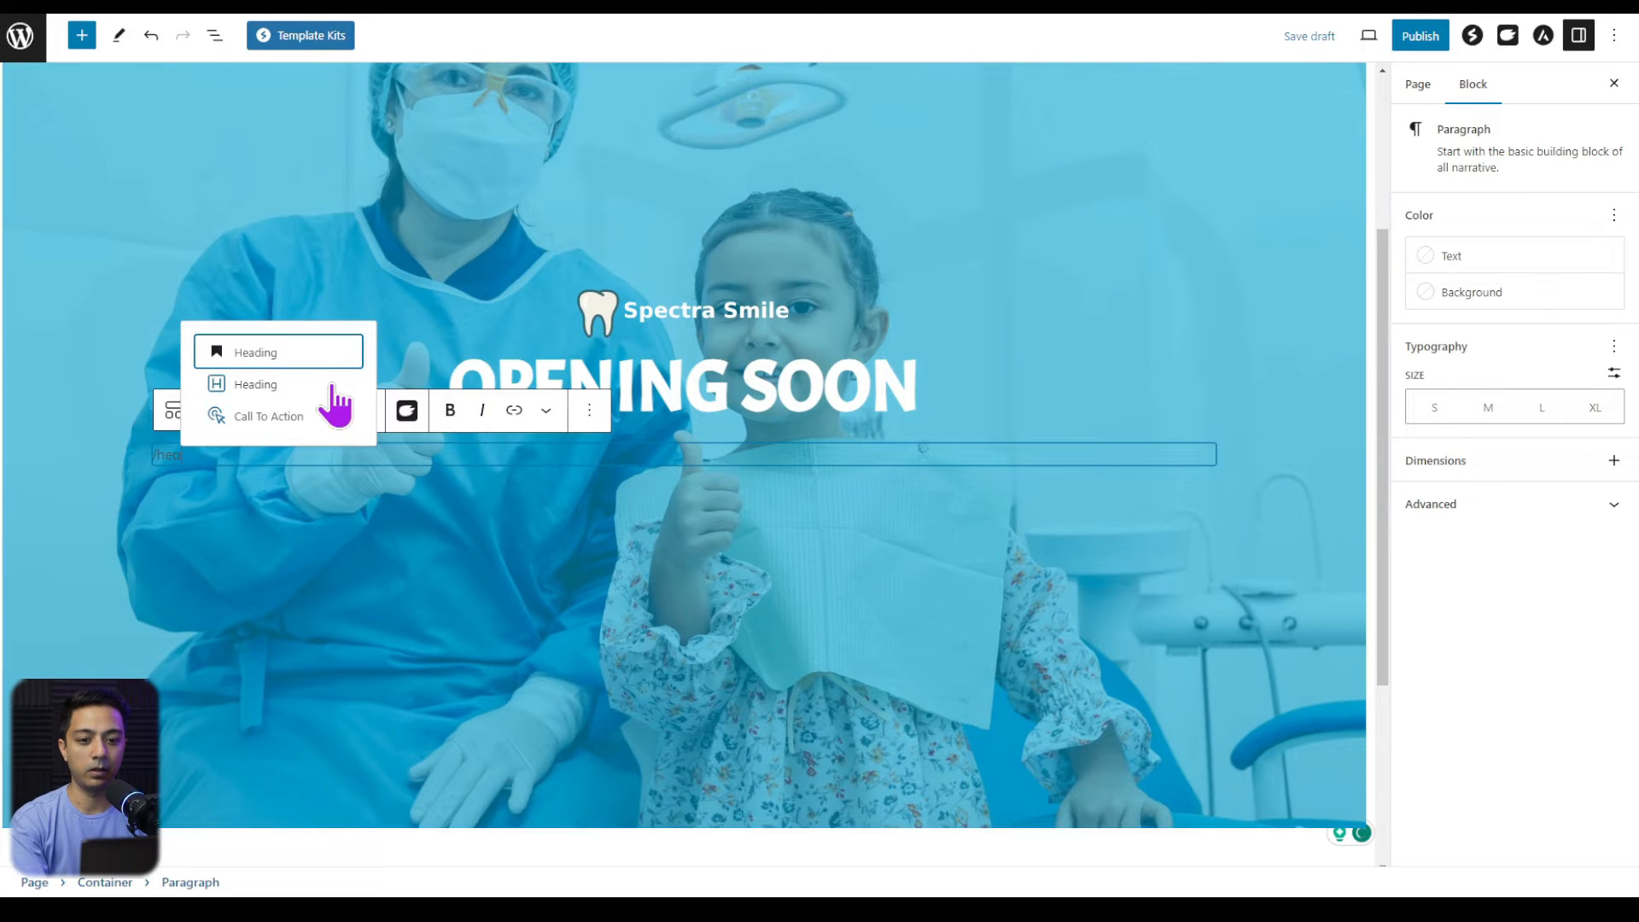
pyautogui.click(256, 383)
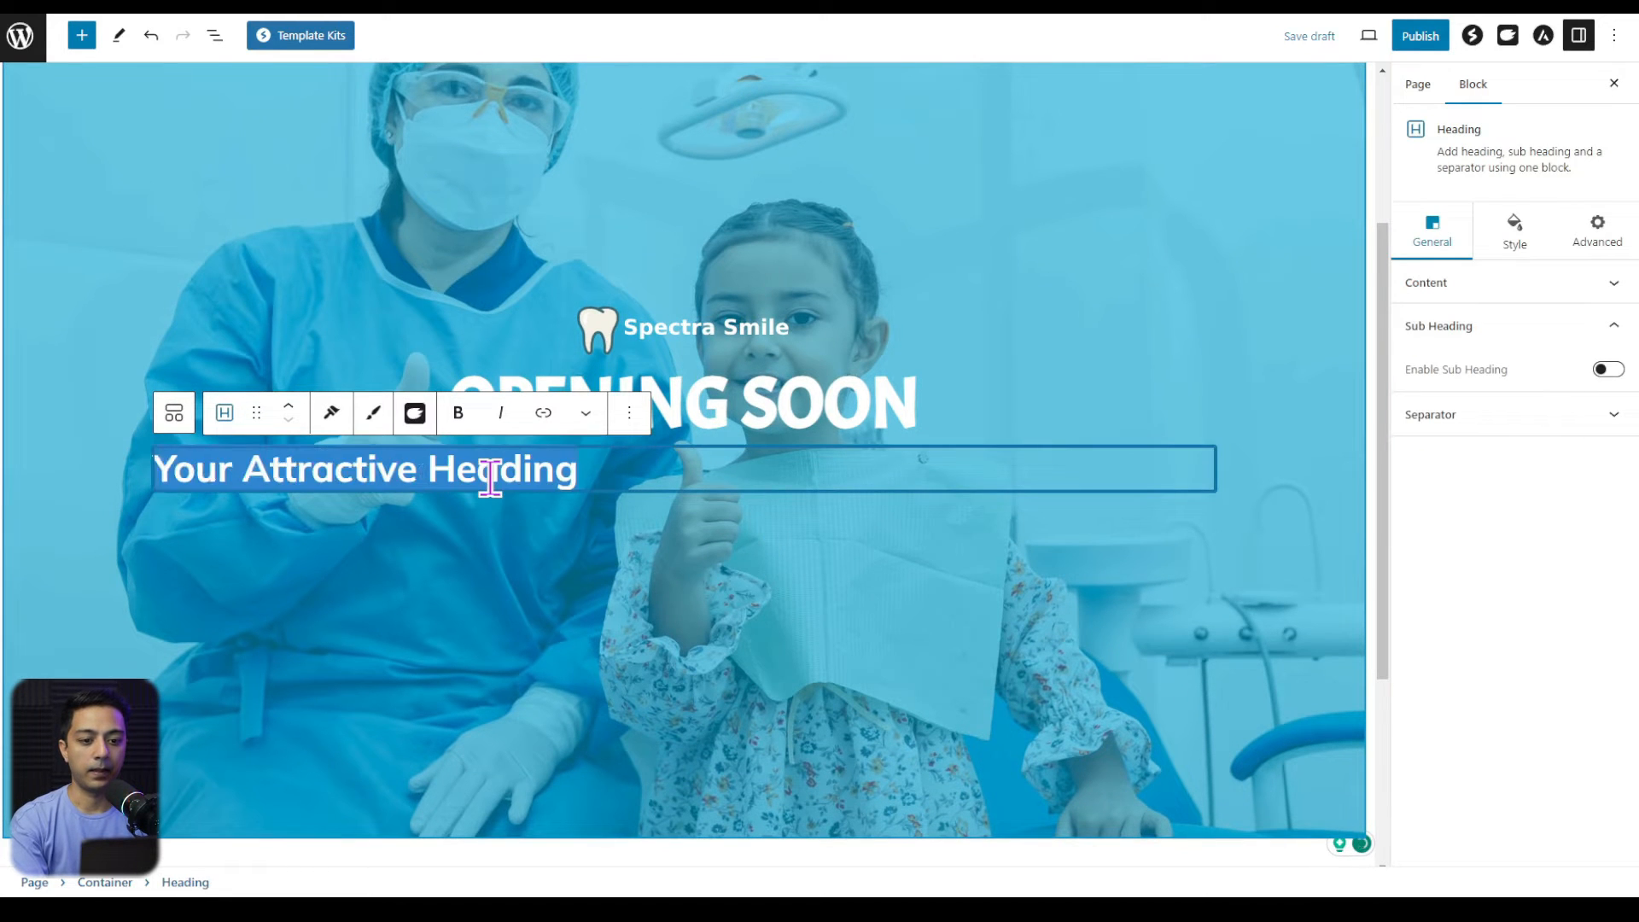
pyautogui.write('SPECTRA SMILE DENTAL CLINIC')
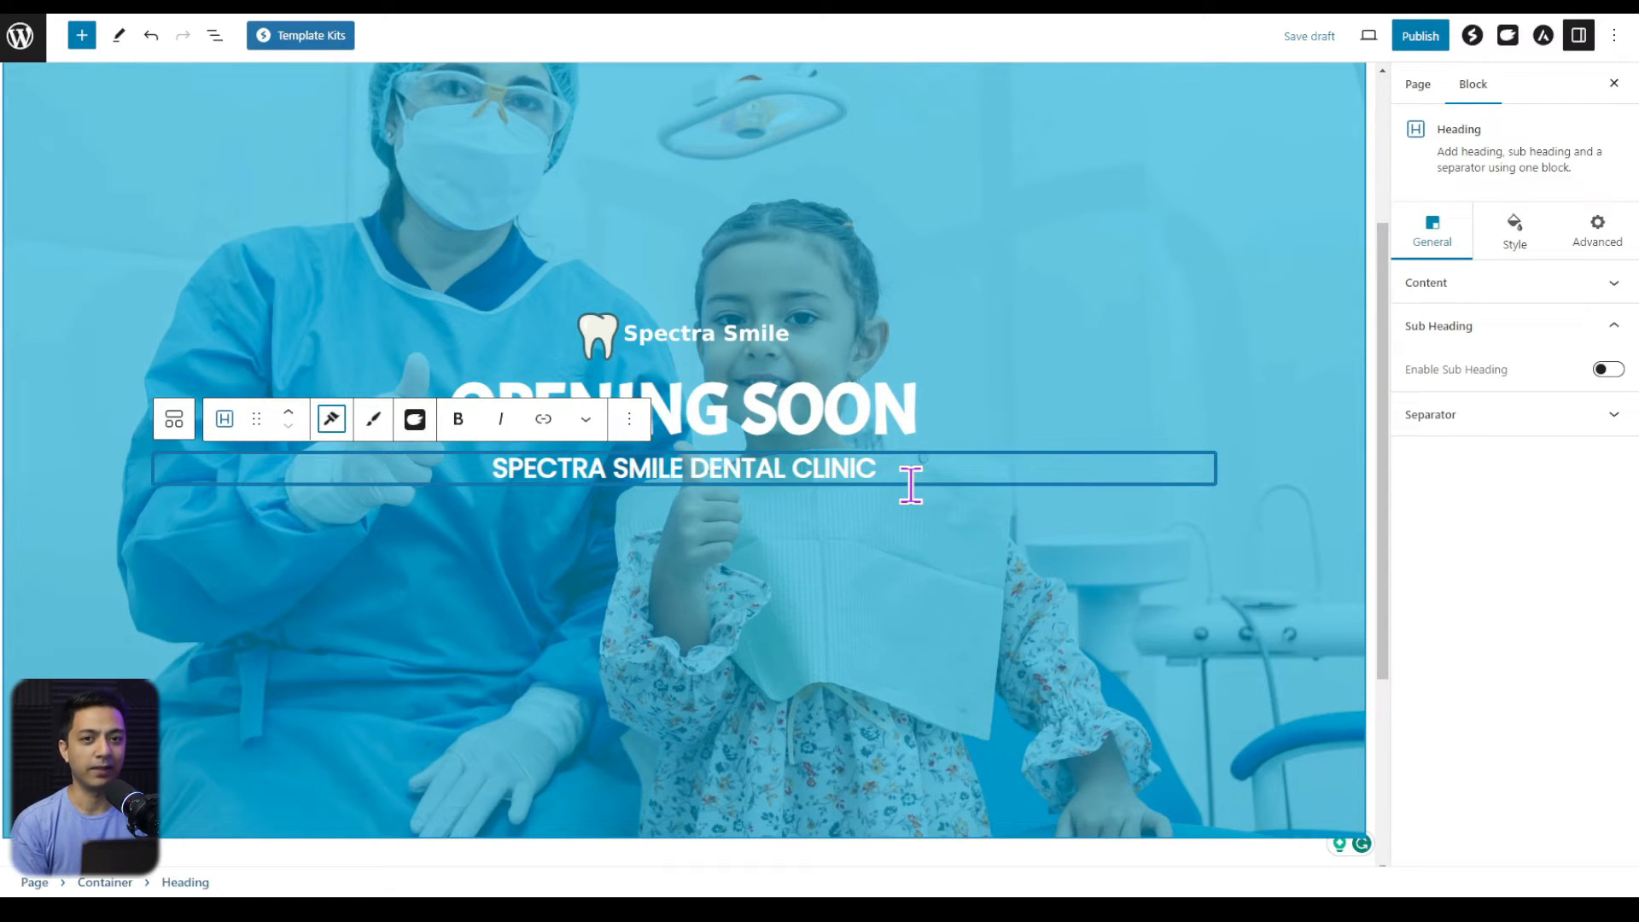
pyautogui.moveTo(843, 484)
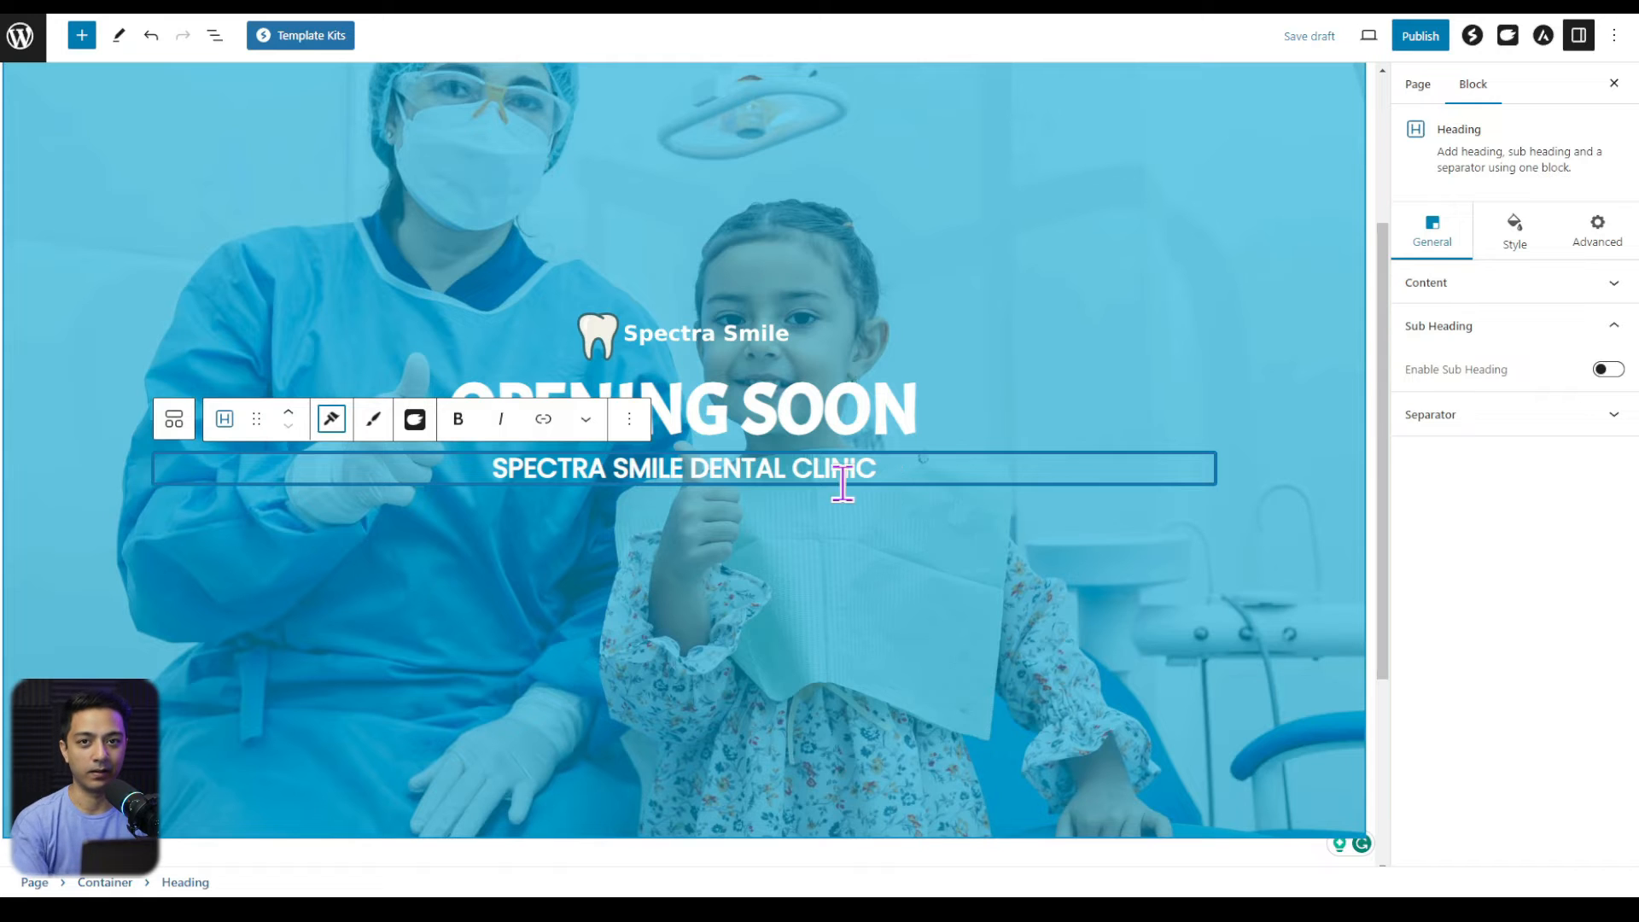
# - Add a Countdown timer block after the clinic-name heading
pyautogui.click(627, 419)
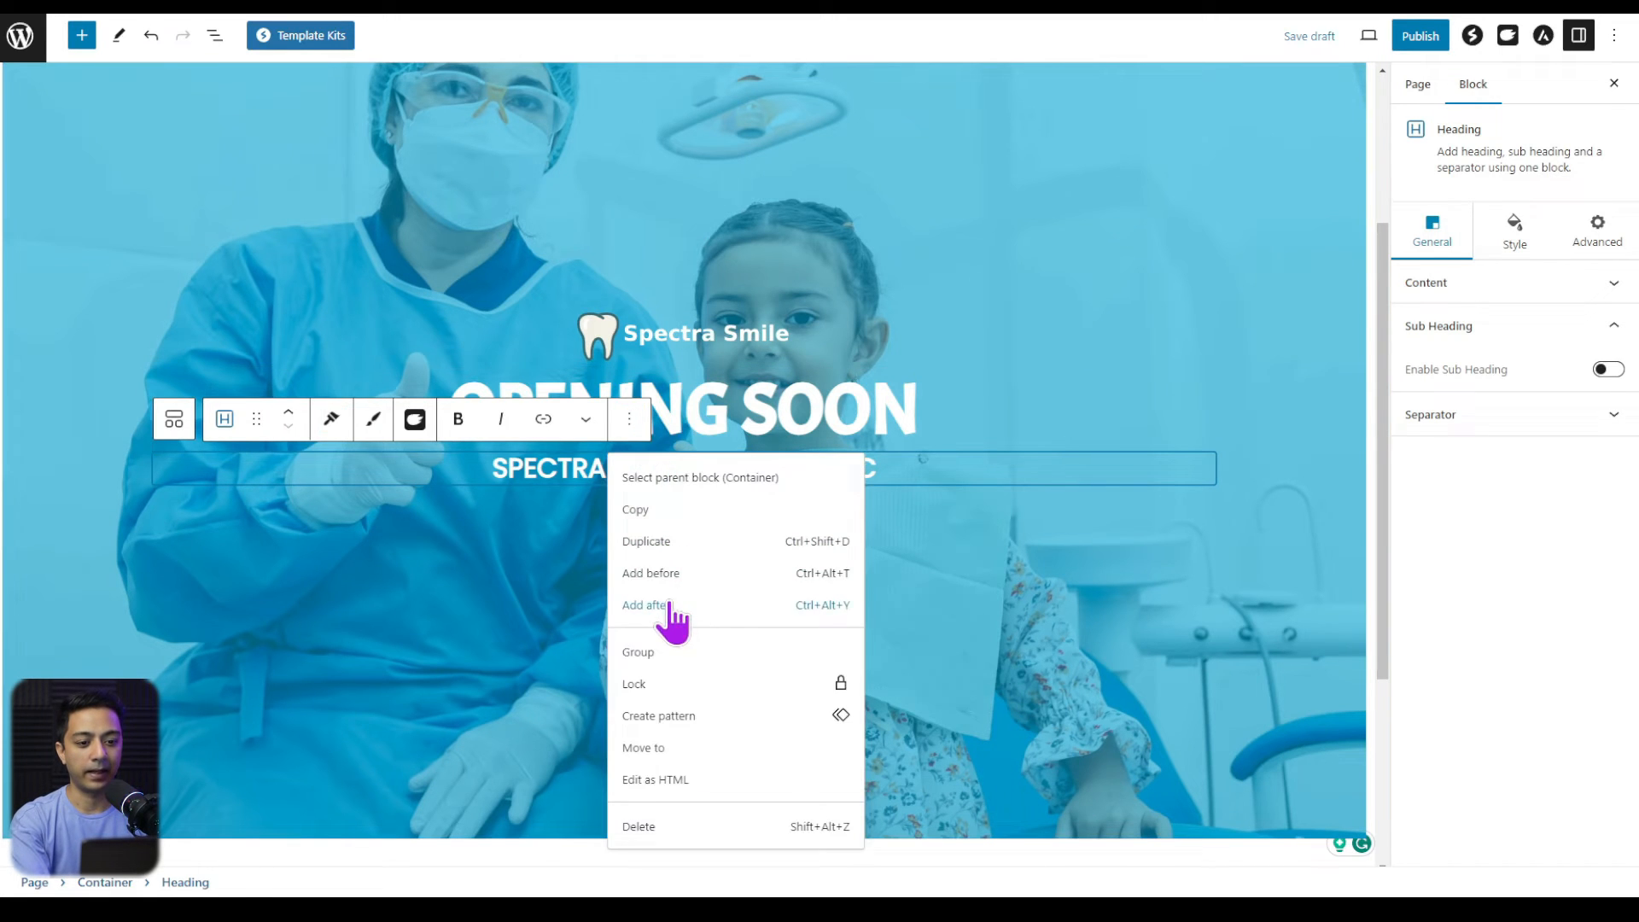
pyautogui.click(645, 604)
pyautogui.write('/count')
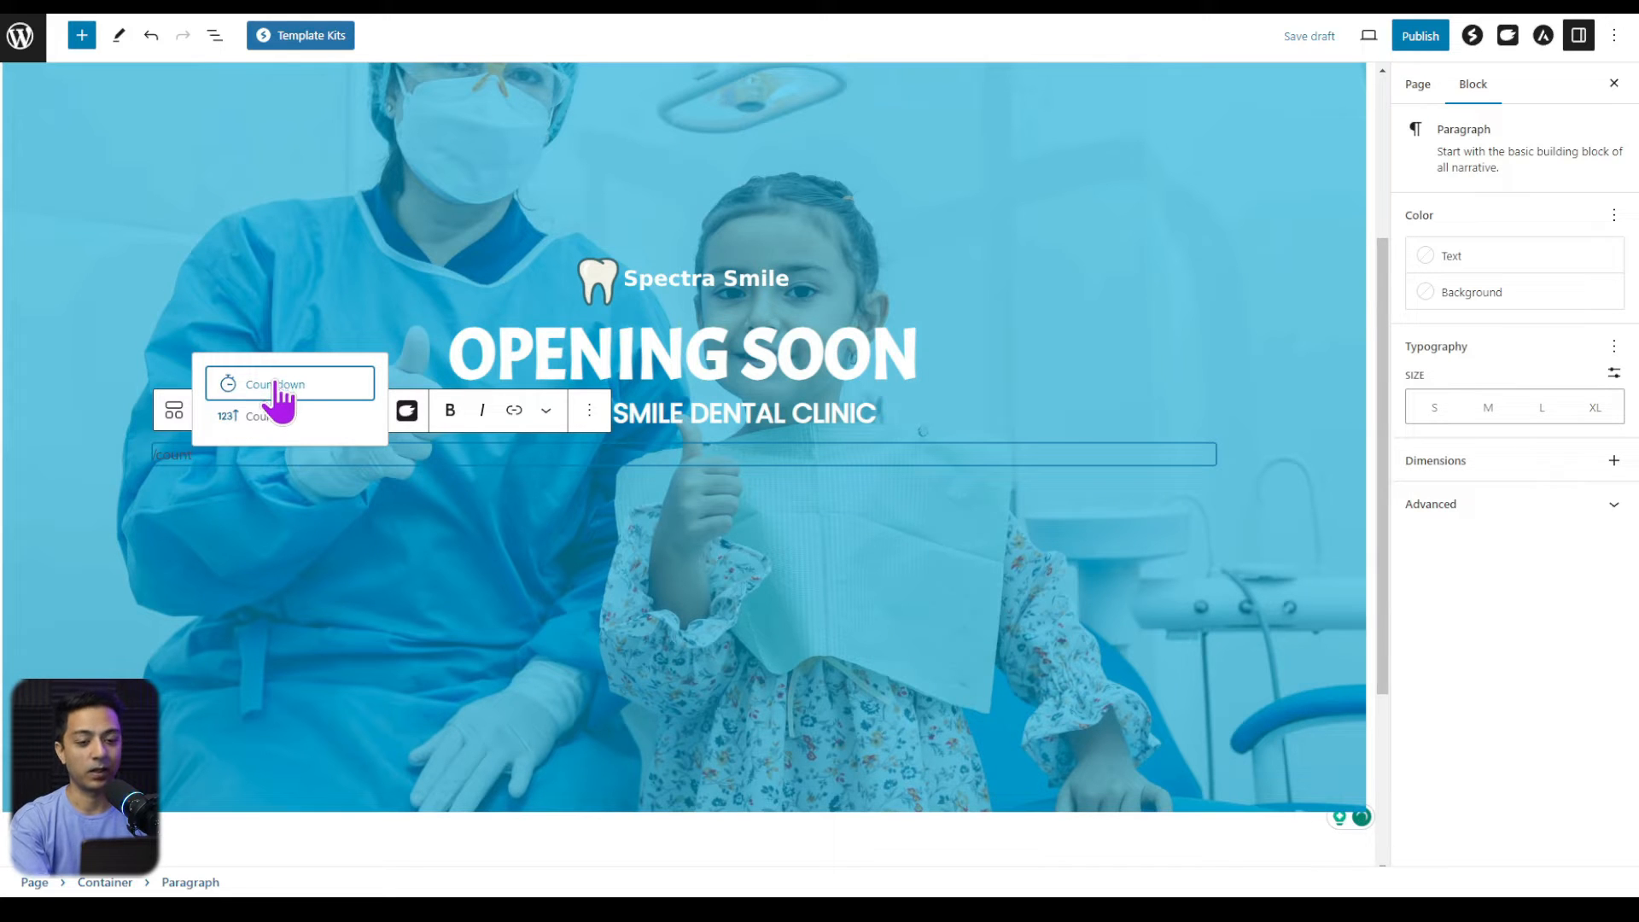
pyautogui.click(275, 383)
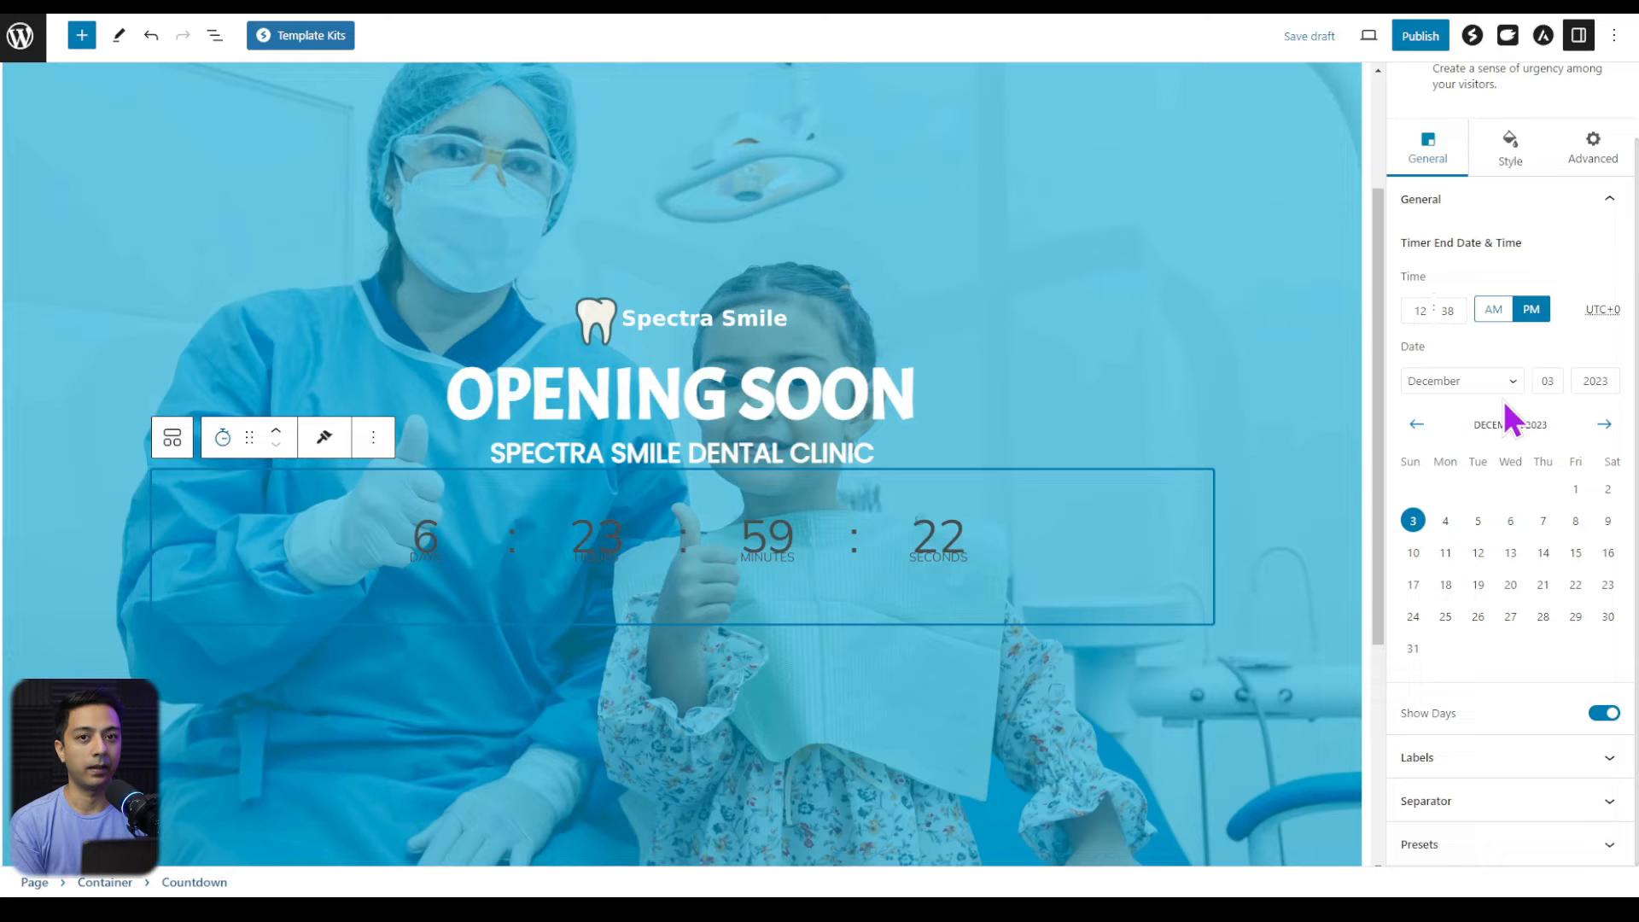
# - Style the countdown boxes dark and disable header, footer and banner in Astra Settings
pyautogui.click(1508, 146)
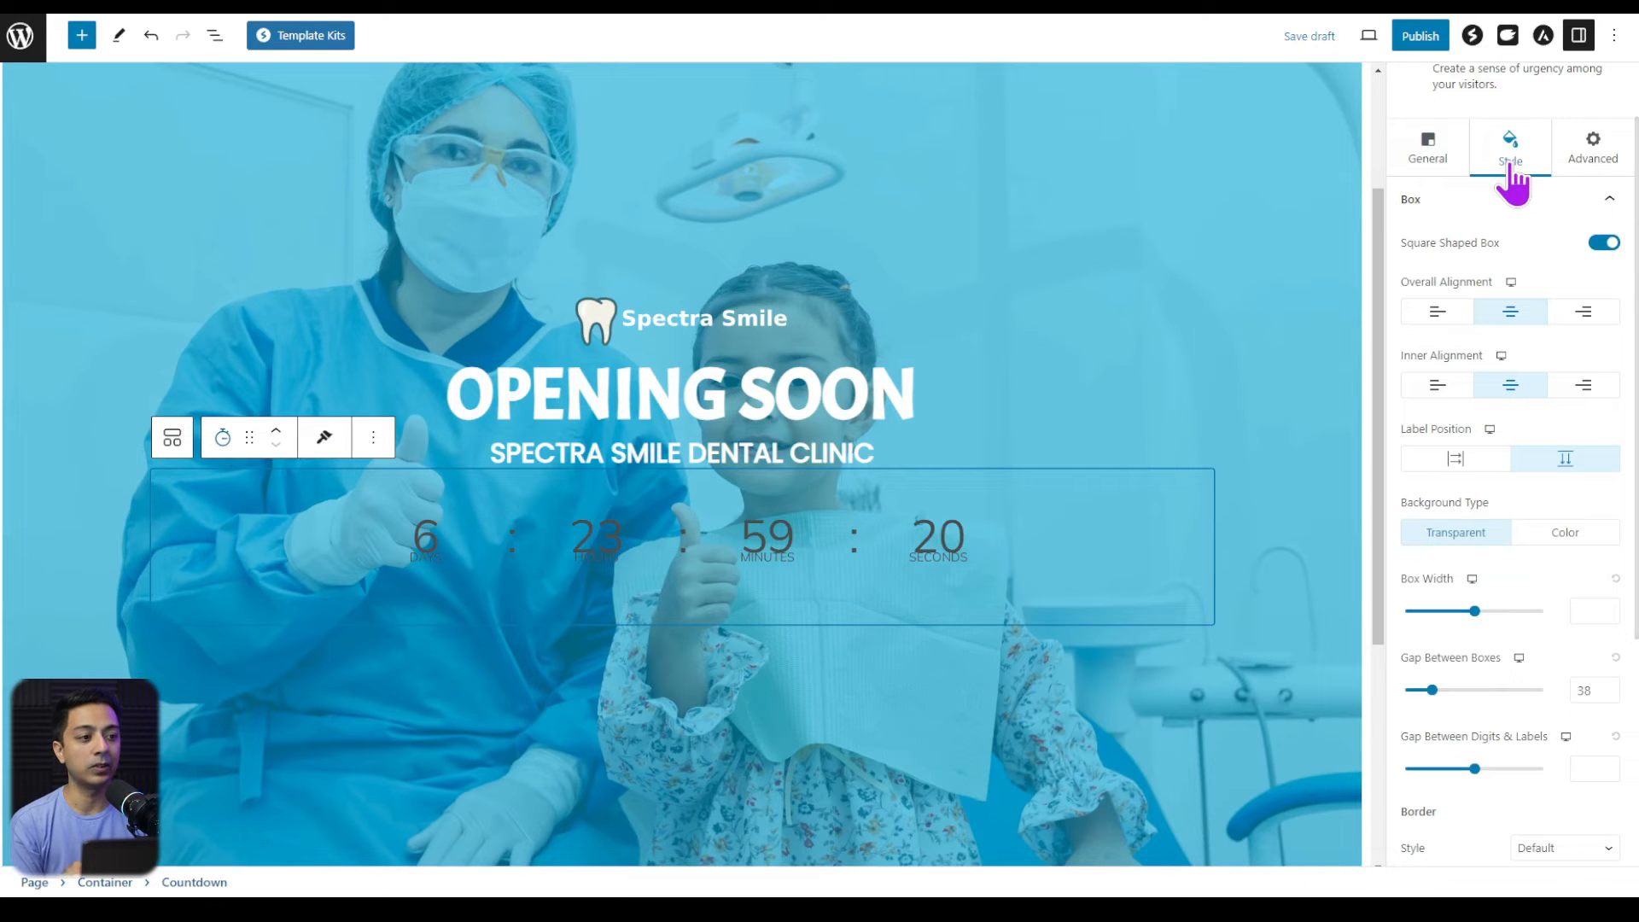
pyautogui.scroll(-3)
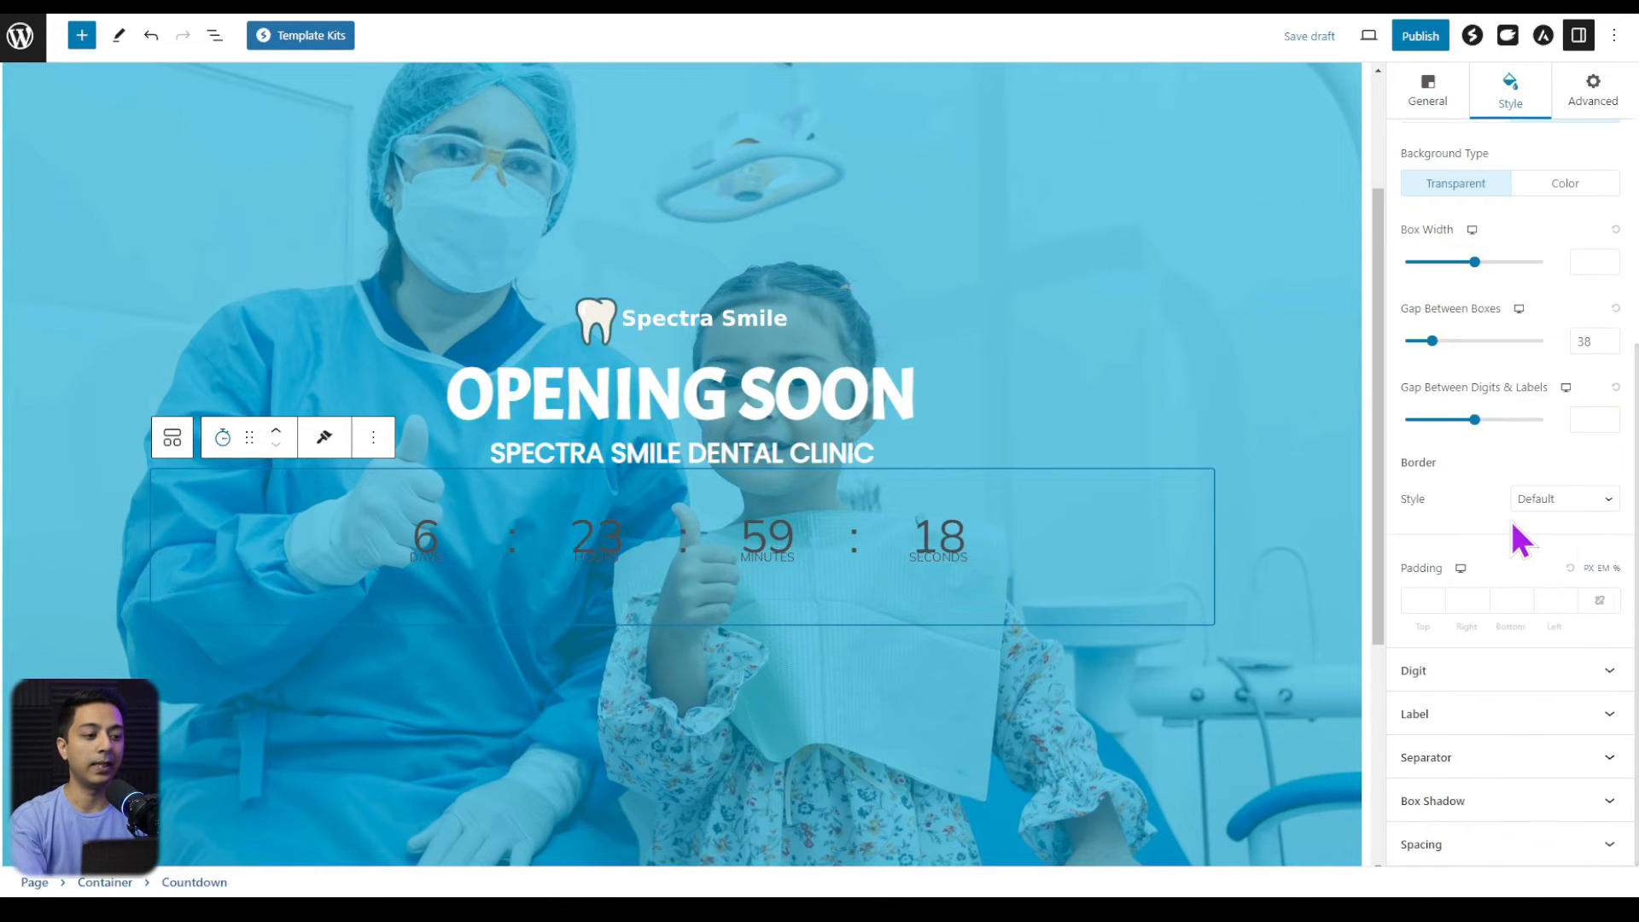
pyautogui.moveTo(788, 645)
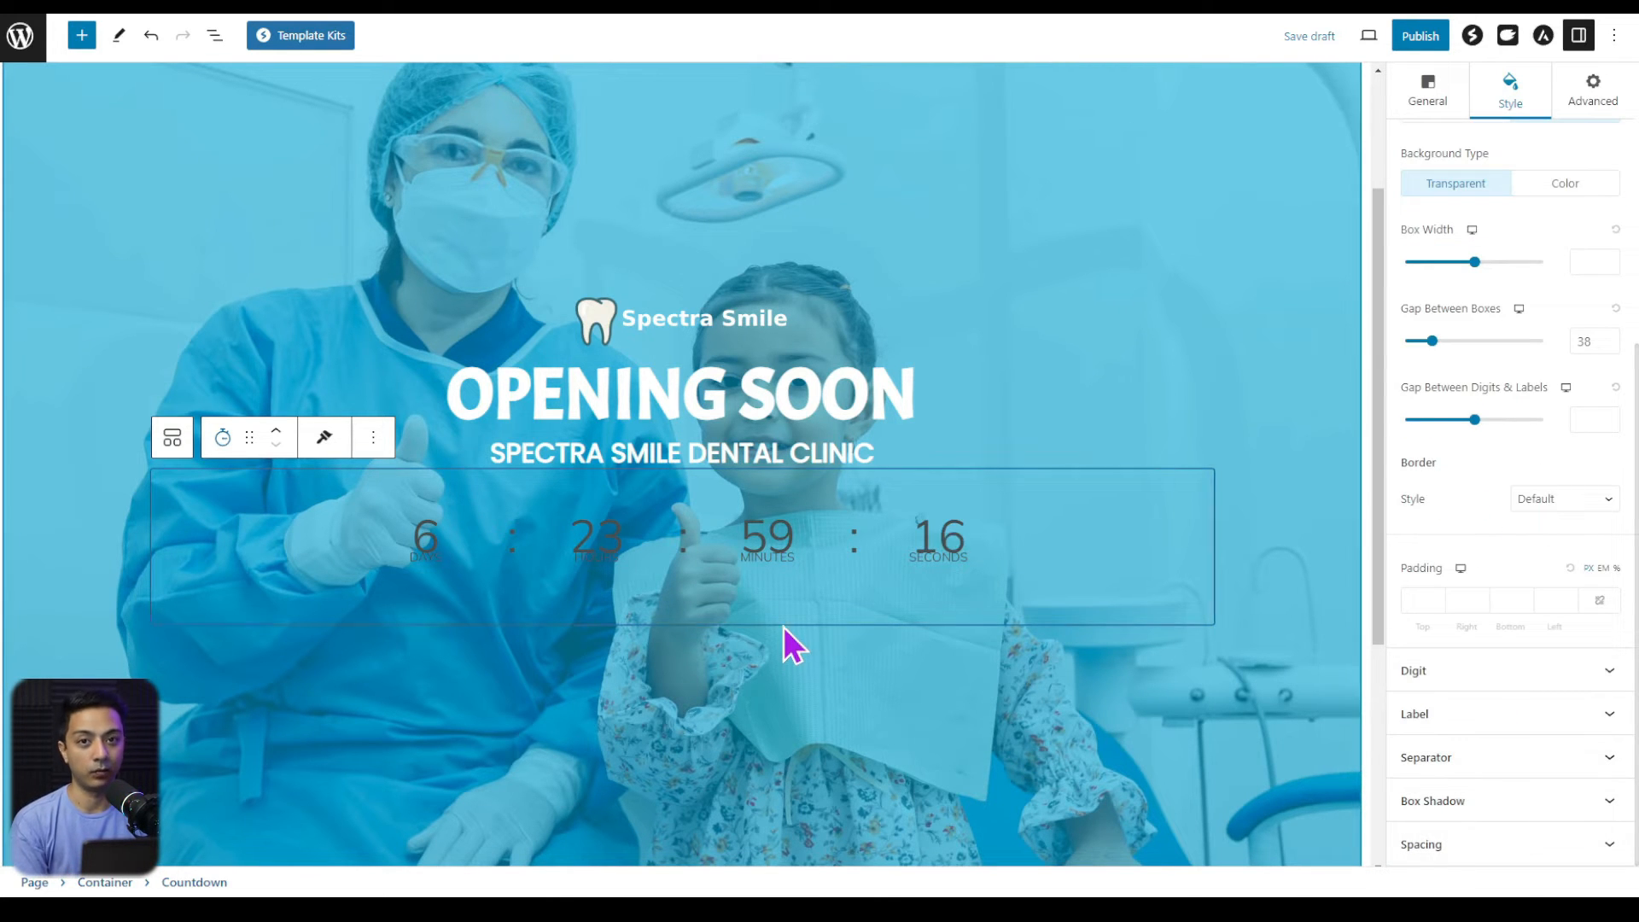
pyautogui.click(1564, 182)
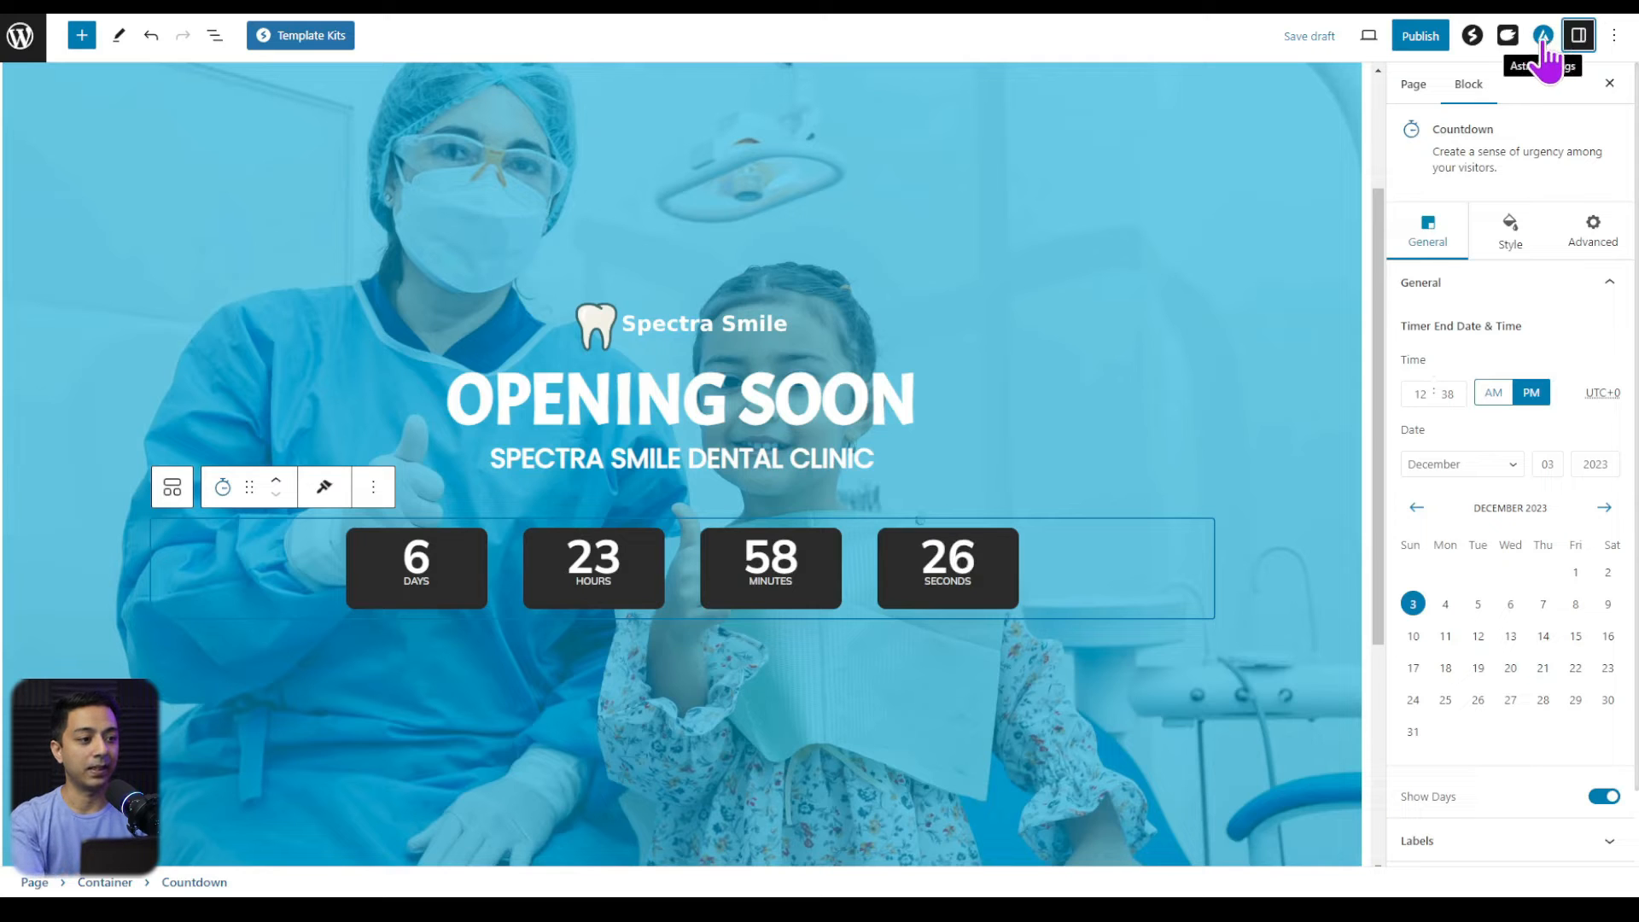
pyautogui.click(1542, 34)
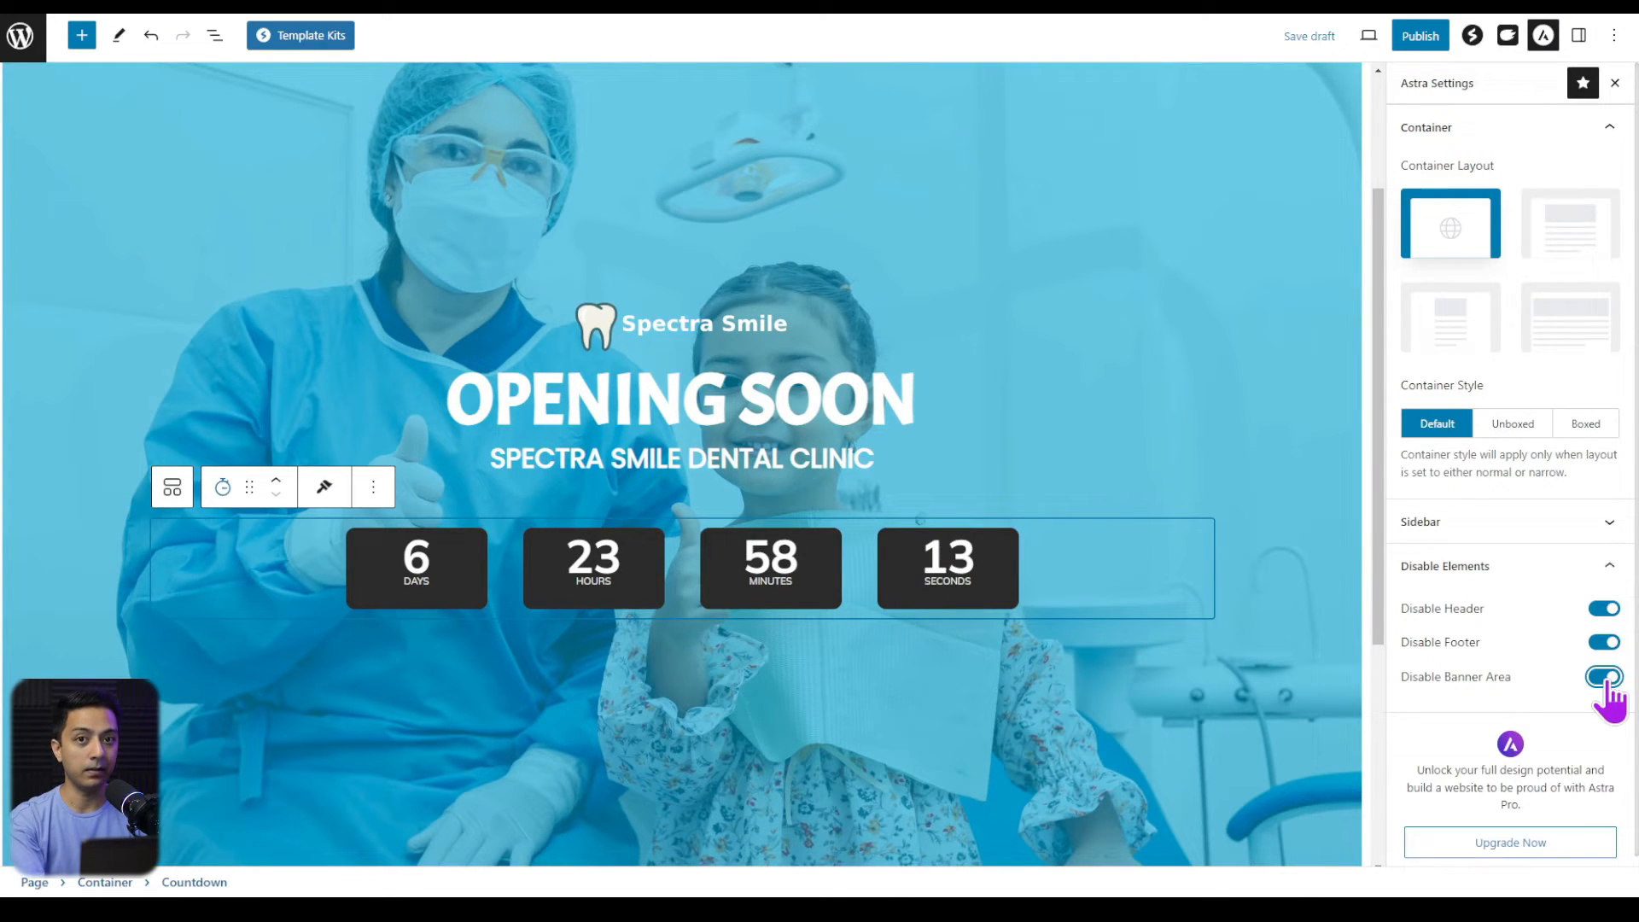
pyautogui.click(1419, 34)
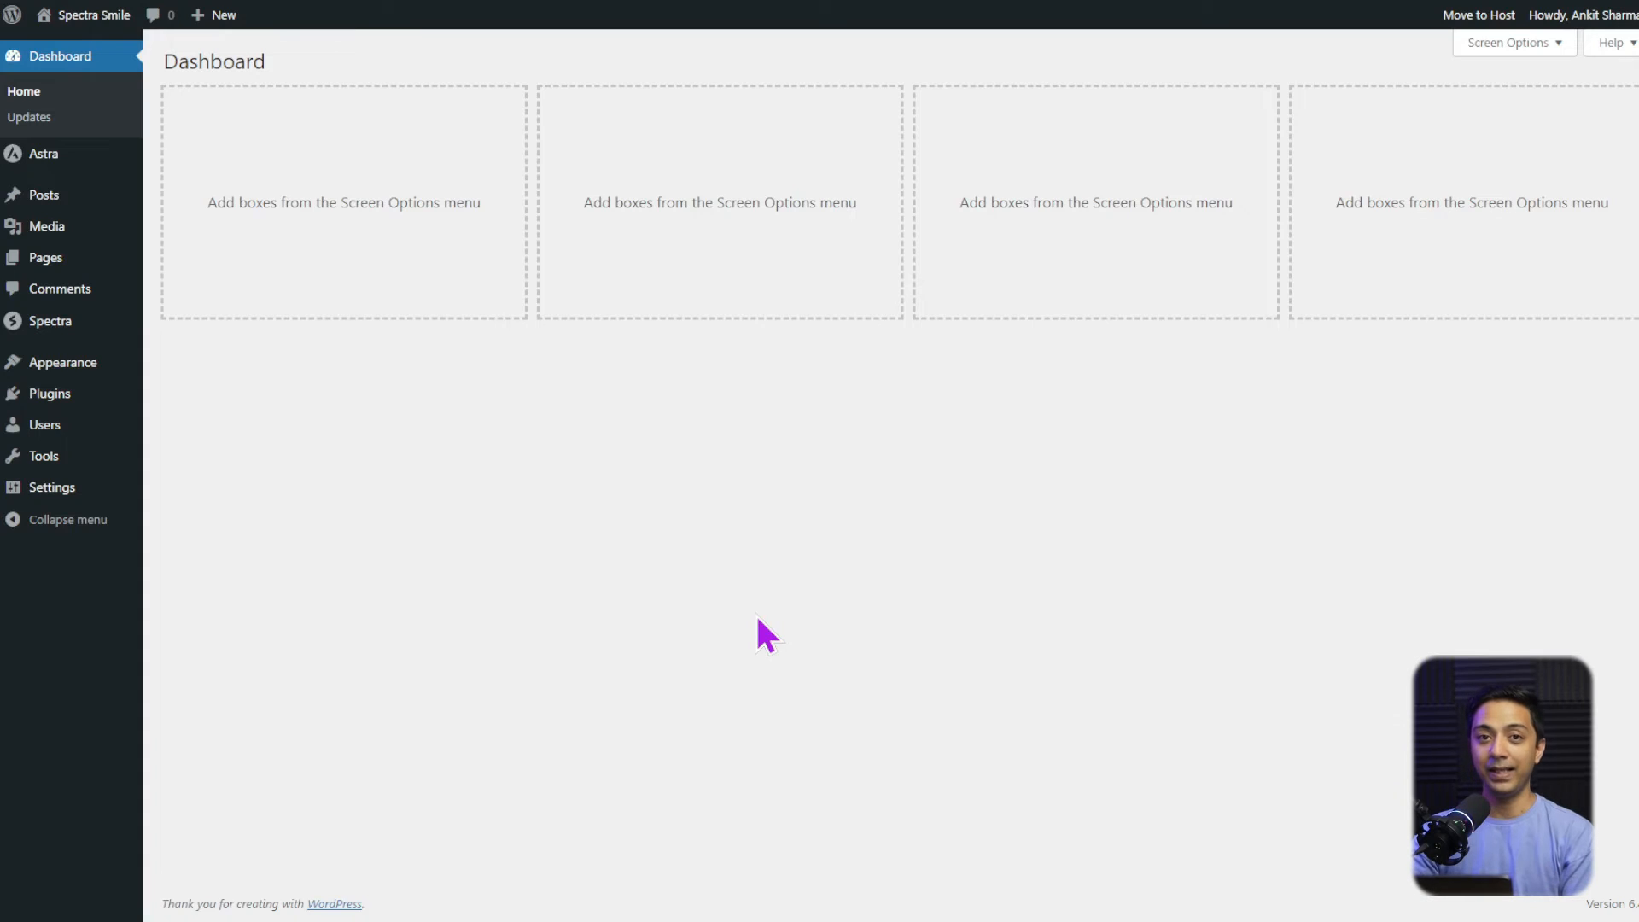
pyautogui.moveTo(760, 638)
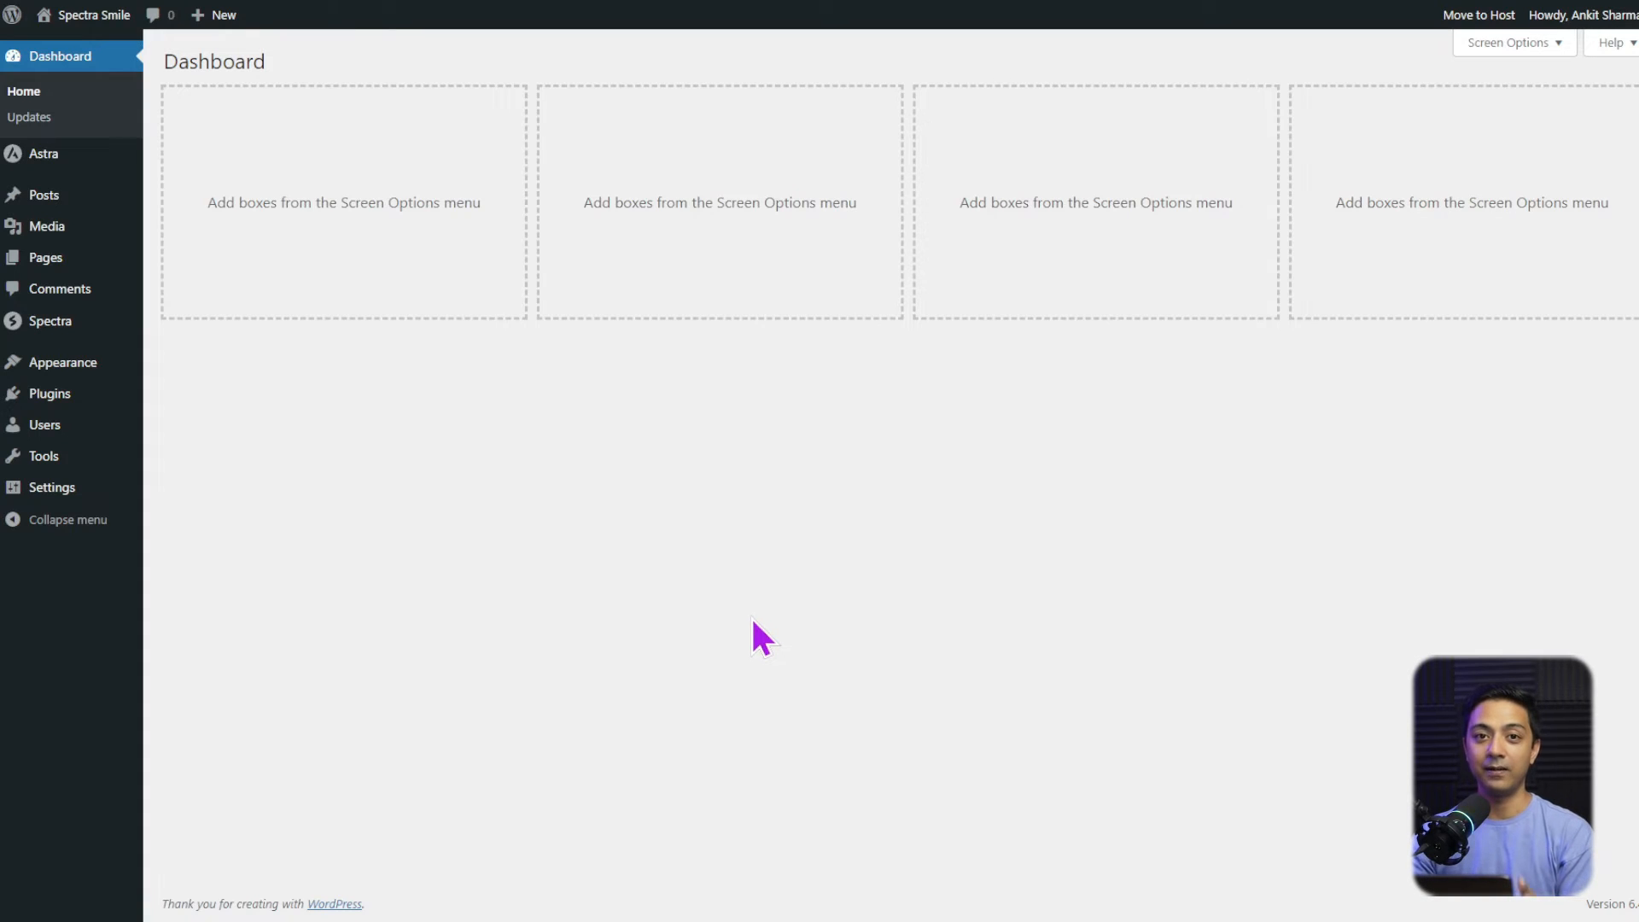
pyautogui.moveTo(49, 393)
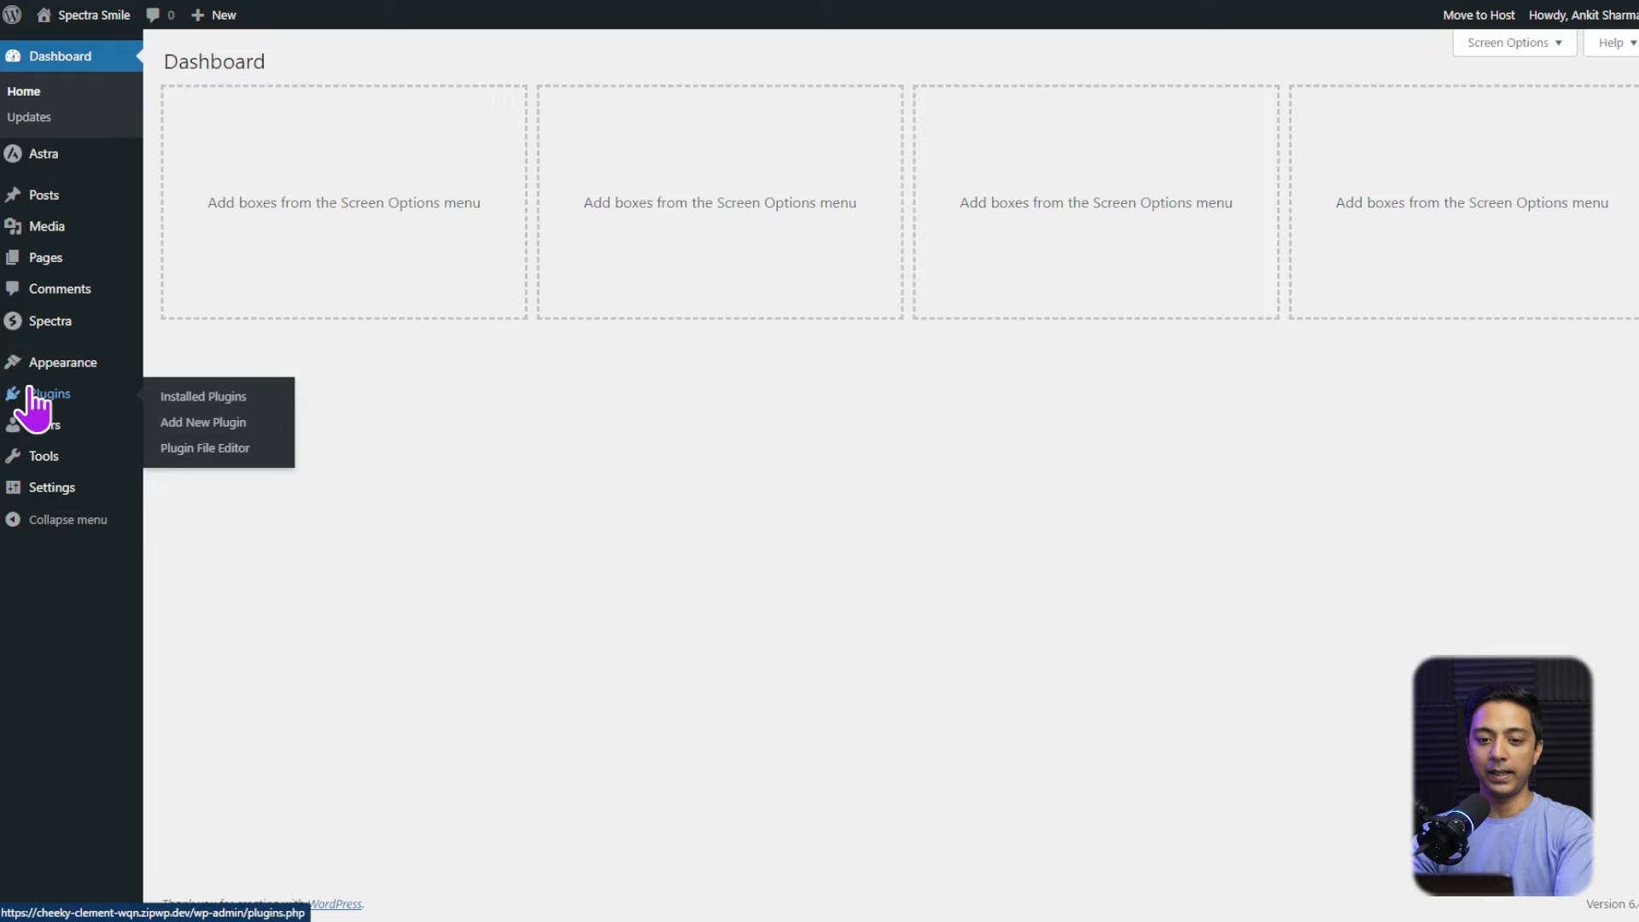
pyautogui.moveTo(203, 422)
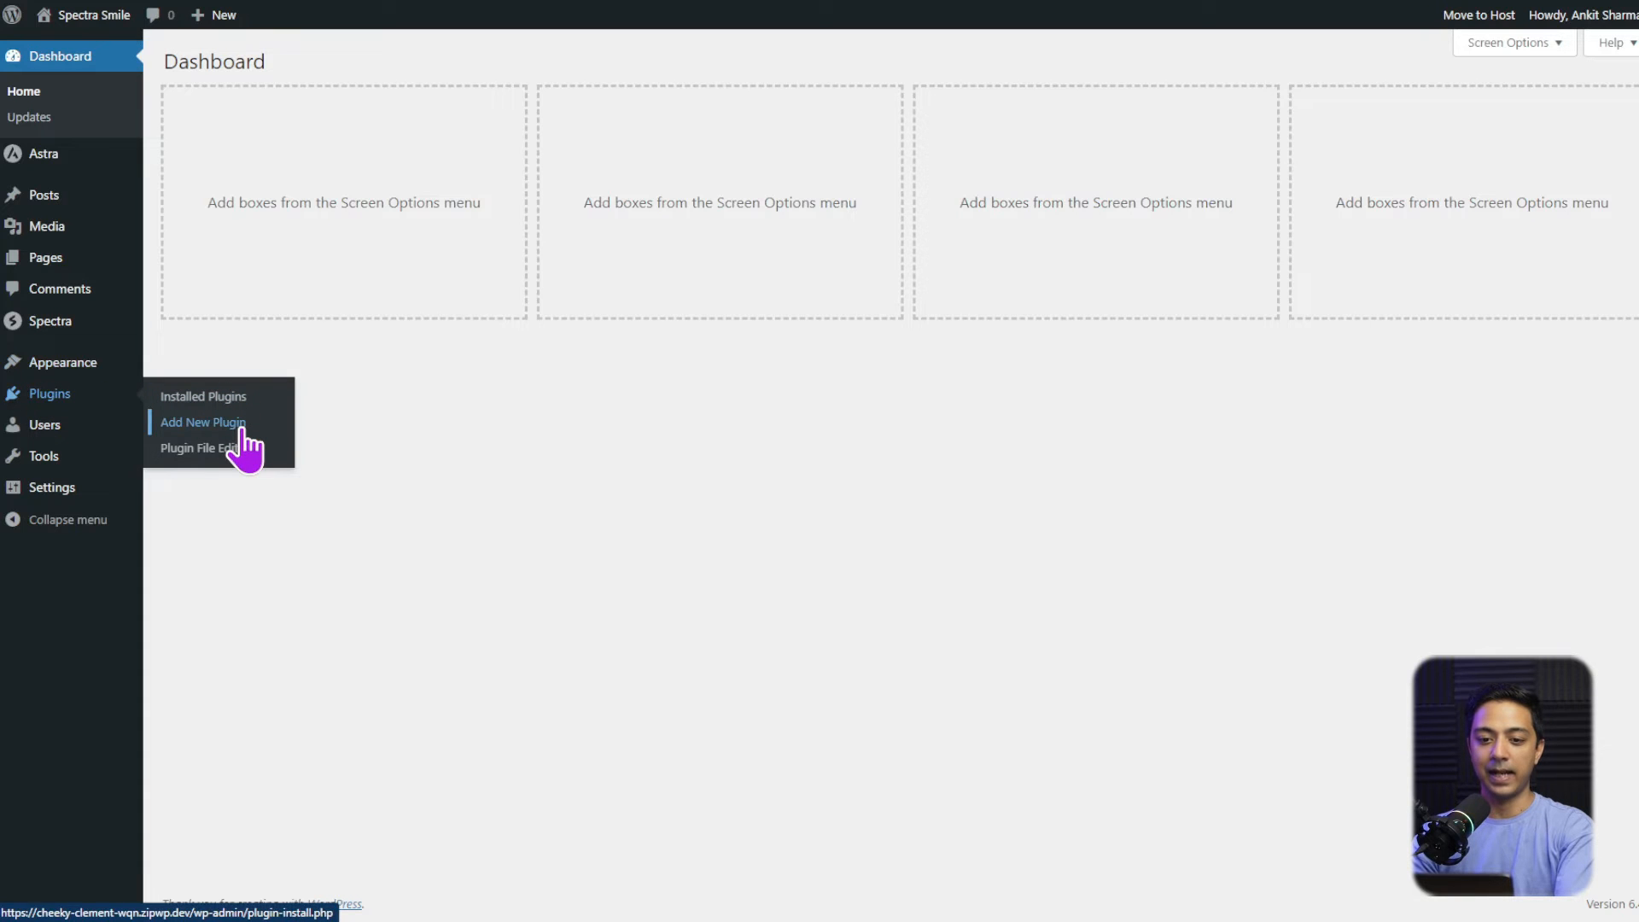
# - Install and activate Code Snippets from Add New Plugin, then view All Snippets
pyautogui.click(203, 421)
pyautogui.write('code snippet')
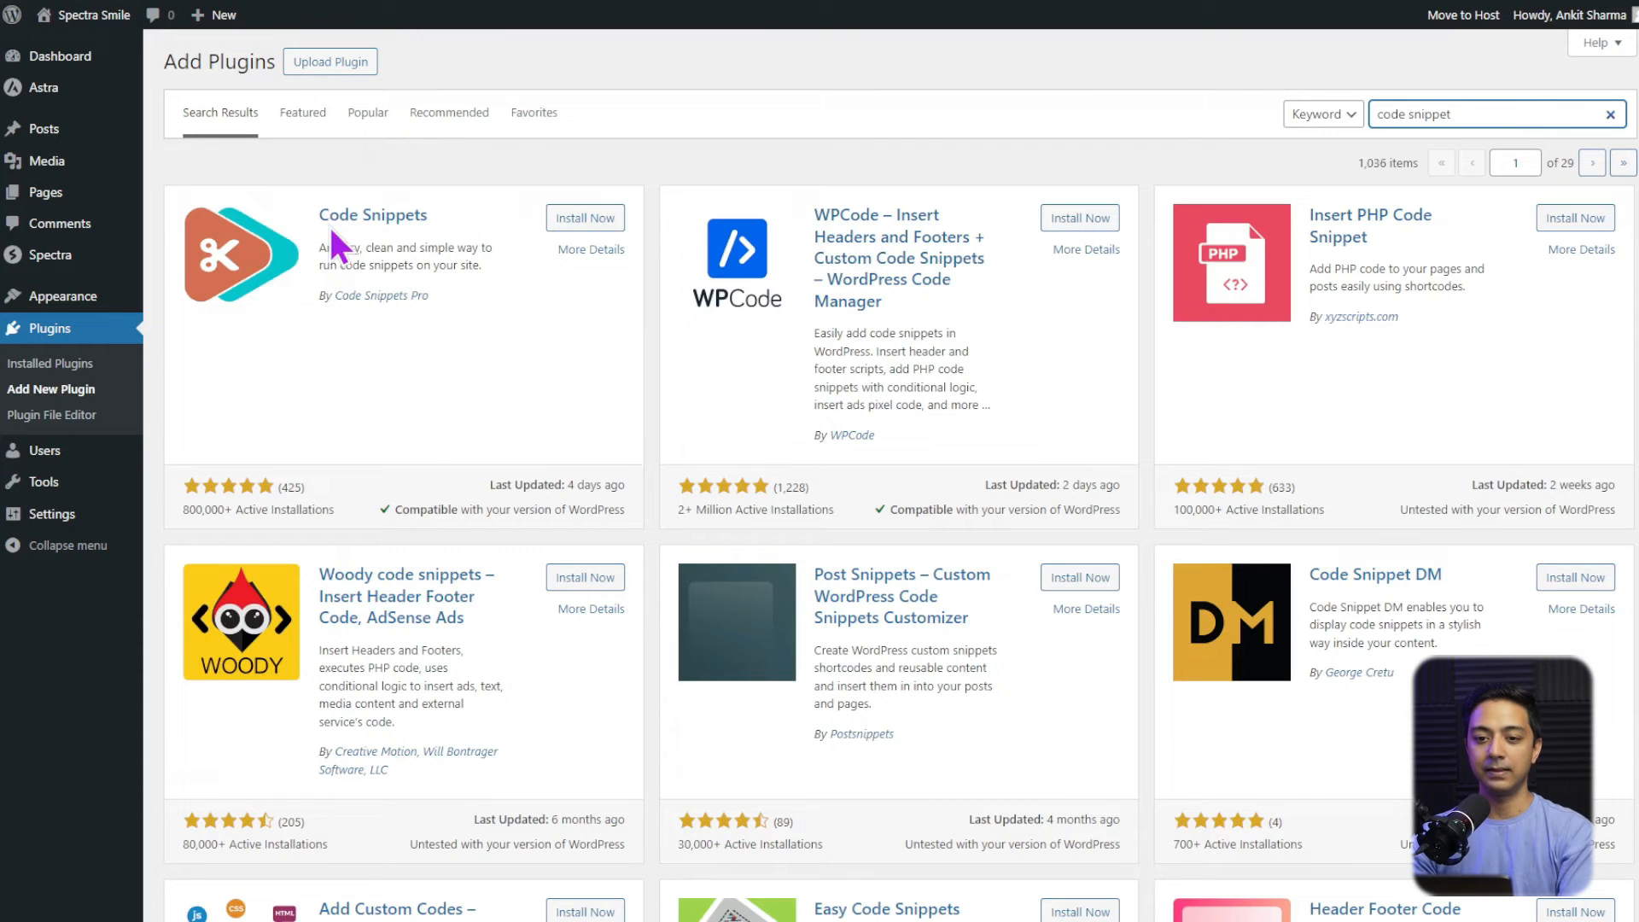
pyautogui.moveTo(465, 241)
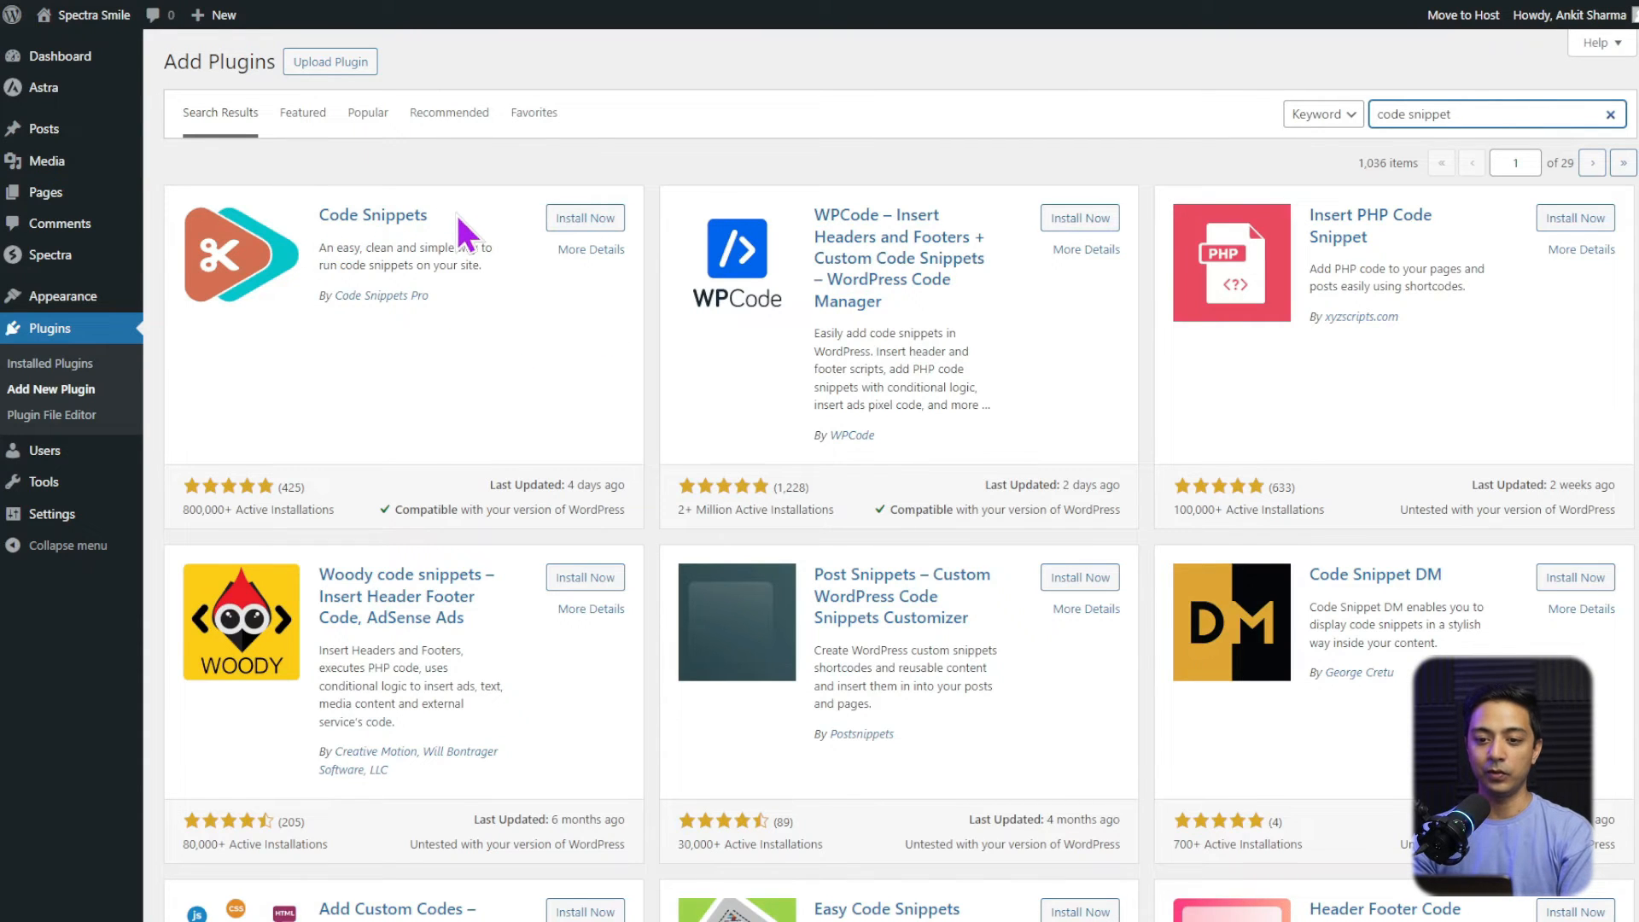
pyautogui.click(584, 217)
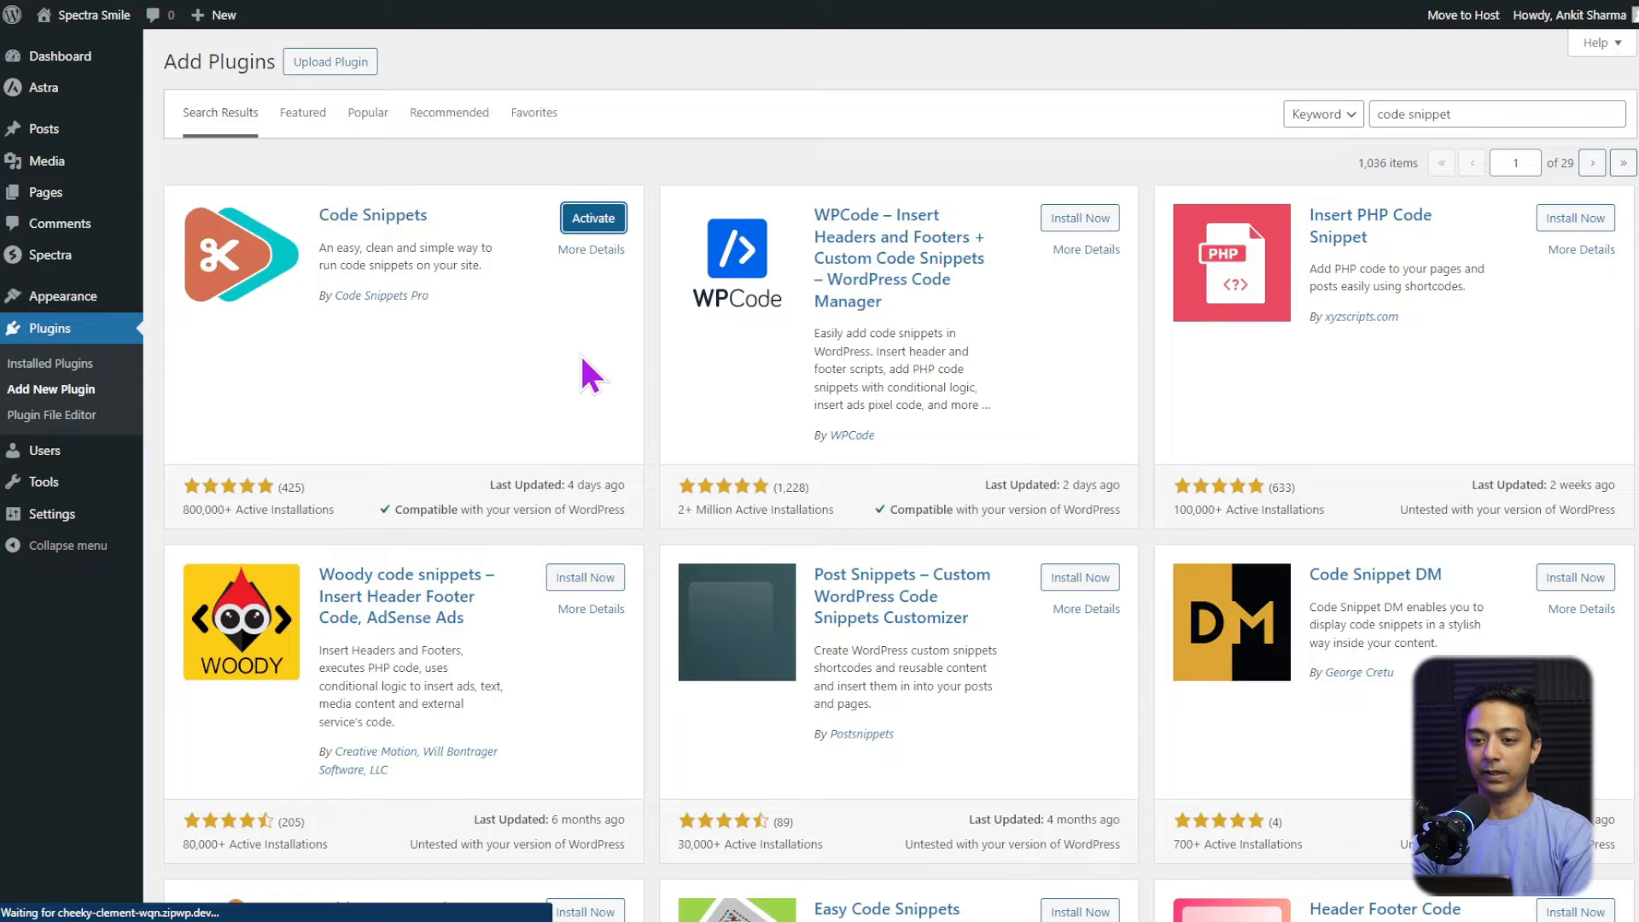
pyautogui.click(593, 218)
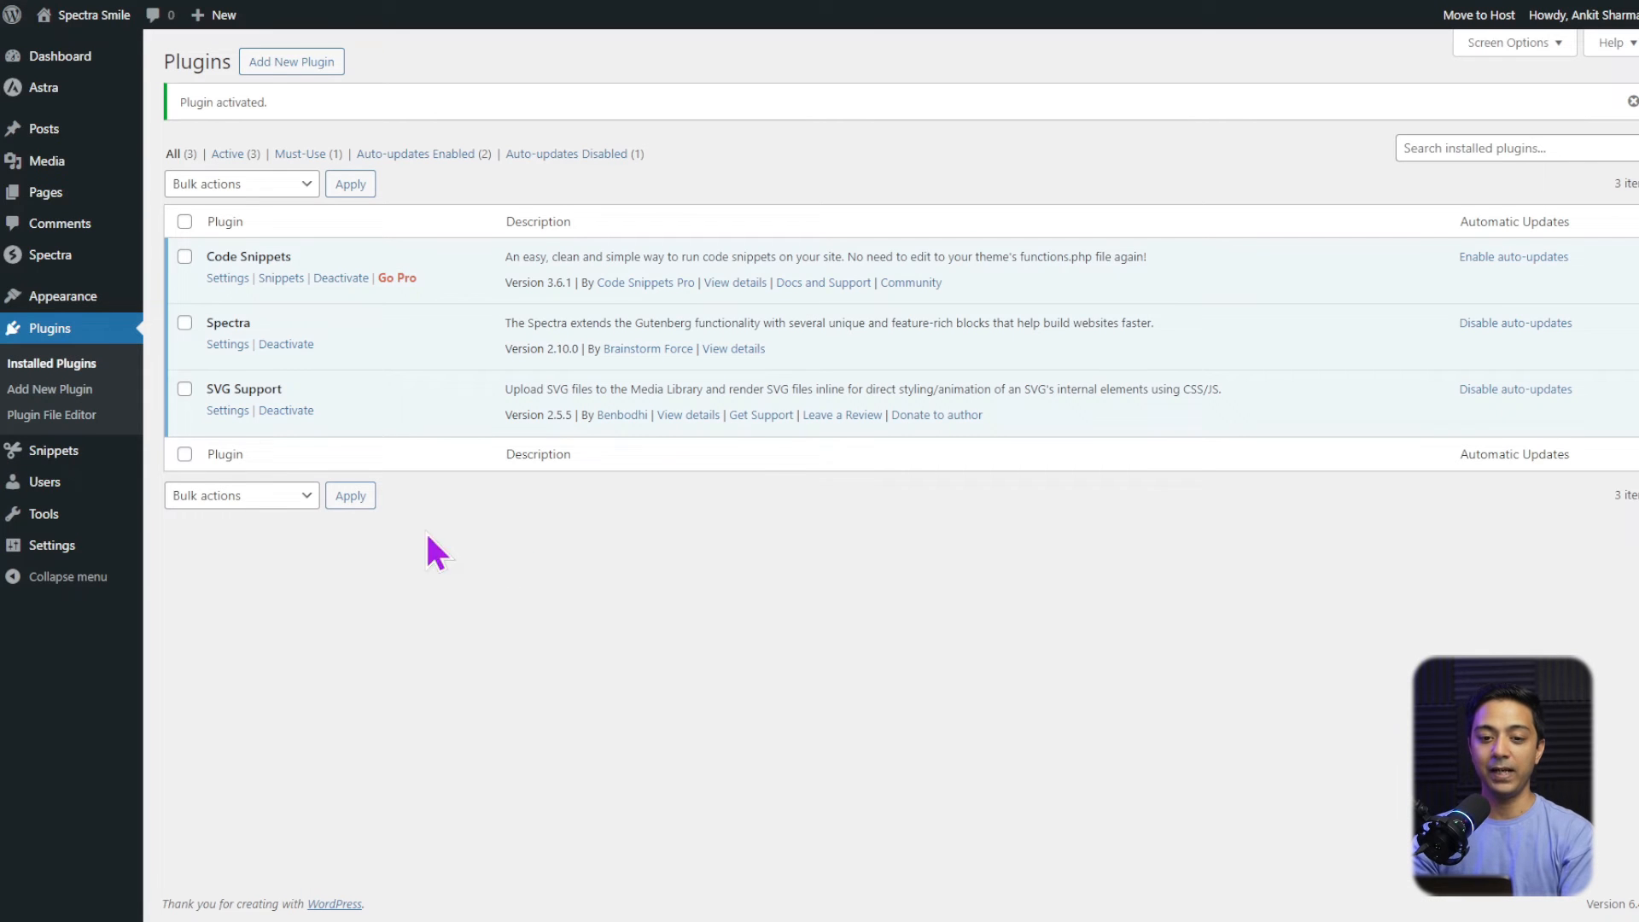
pyautogui.moveTo(52, 449)
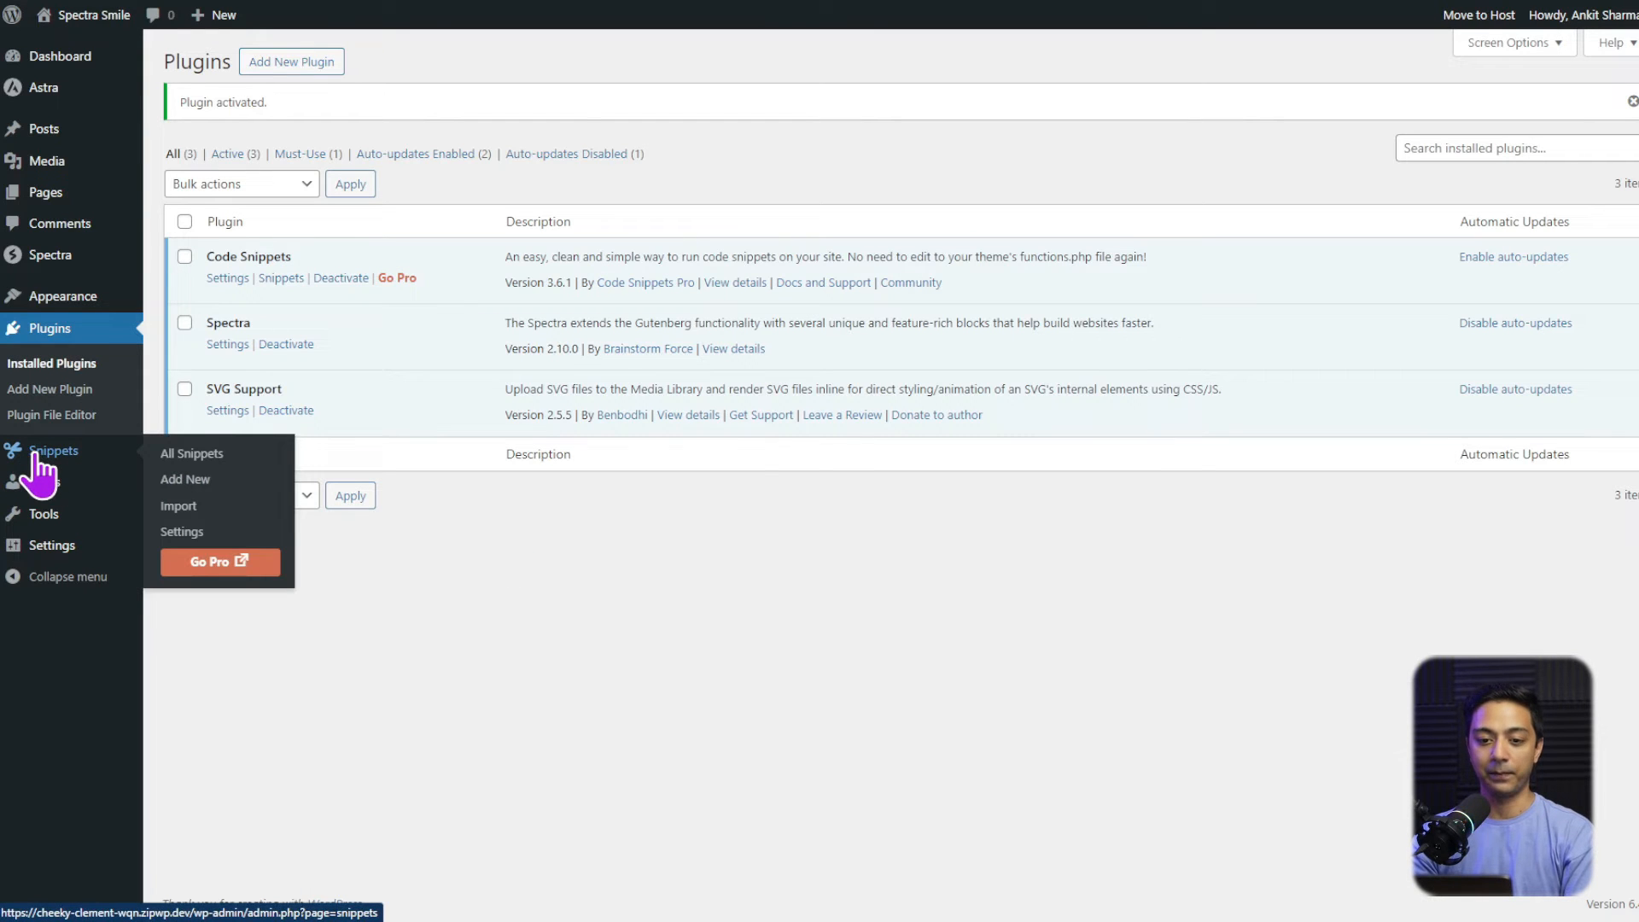
pyautogui.click(191, 452)
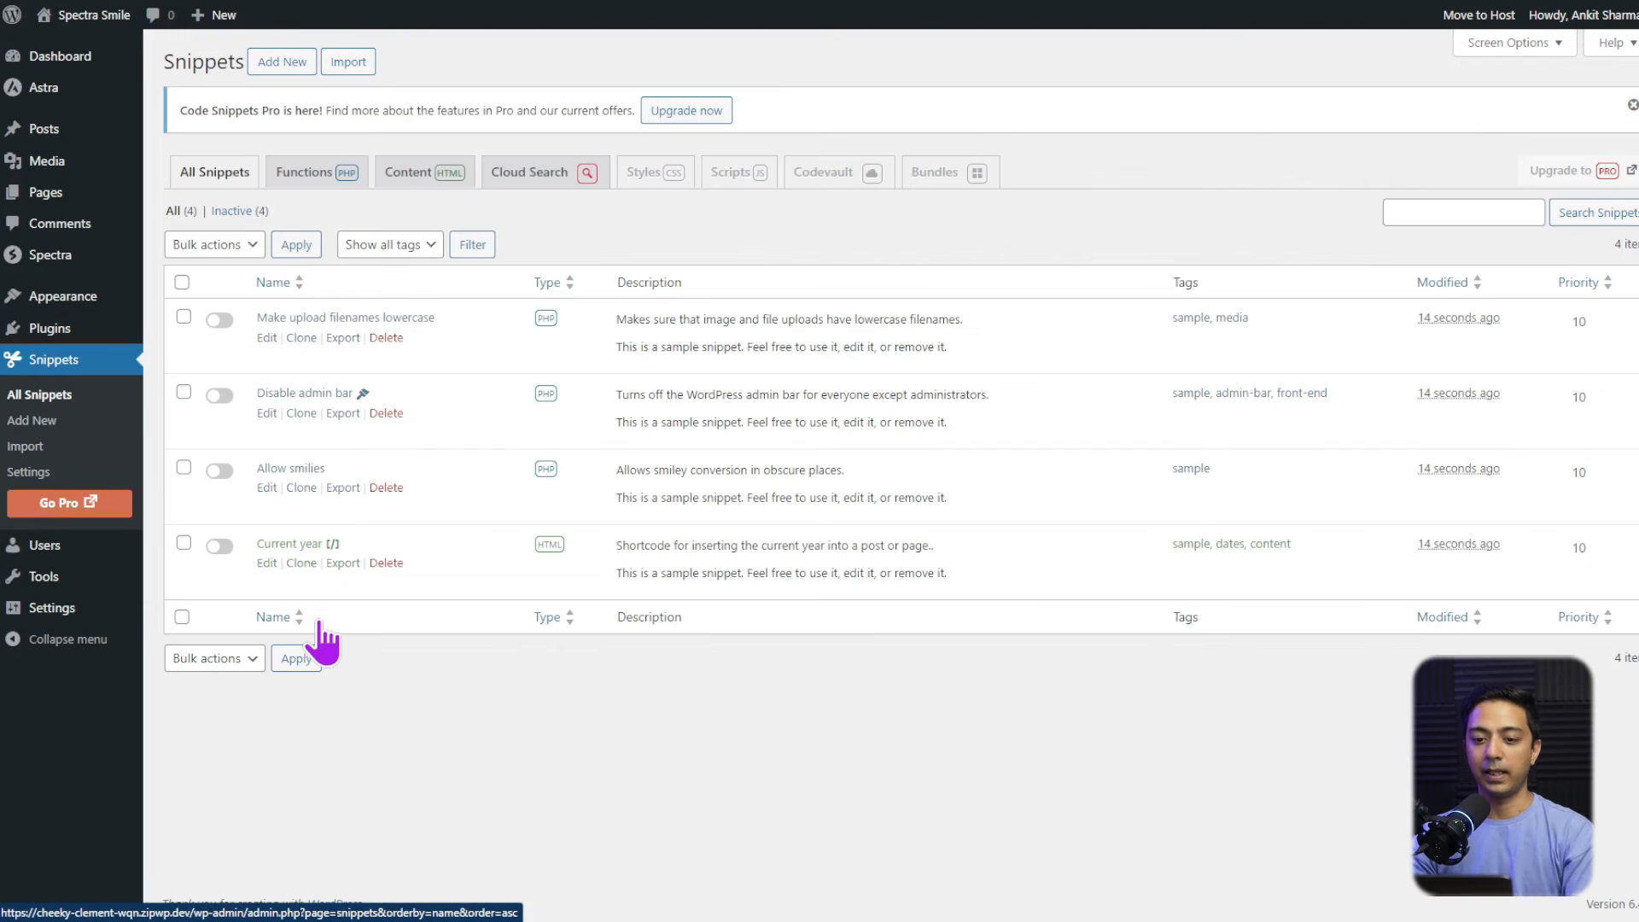
pyautogui.moveTo(287, 303)
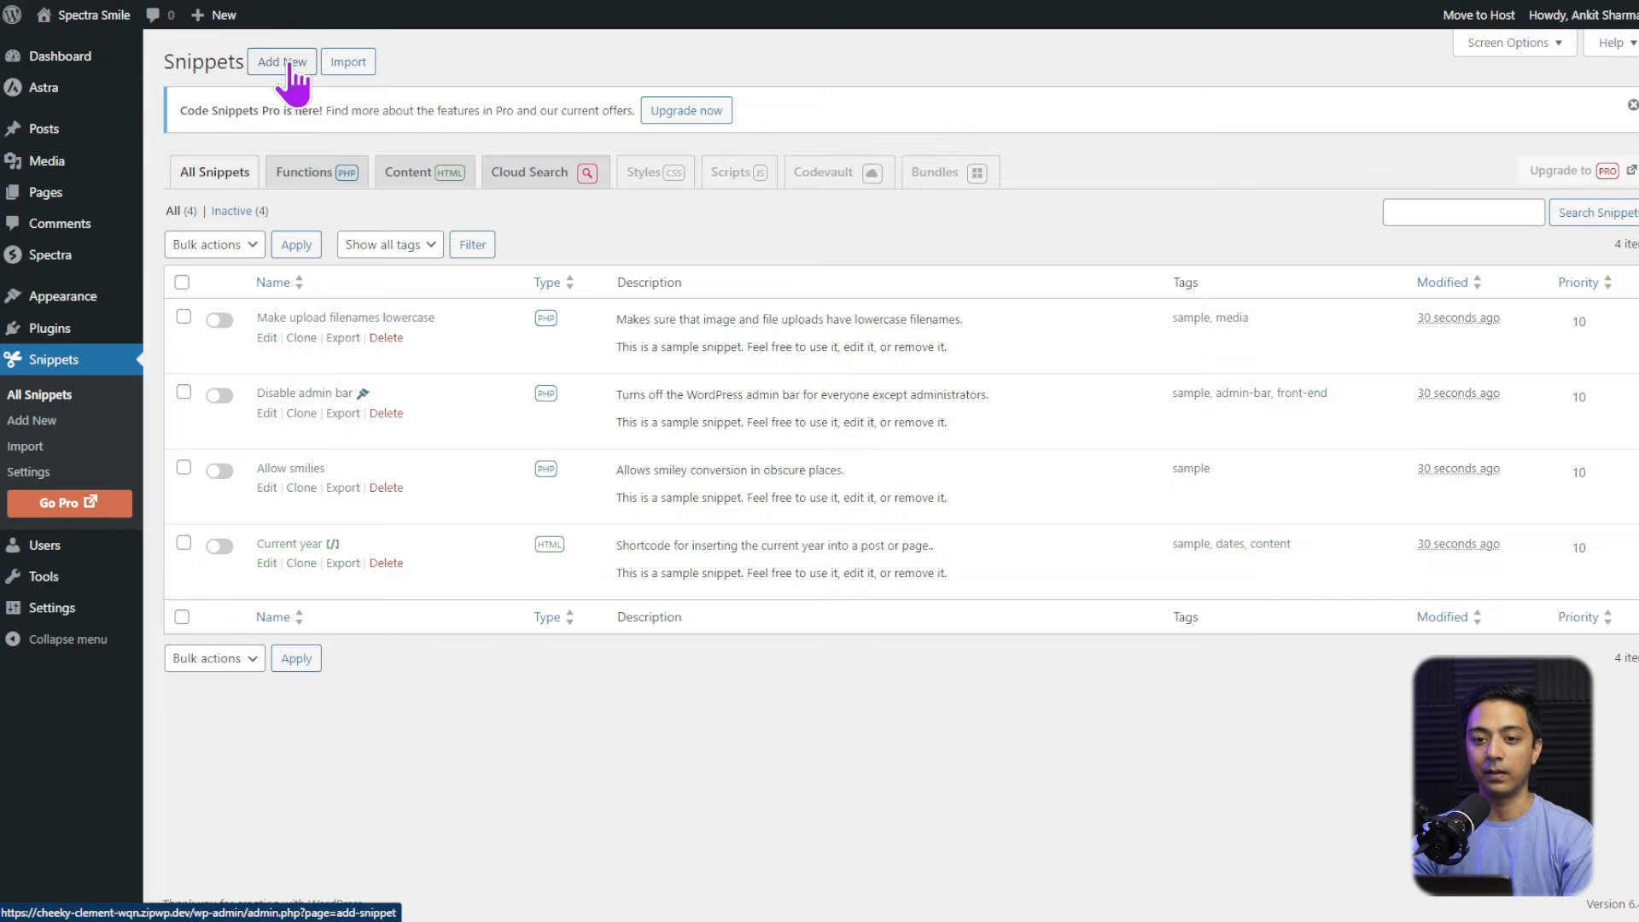
# - Create a snippet titled 'Coming soon code' with the template_redirect add_action PHP code
pyautogui.click(281, 62)
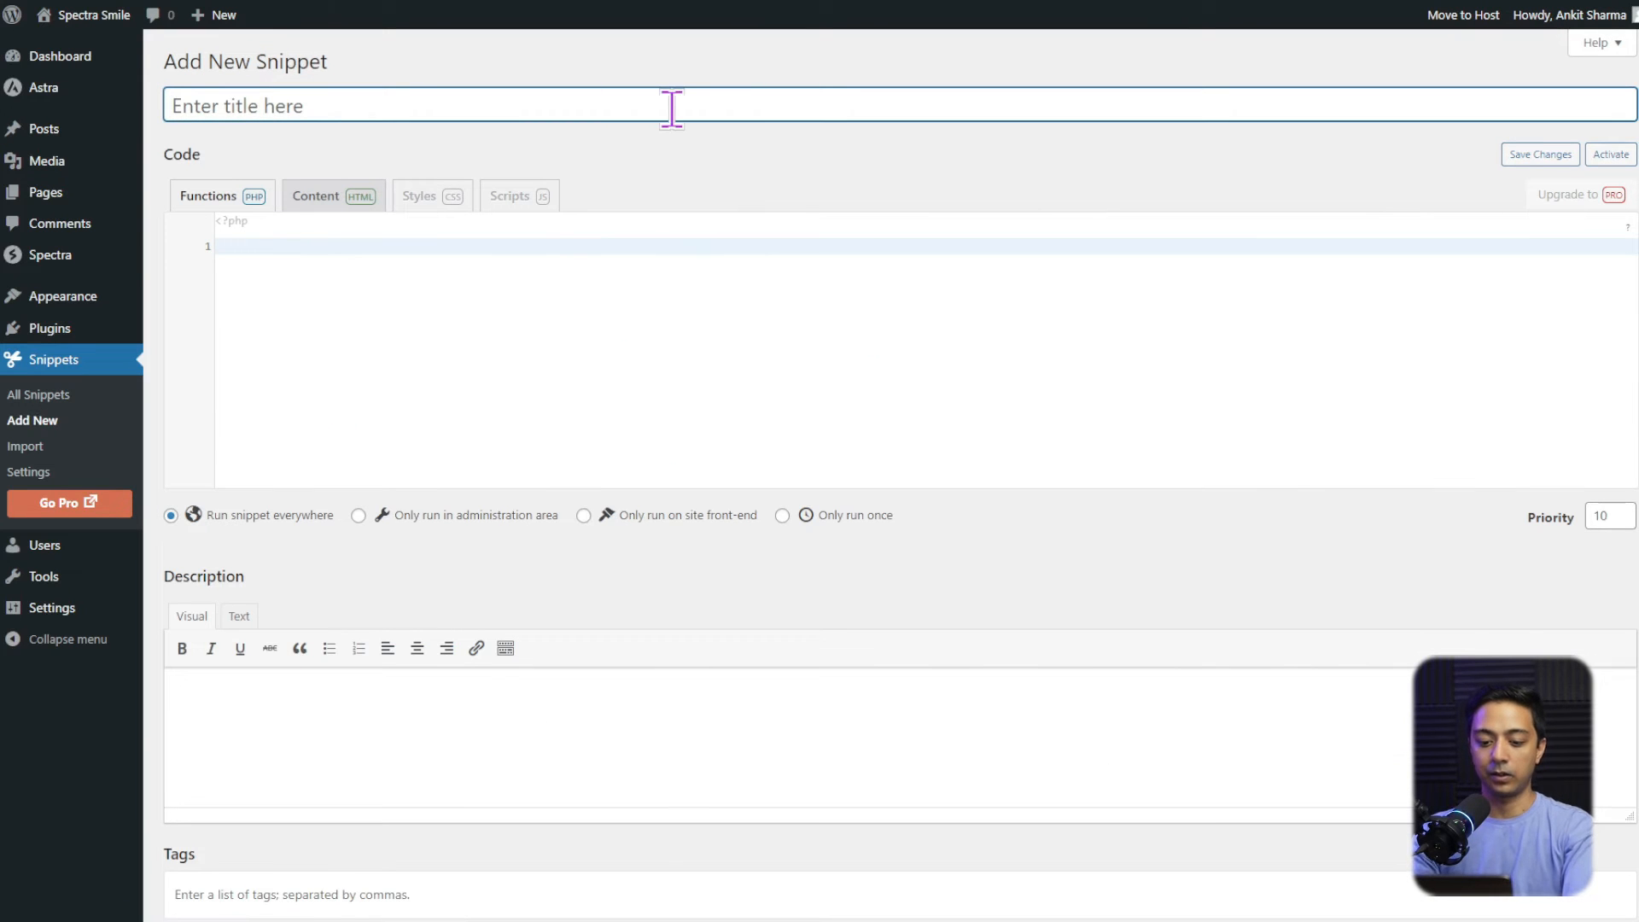
pyautogui.write('Coming soon code')
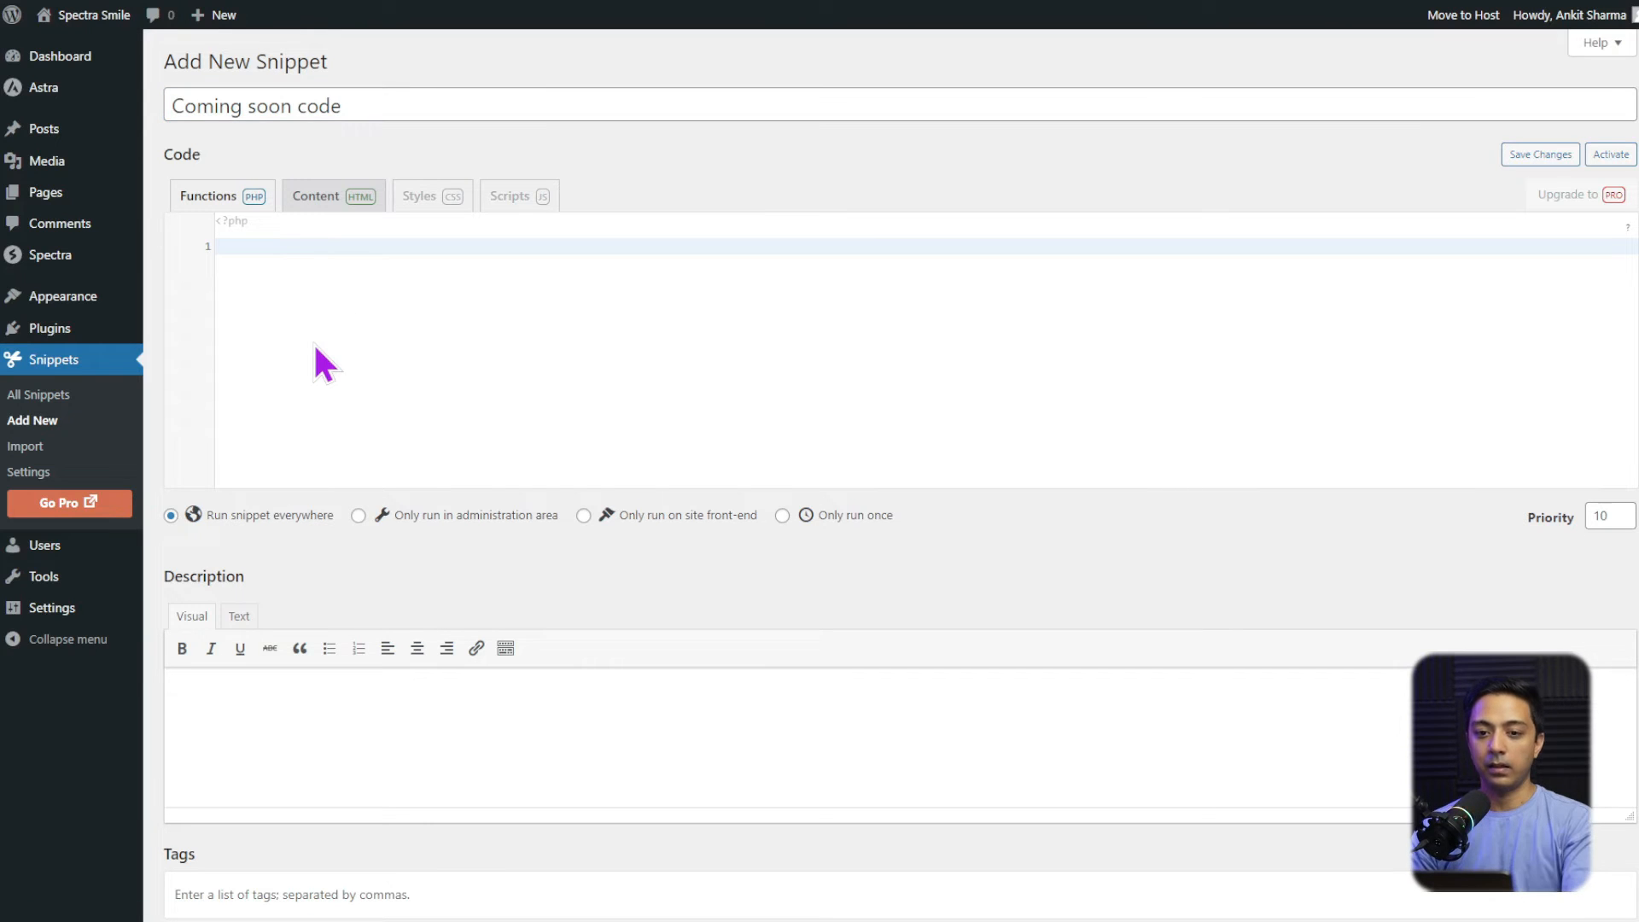
pyautogui.write('add_action("template_redirect", "my_custom_coming_soon");')
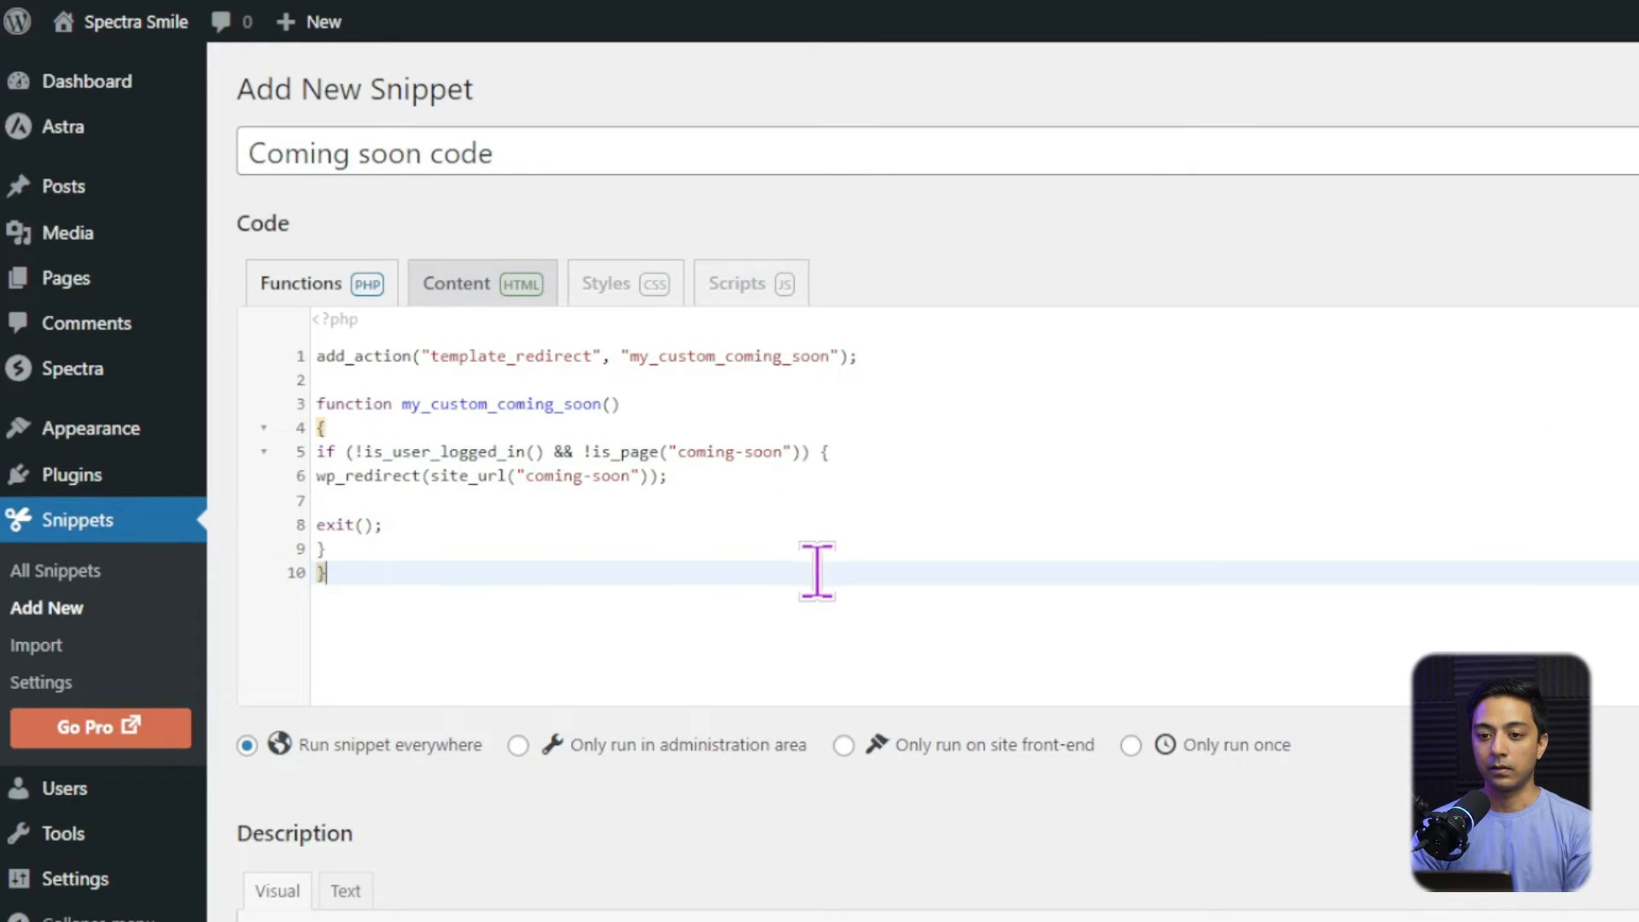
pyautogui.moveTo(805, 572)
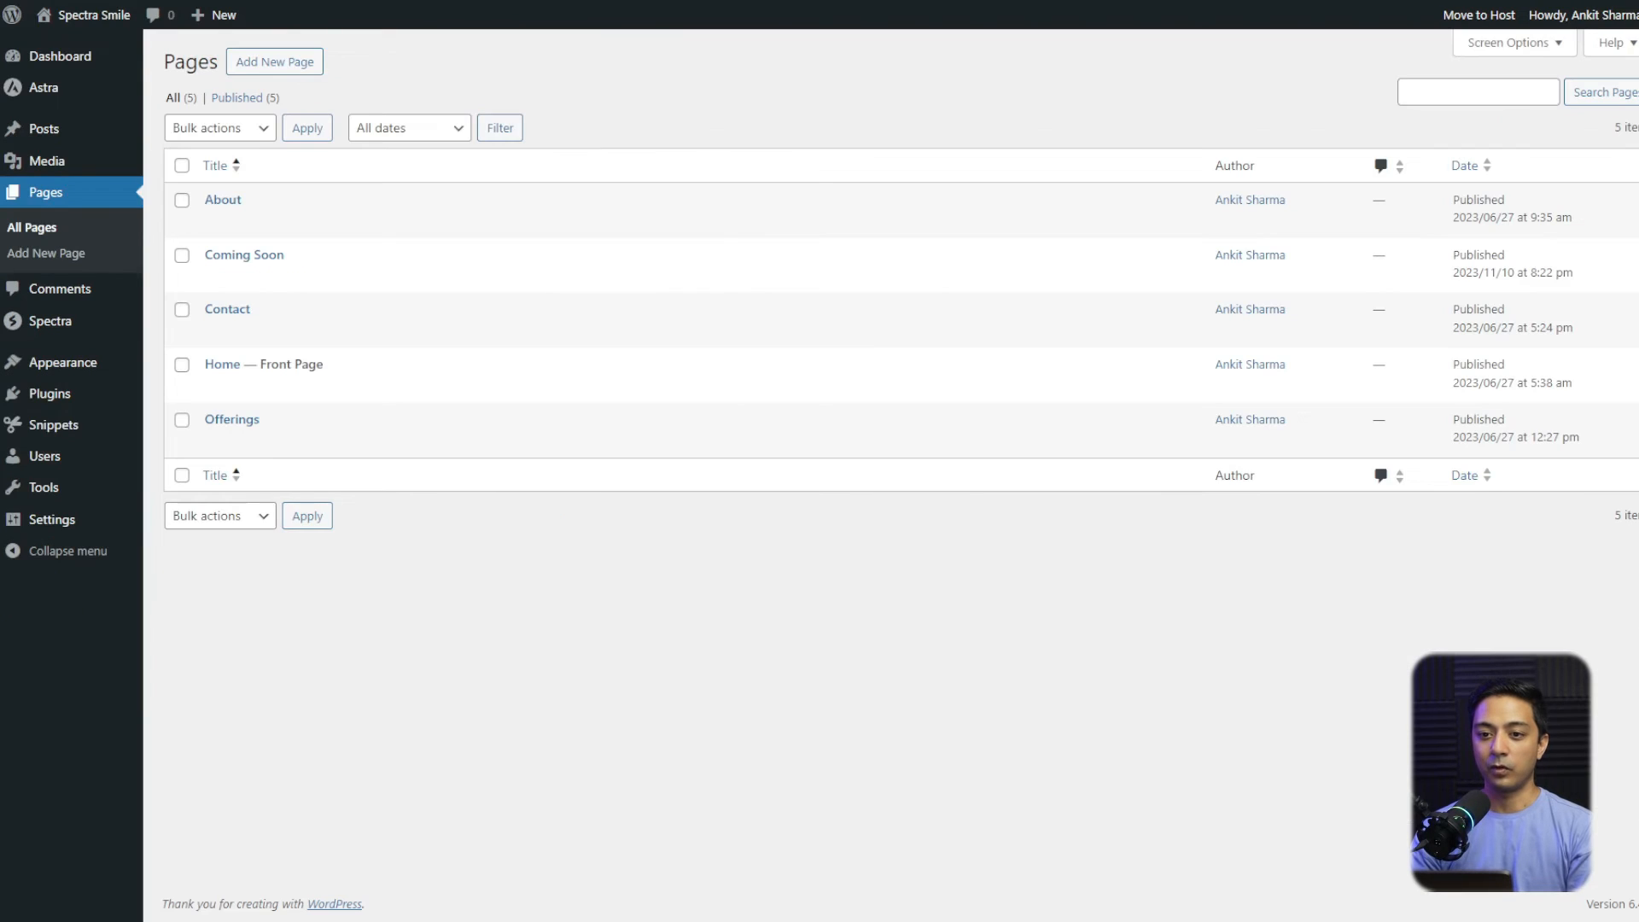
pyautogui.moveTo(243, 254)
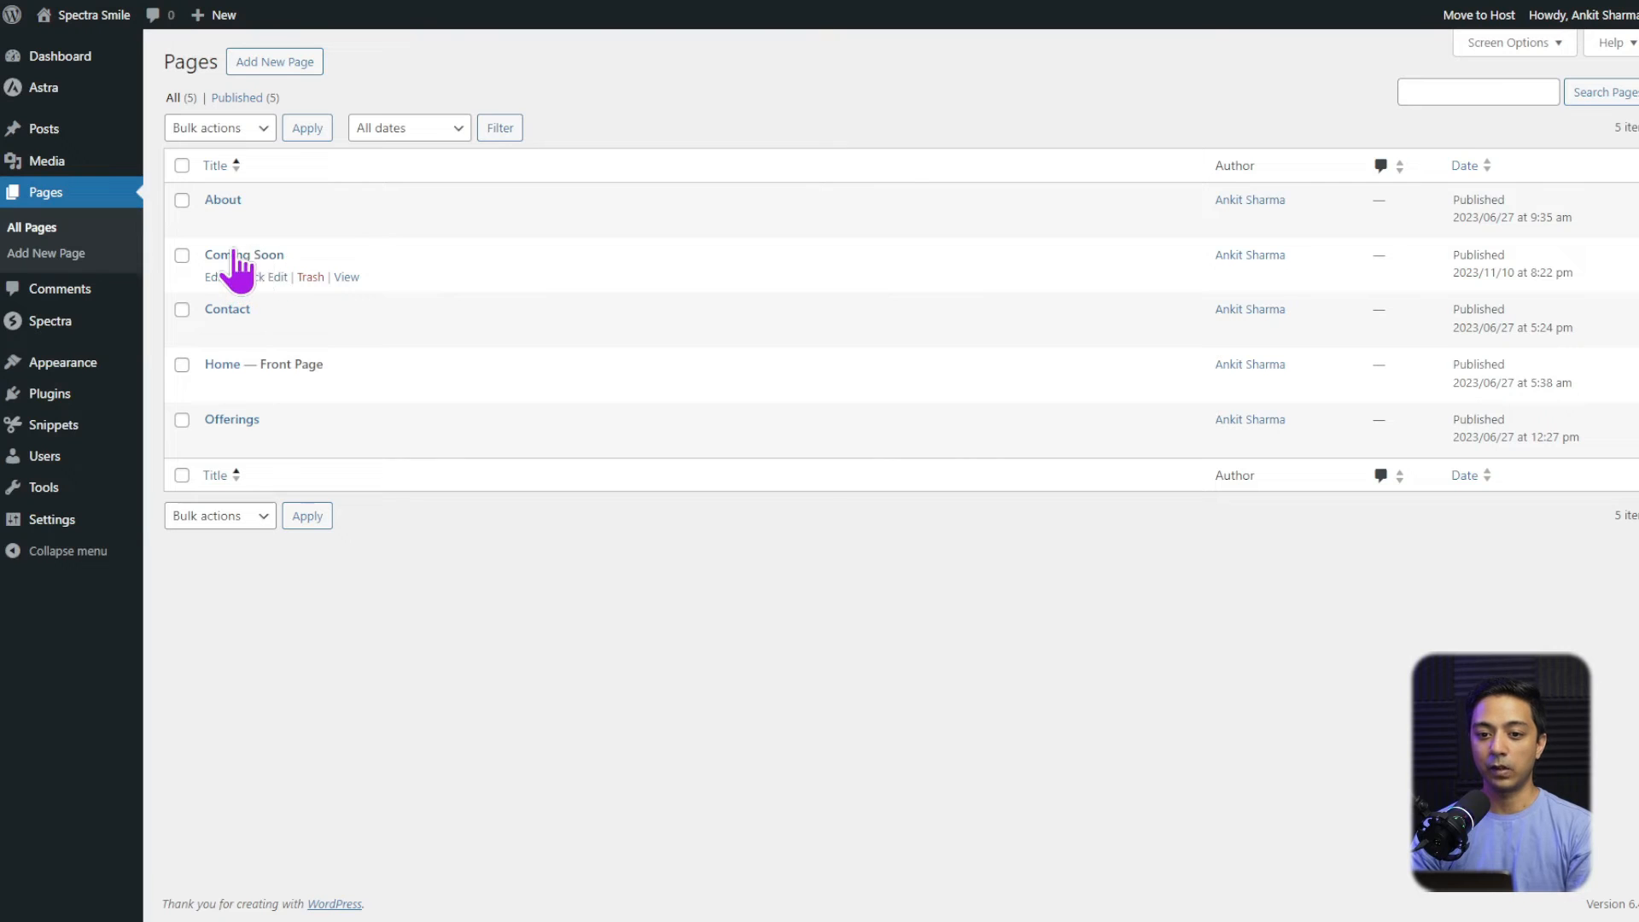
# - Check the published Coming Soon page and its slug in the pages list
pyautogui.click(274, 276)
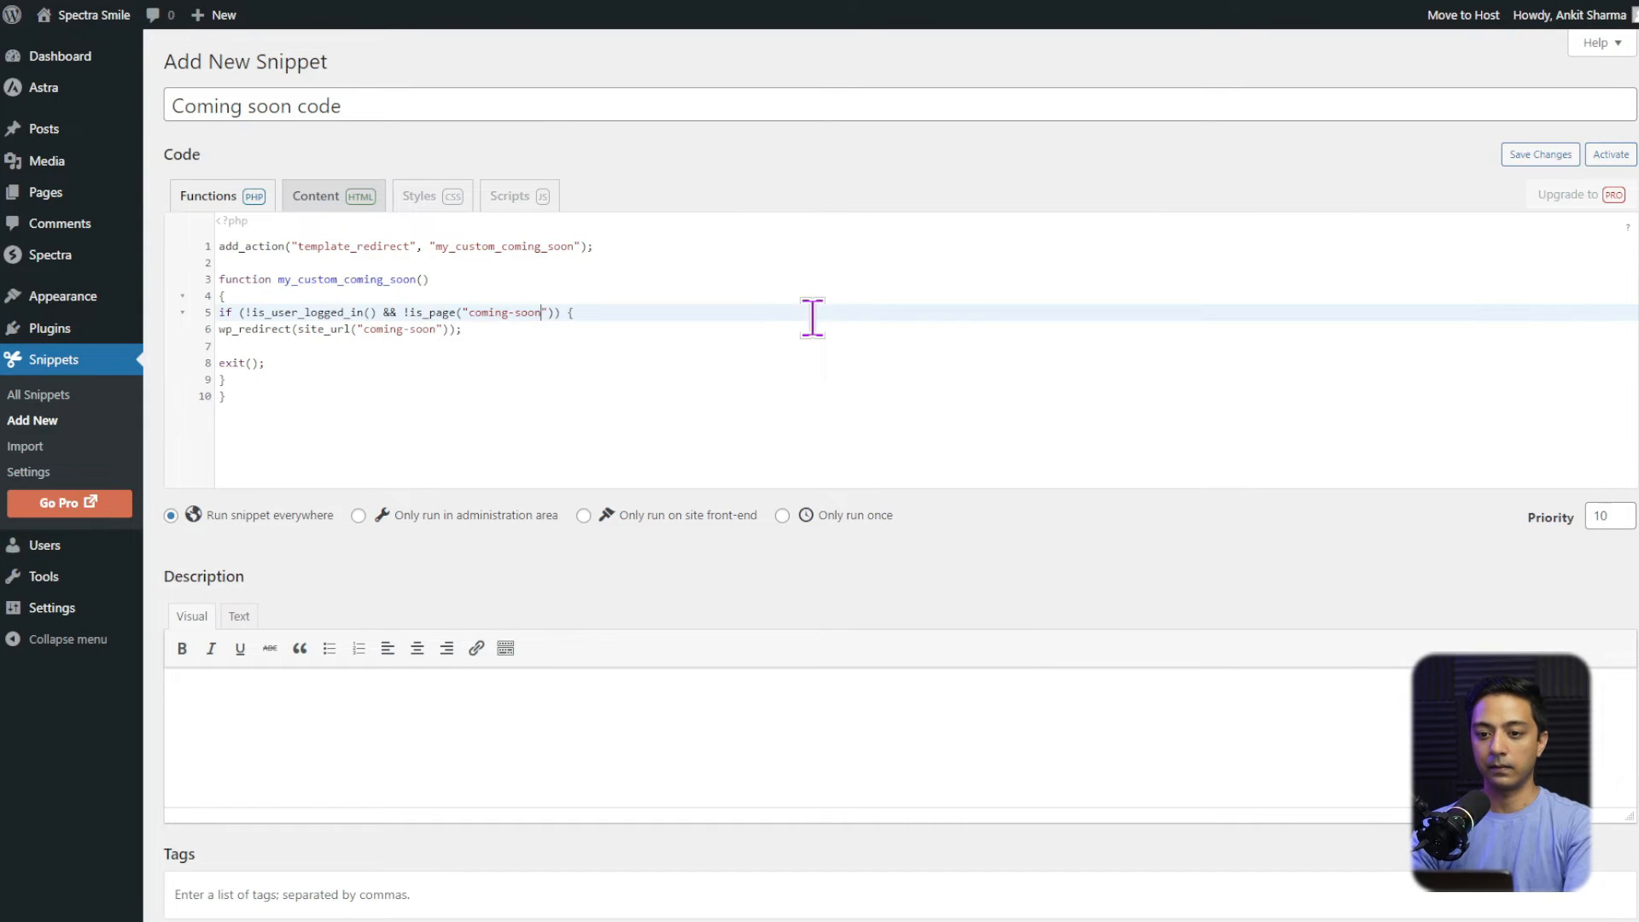
pyautogui.moveTo(425, 374)
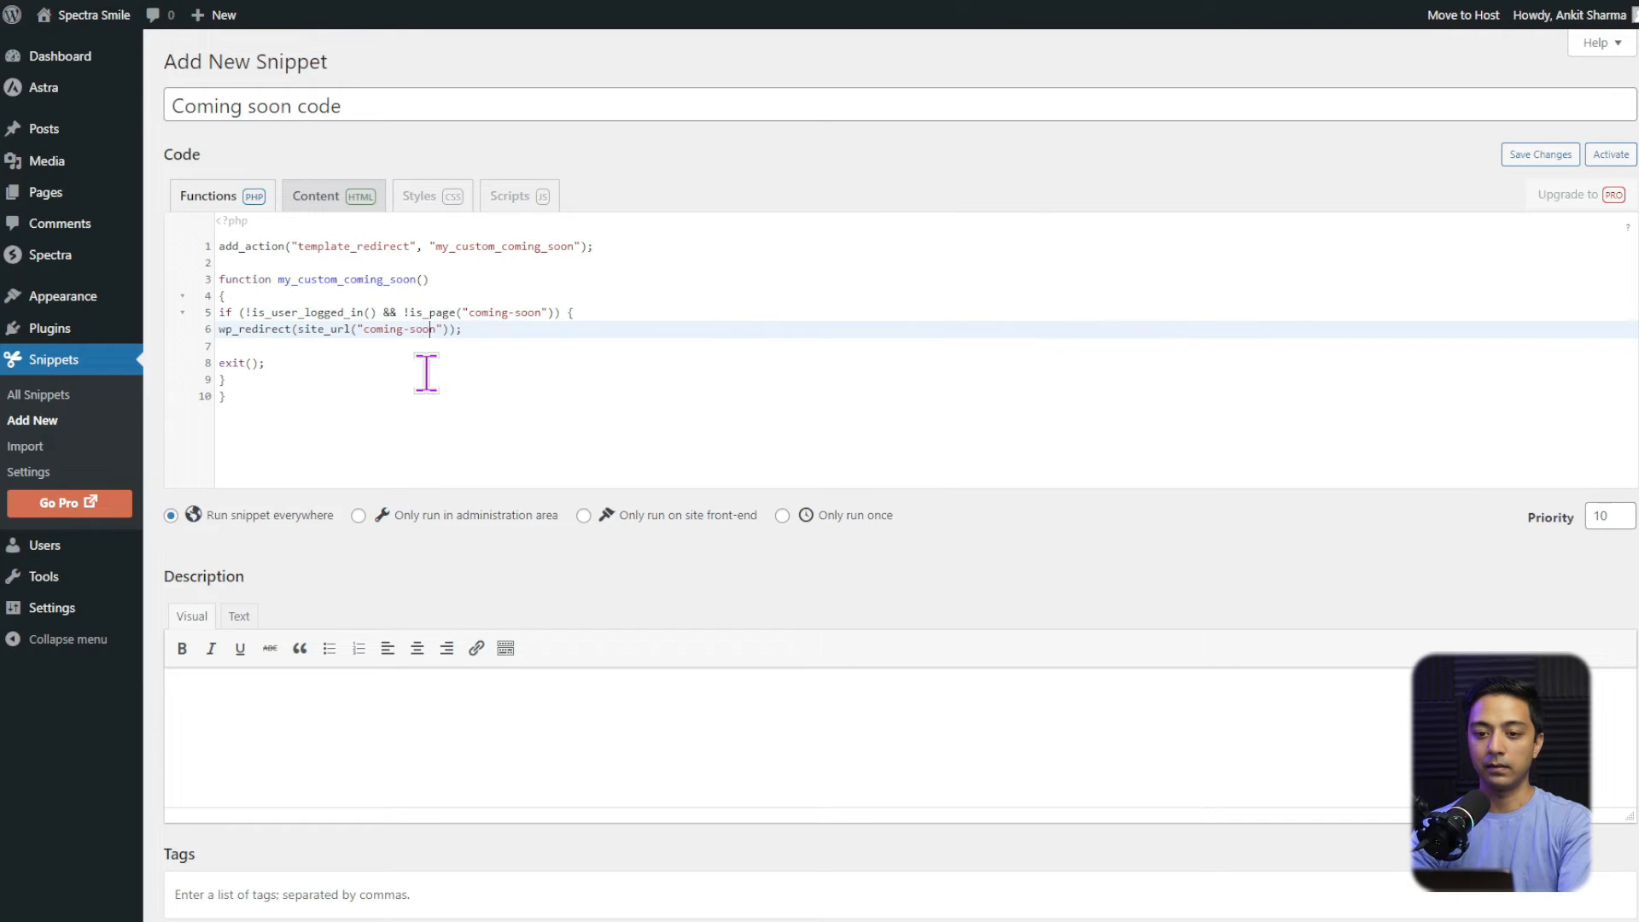
# - Verify the coming-soon slug in the redirect code, then Save Changes and Activate
pyautogui.doubleClick(406, 327)
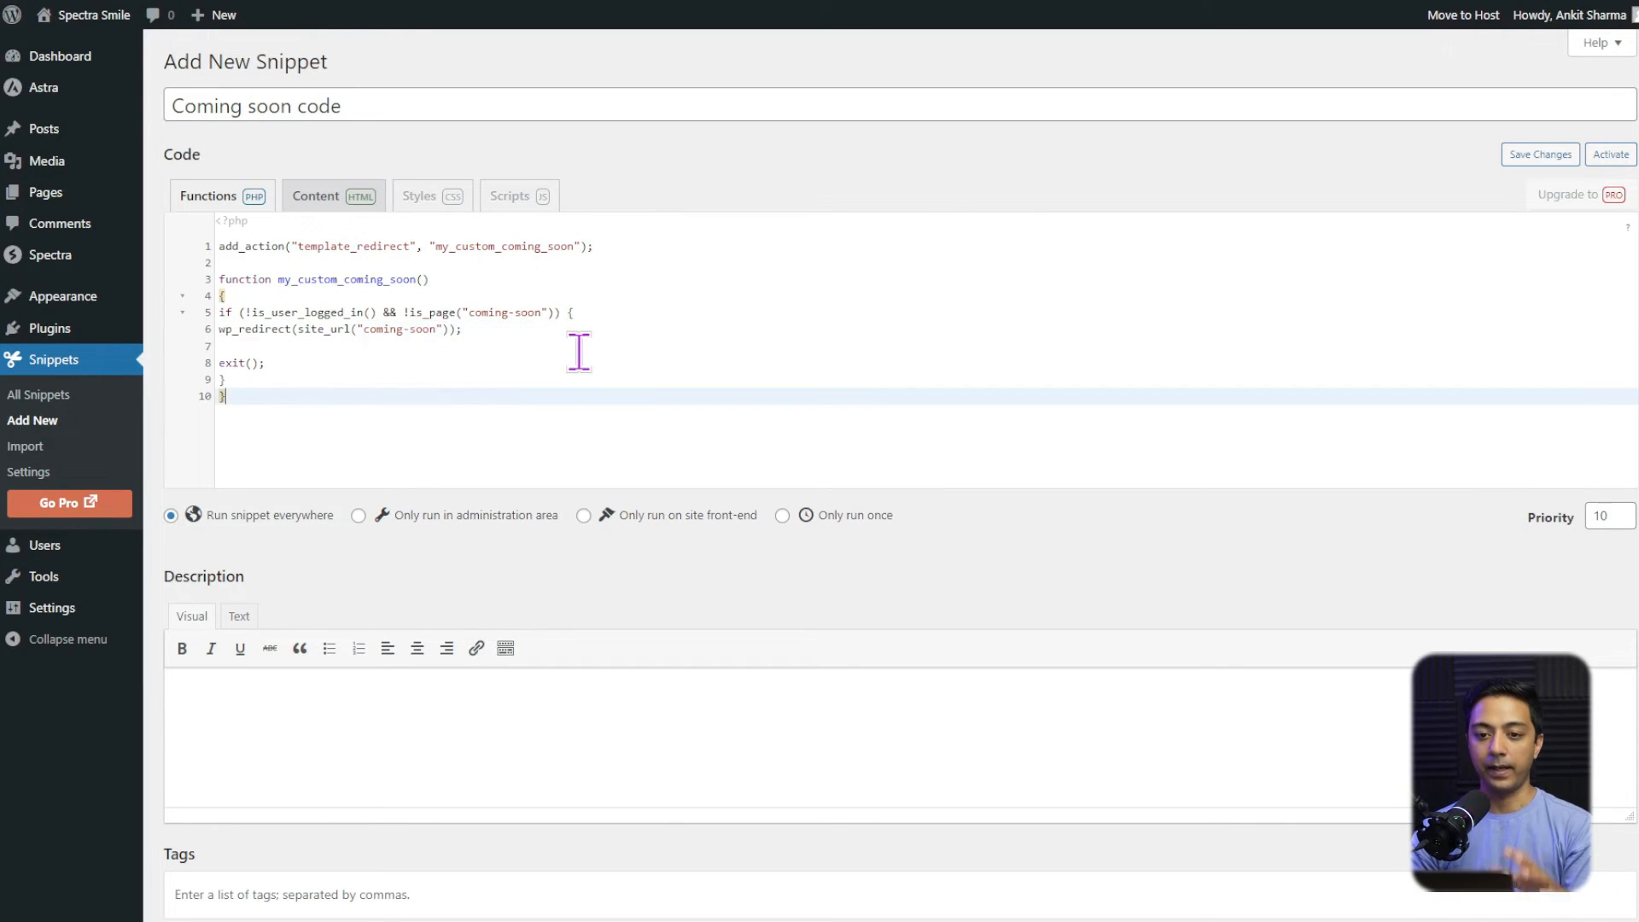
pyautogui.scroll(-3)
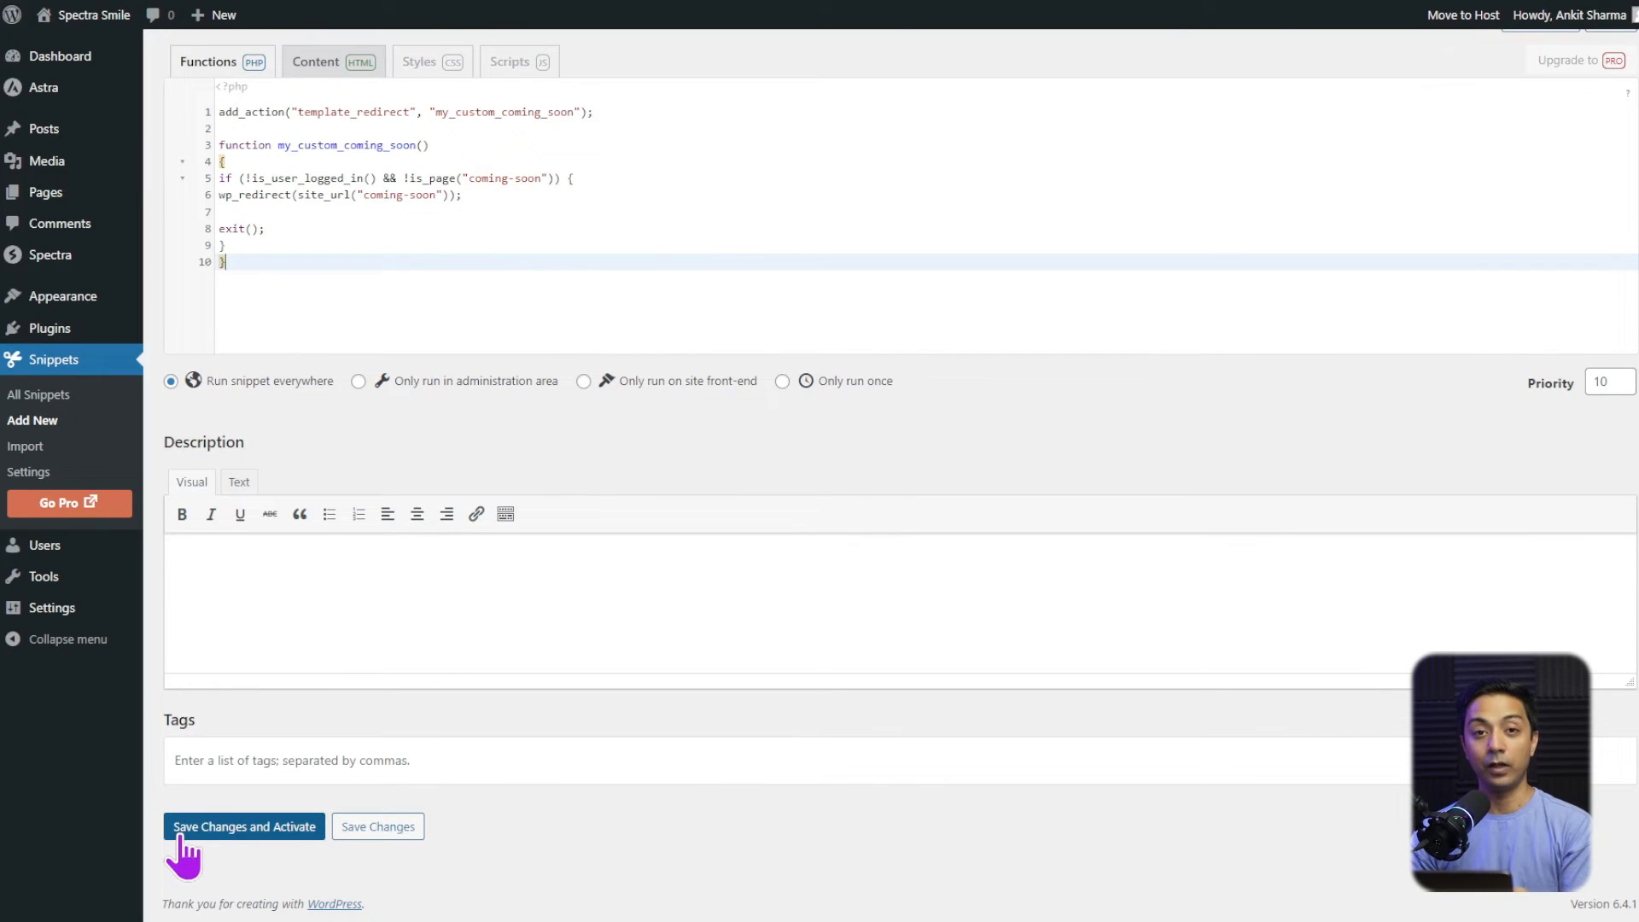
pyautogui.click(243, 825)
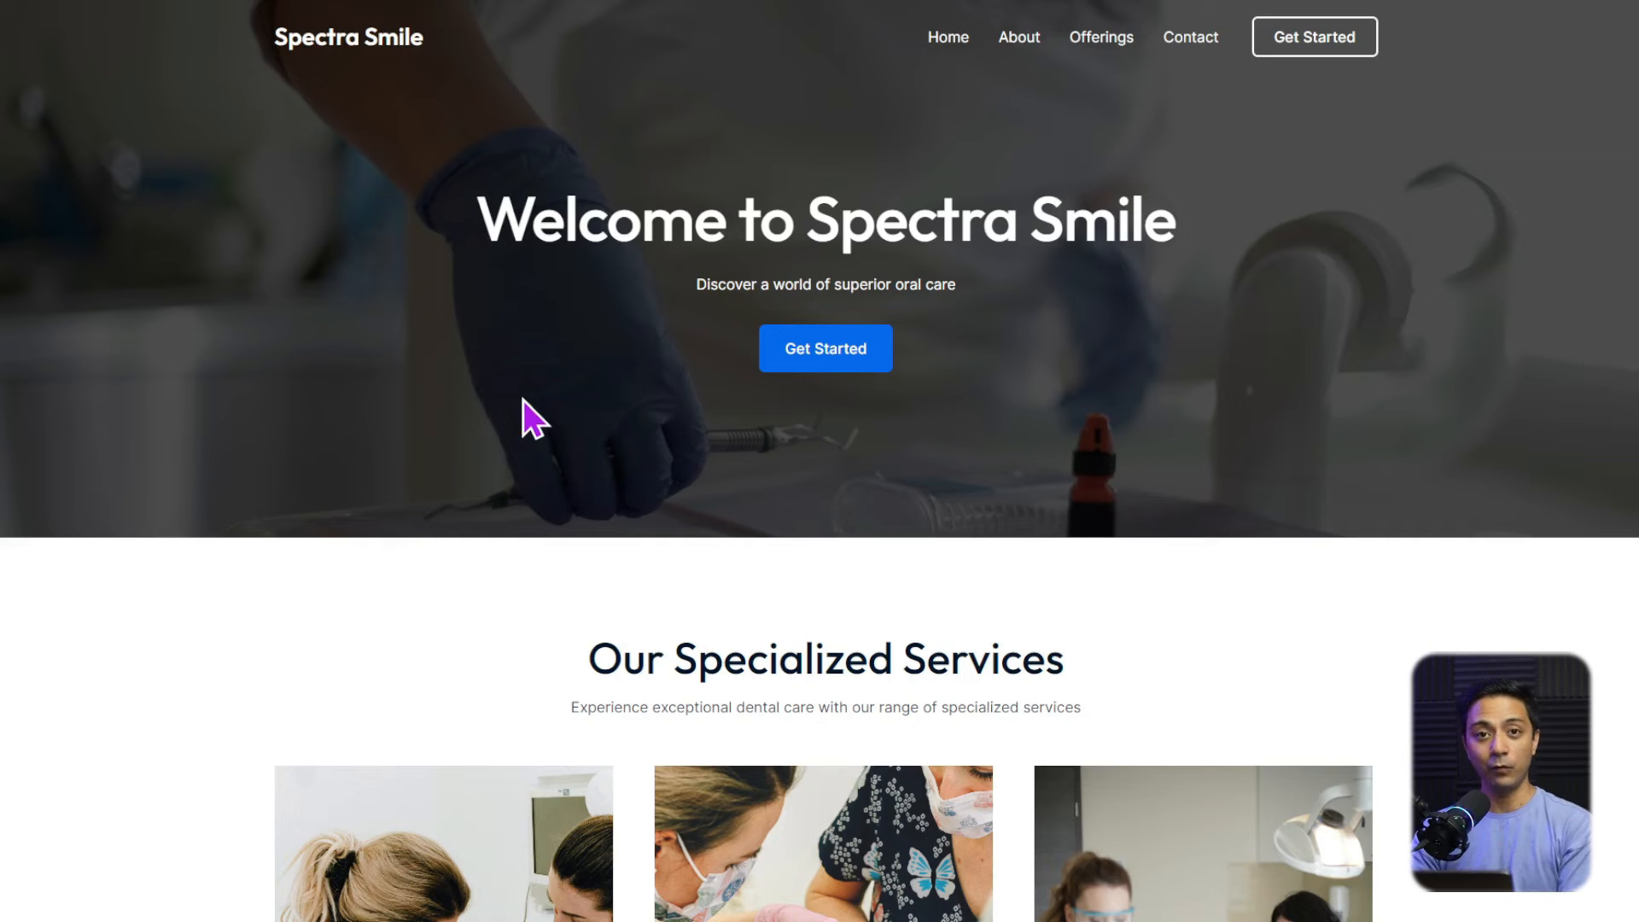
pyautogui.moveTo(949, 353)
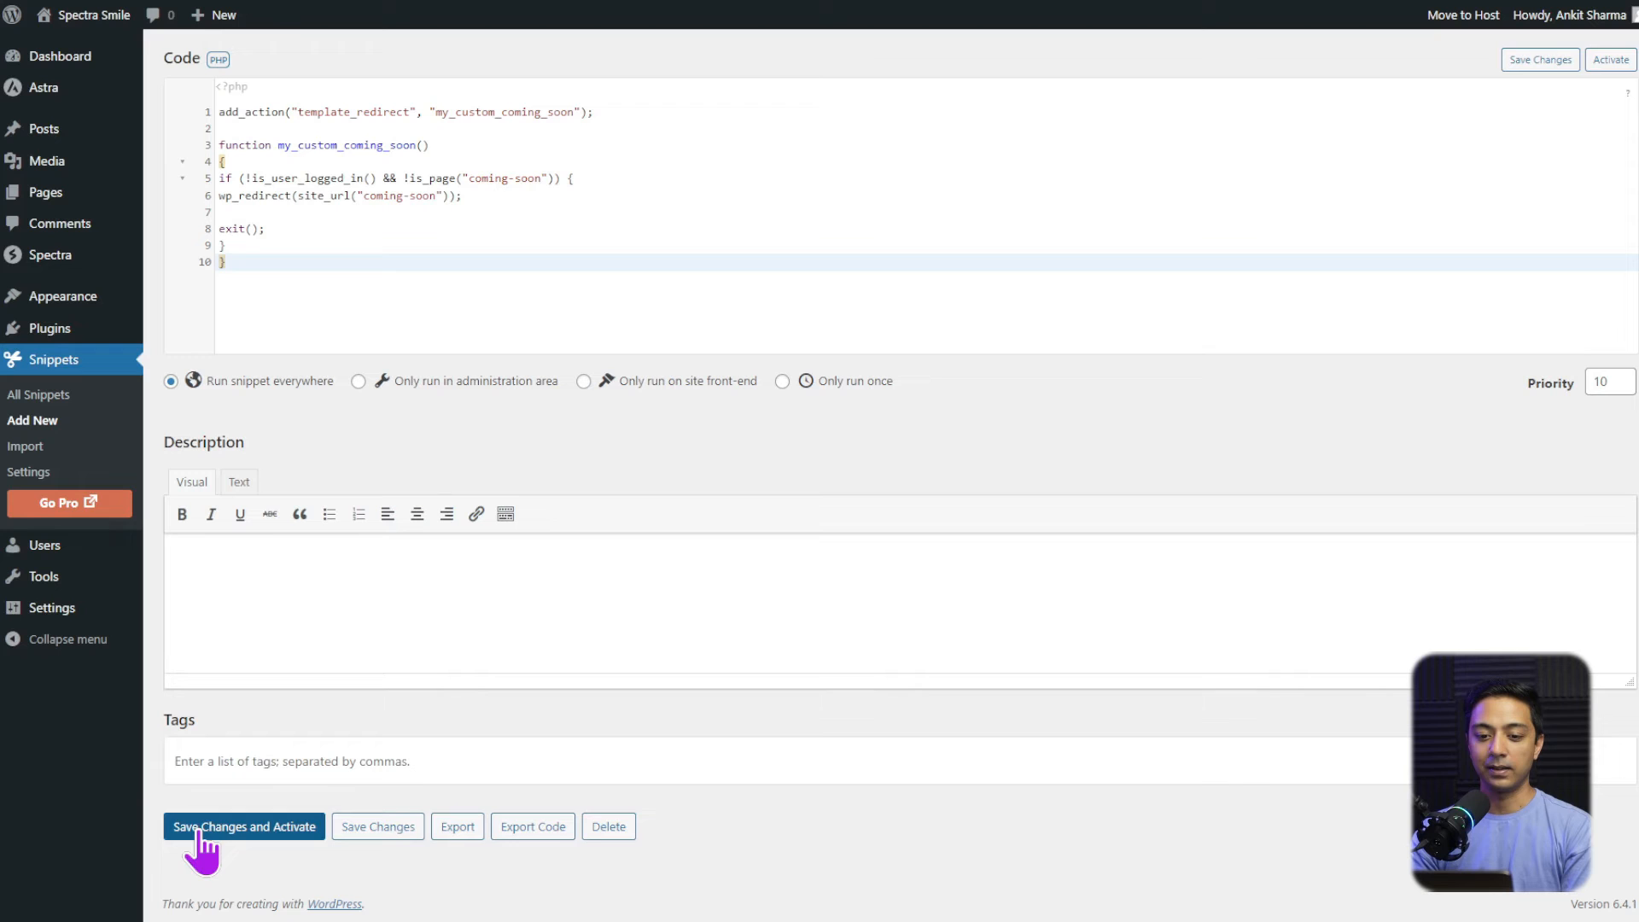
# - Save and activate the Coming soon redirect snippet, then open the live site in a new tab
pyautogui.click(244, 825)
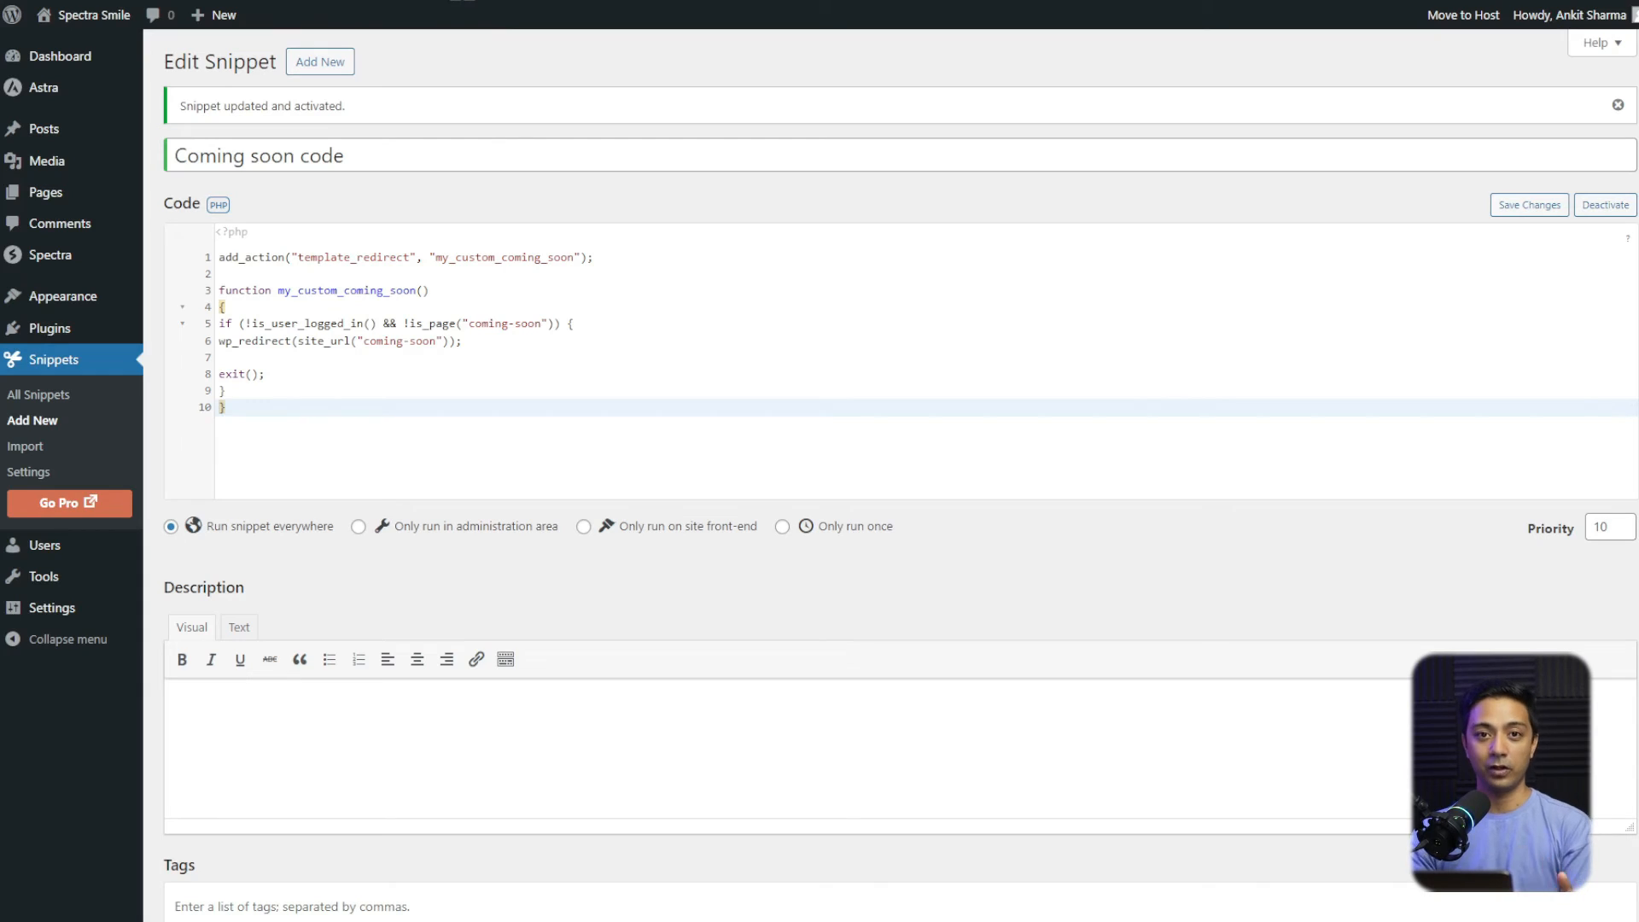
pyautogui.moveTo(383, 32)
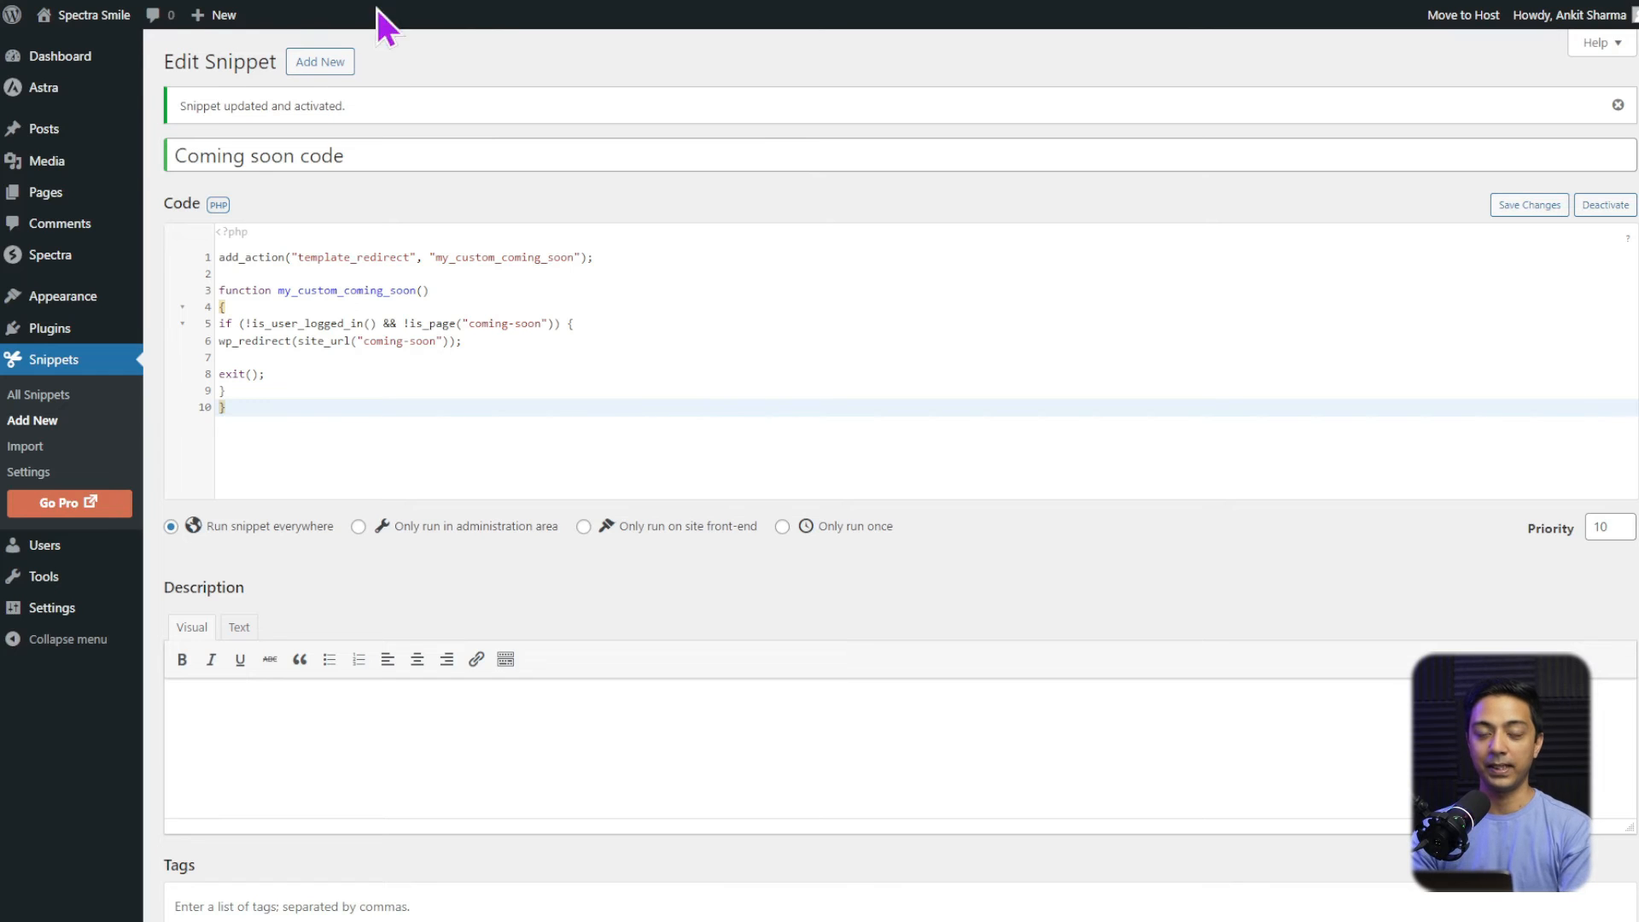
pyautogui.rightClick(93, 14)
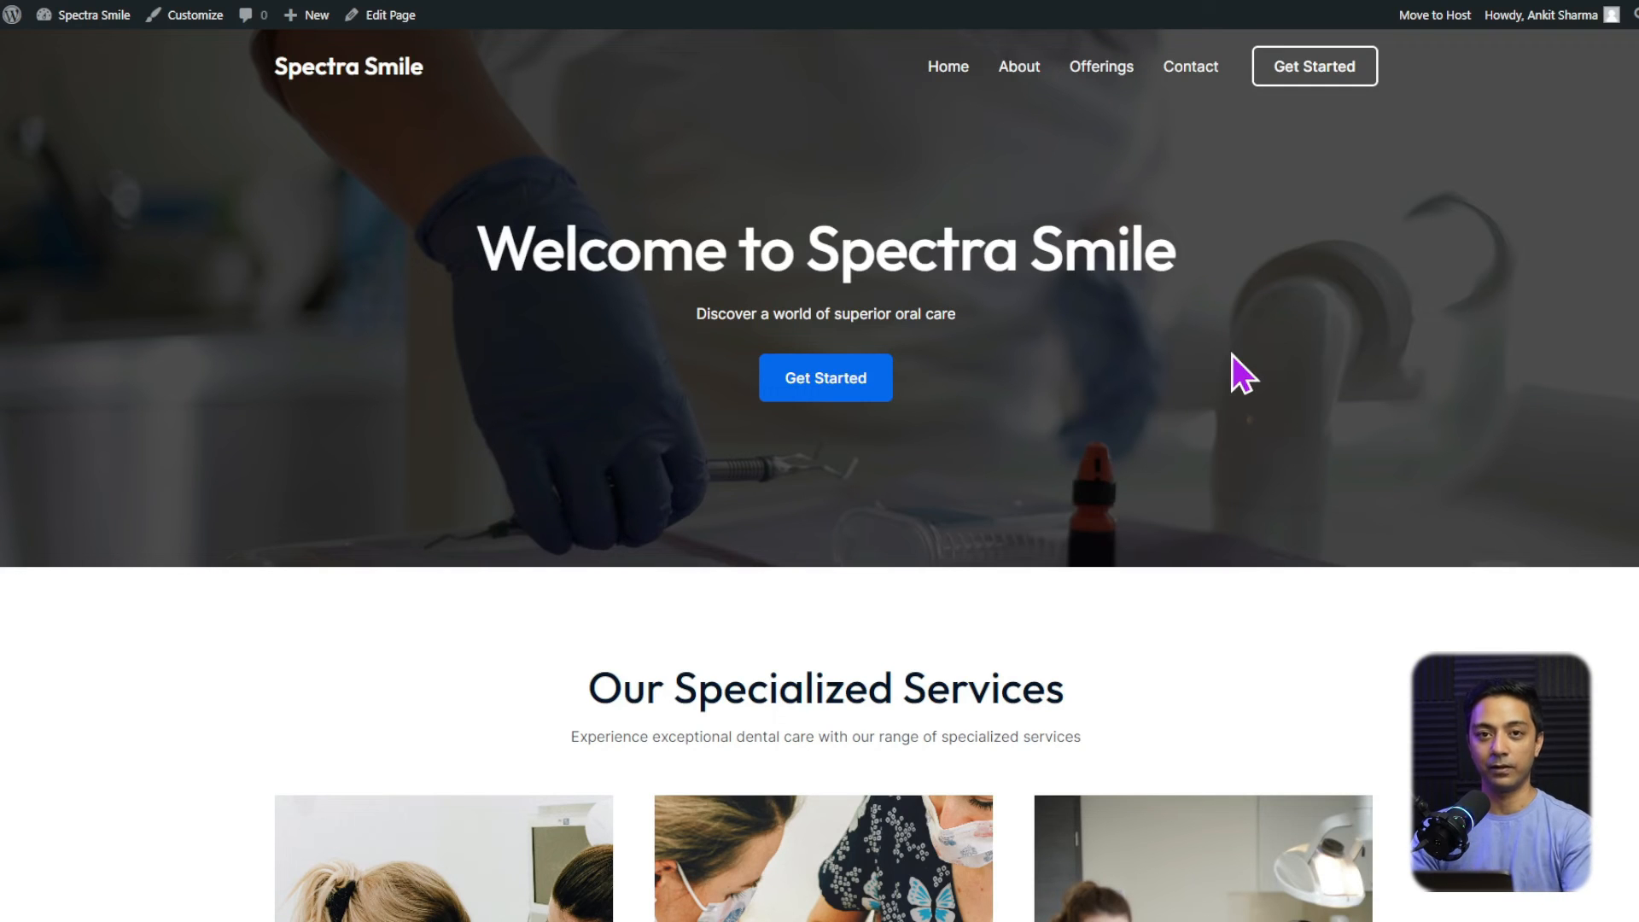
pyautogui.moveTo(169, 245)
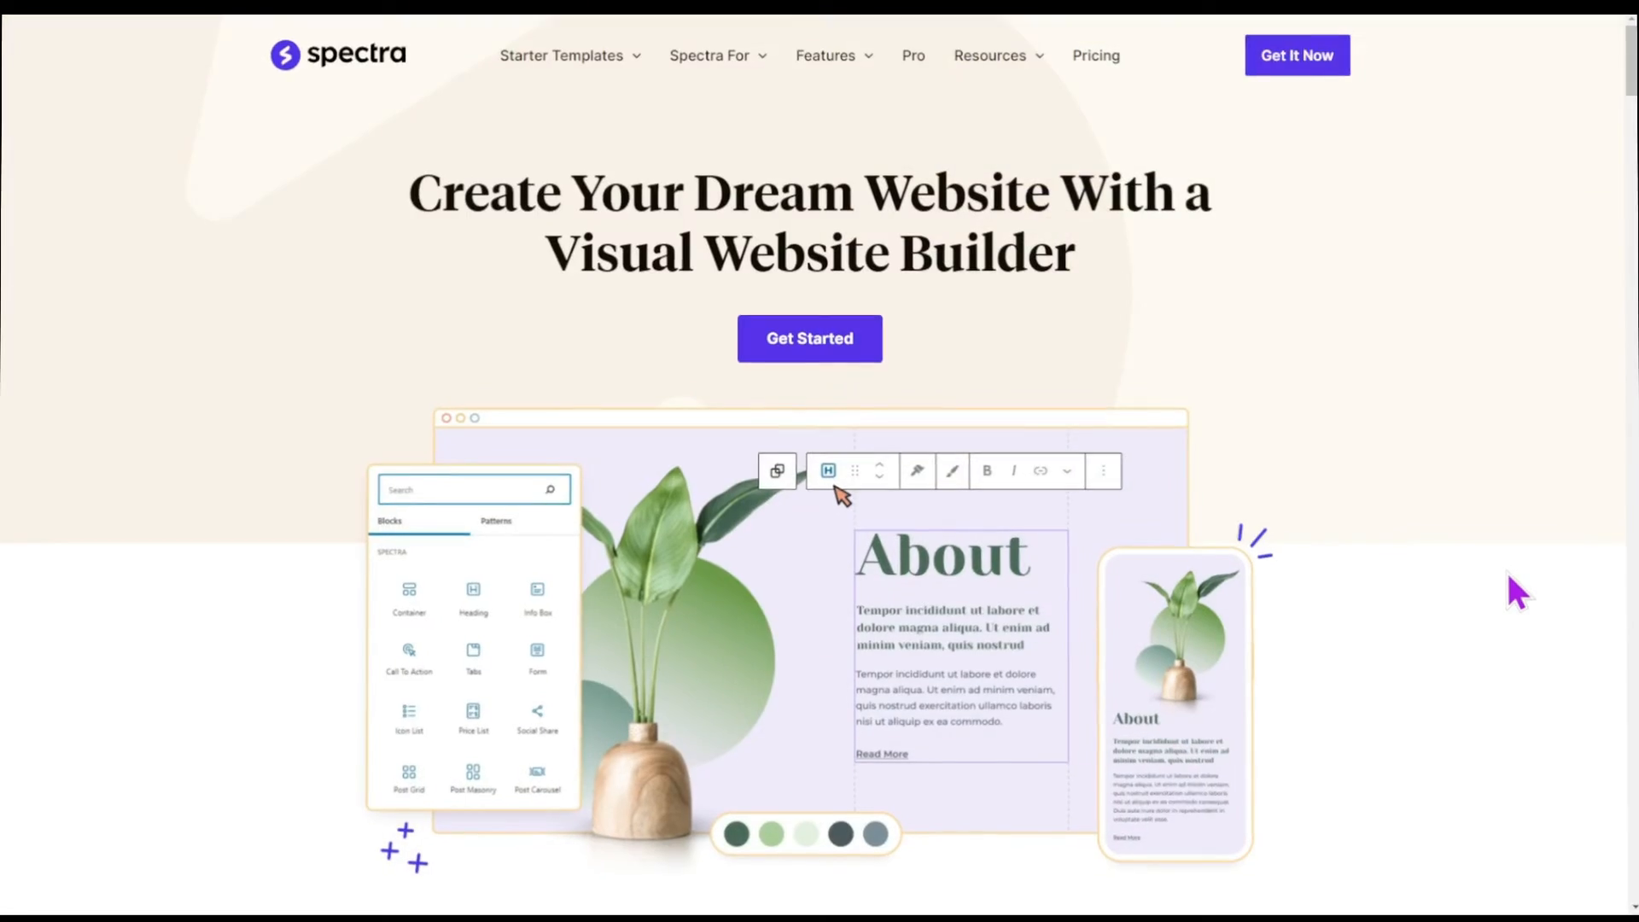
pyautogui.scroll(-3)
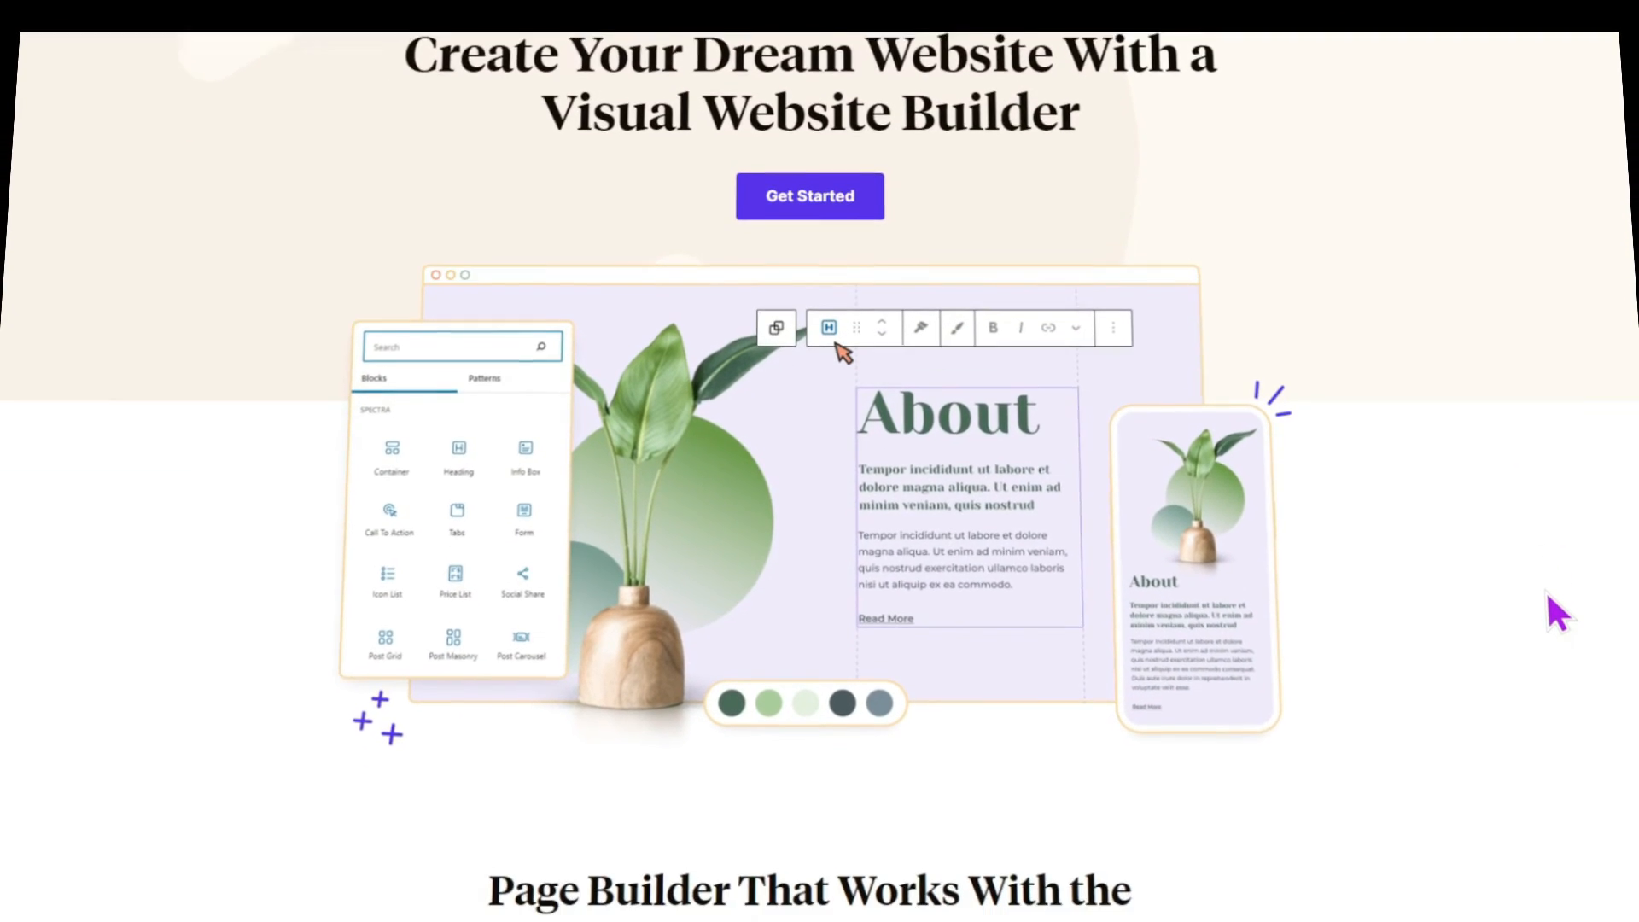
pyautogui.scroll(-3)
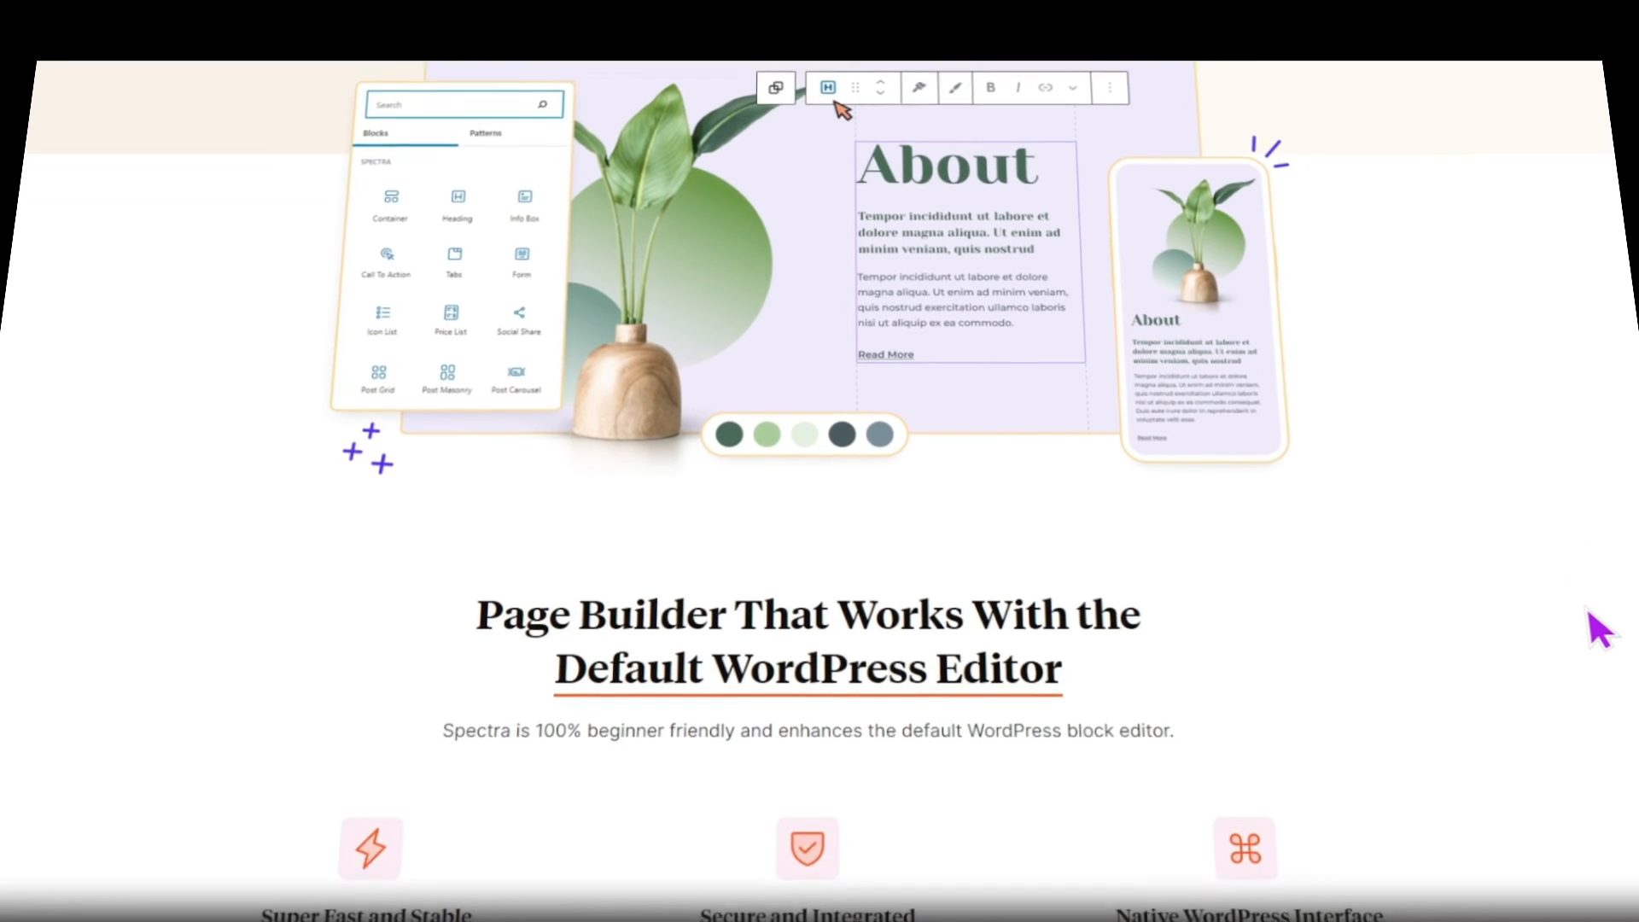
pyautogui.scroll(-3)
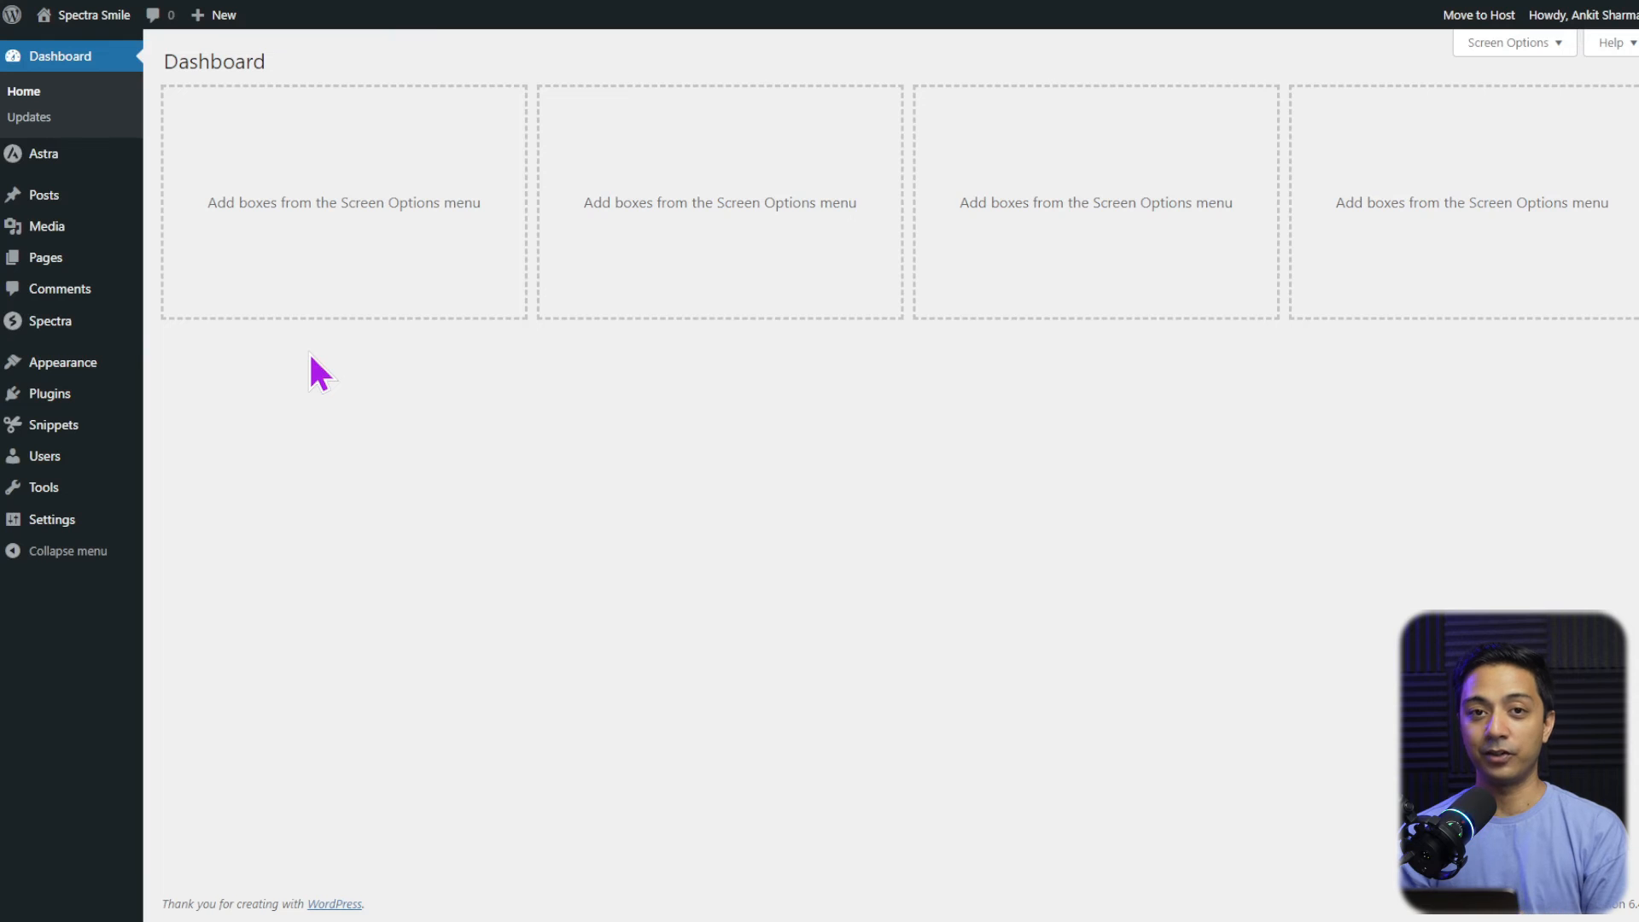
pyautogui.moveTo(194, 350)
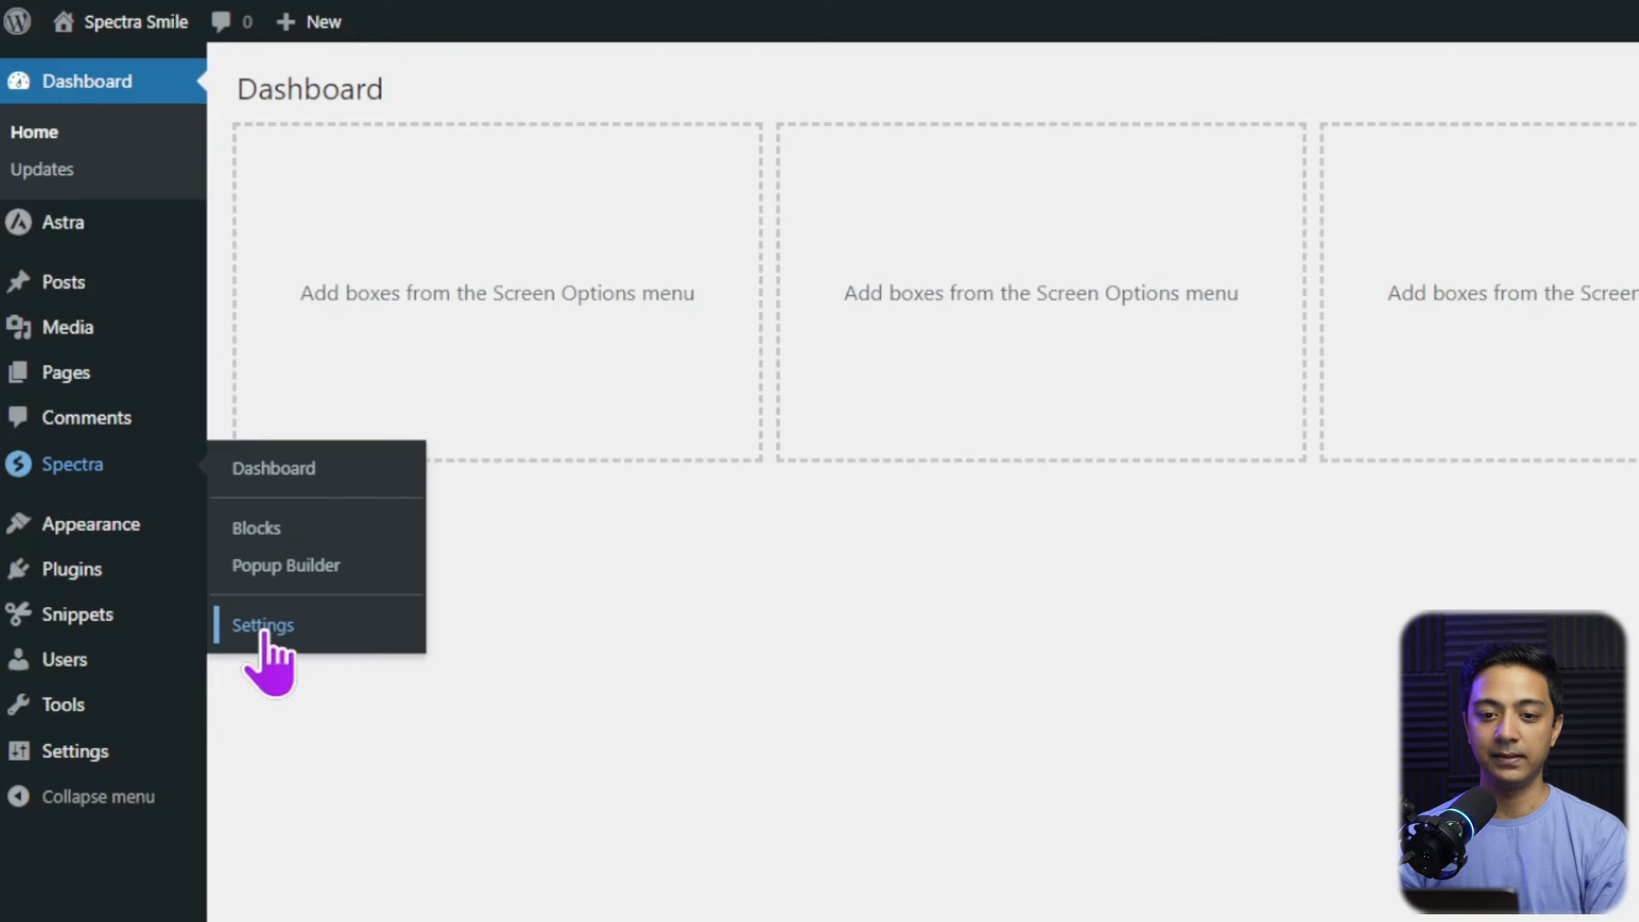
# - Go to Spectra Settings and show the Site Visibility options, Coming Soon and Maintenance both off
pyautogui.click(261, 625)
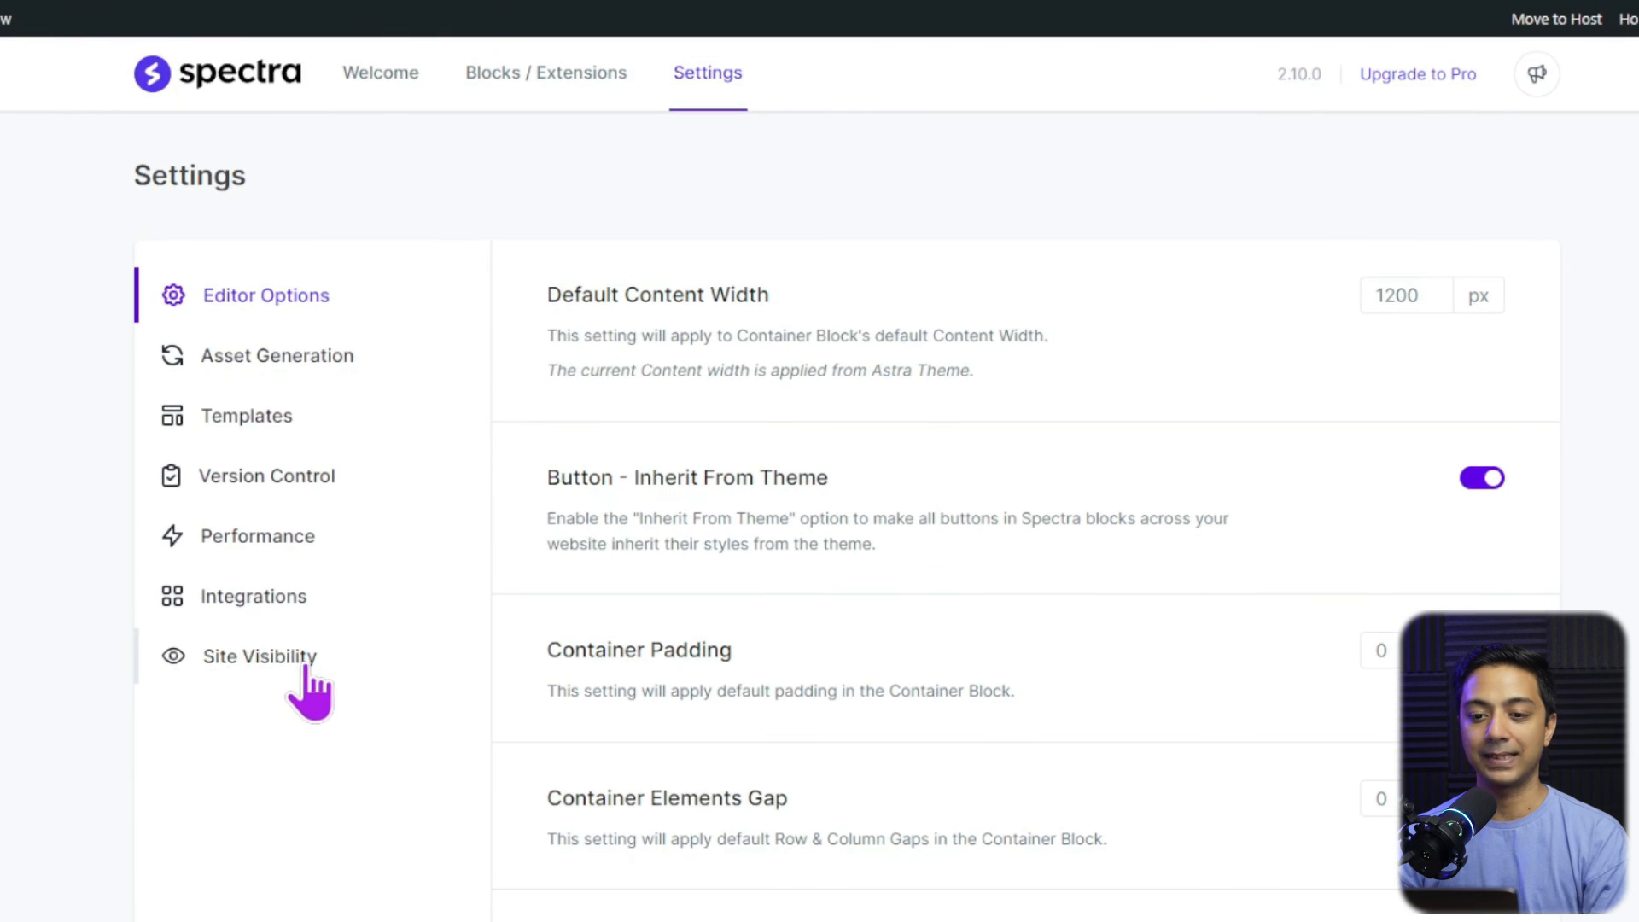
pyautogui.click(259, 655)
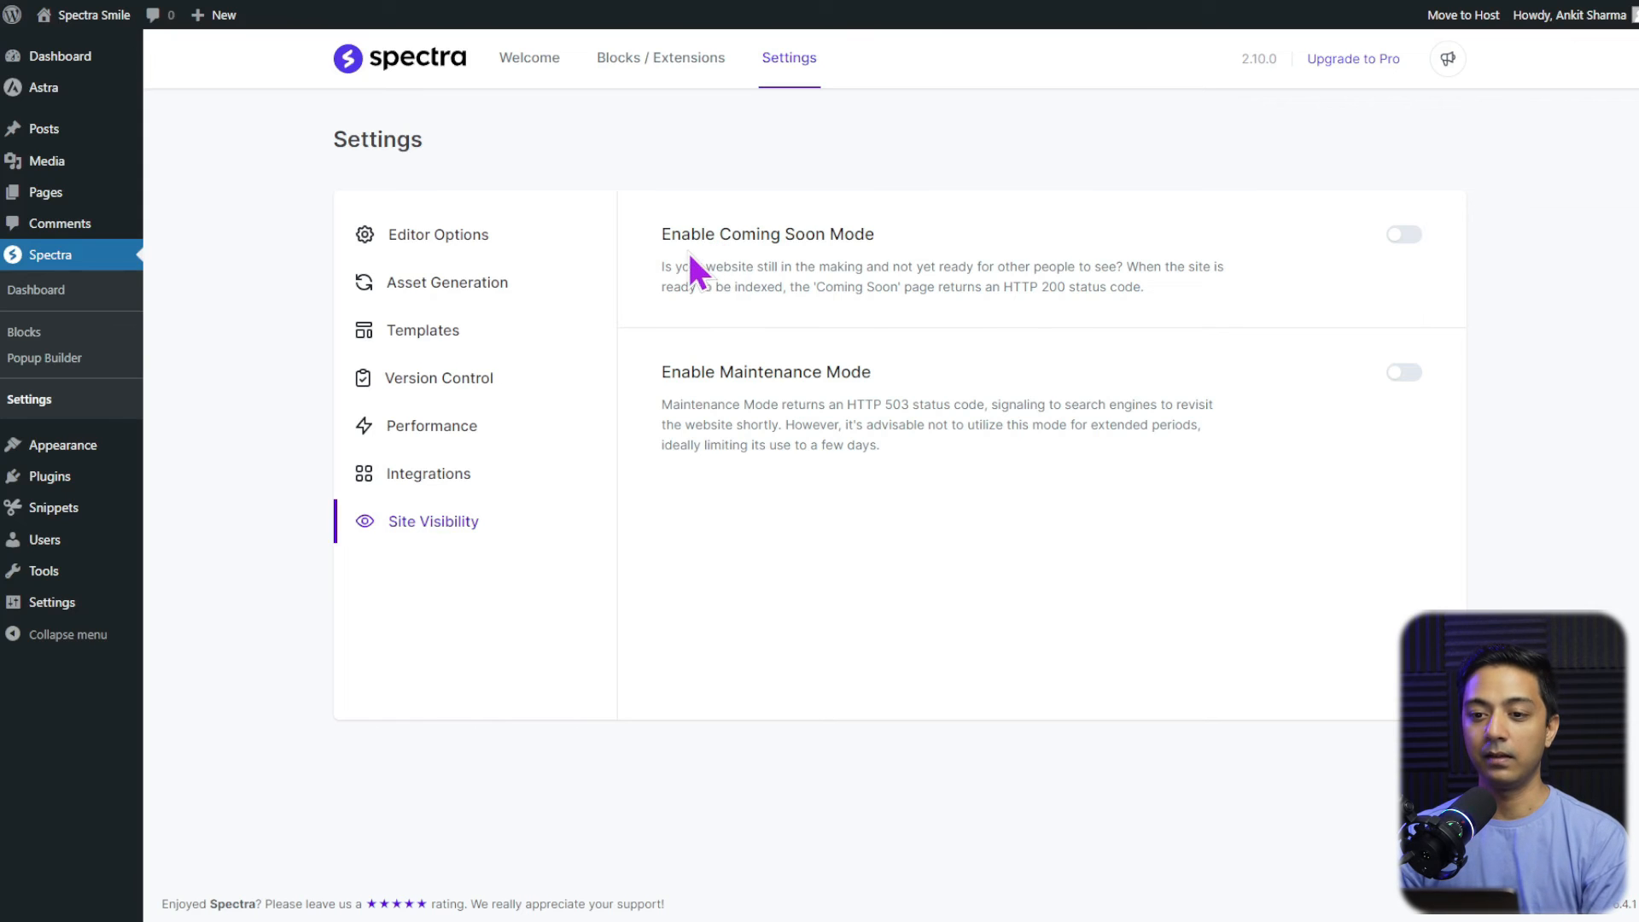
pyautogui.moveTo(658, 368)
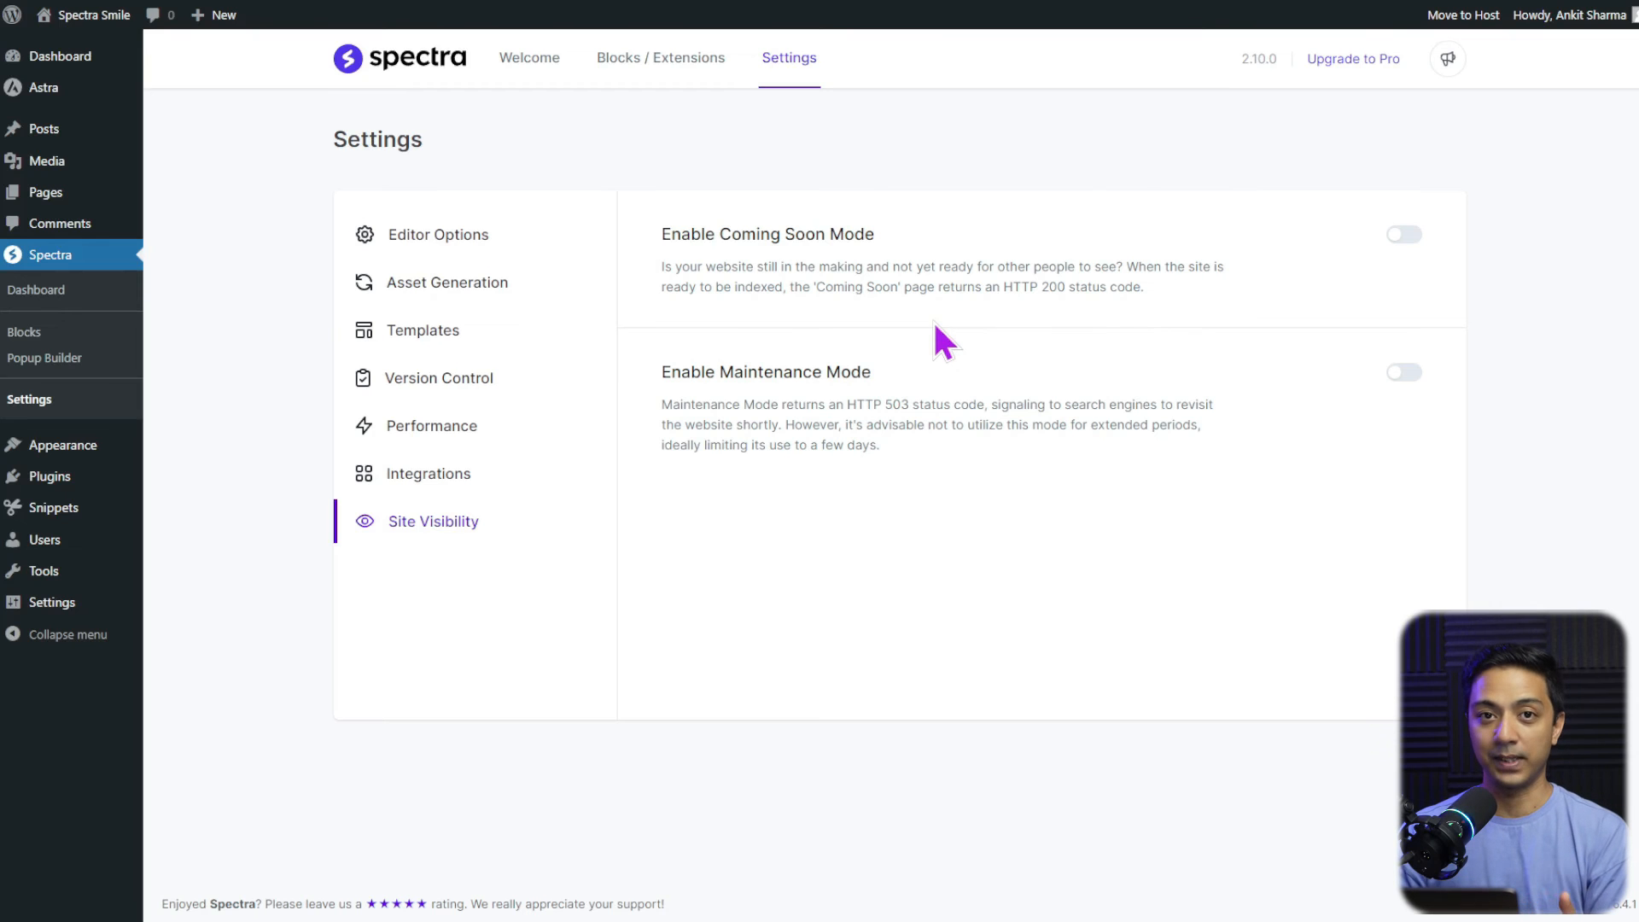
pyautogui.moveTo(799, 297)
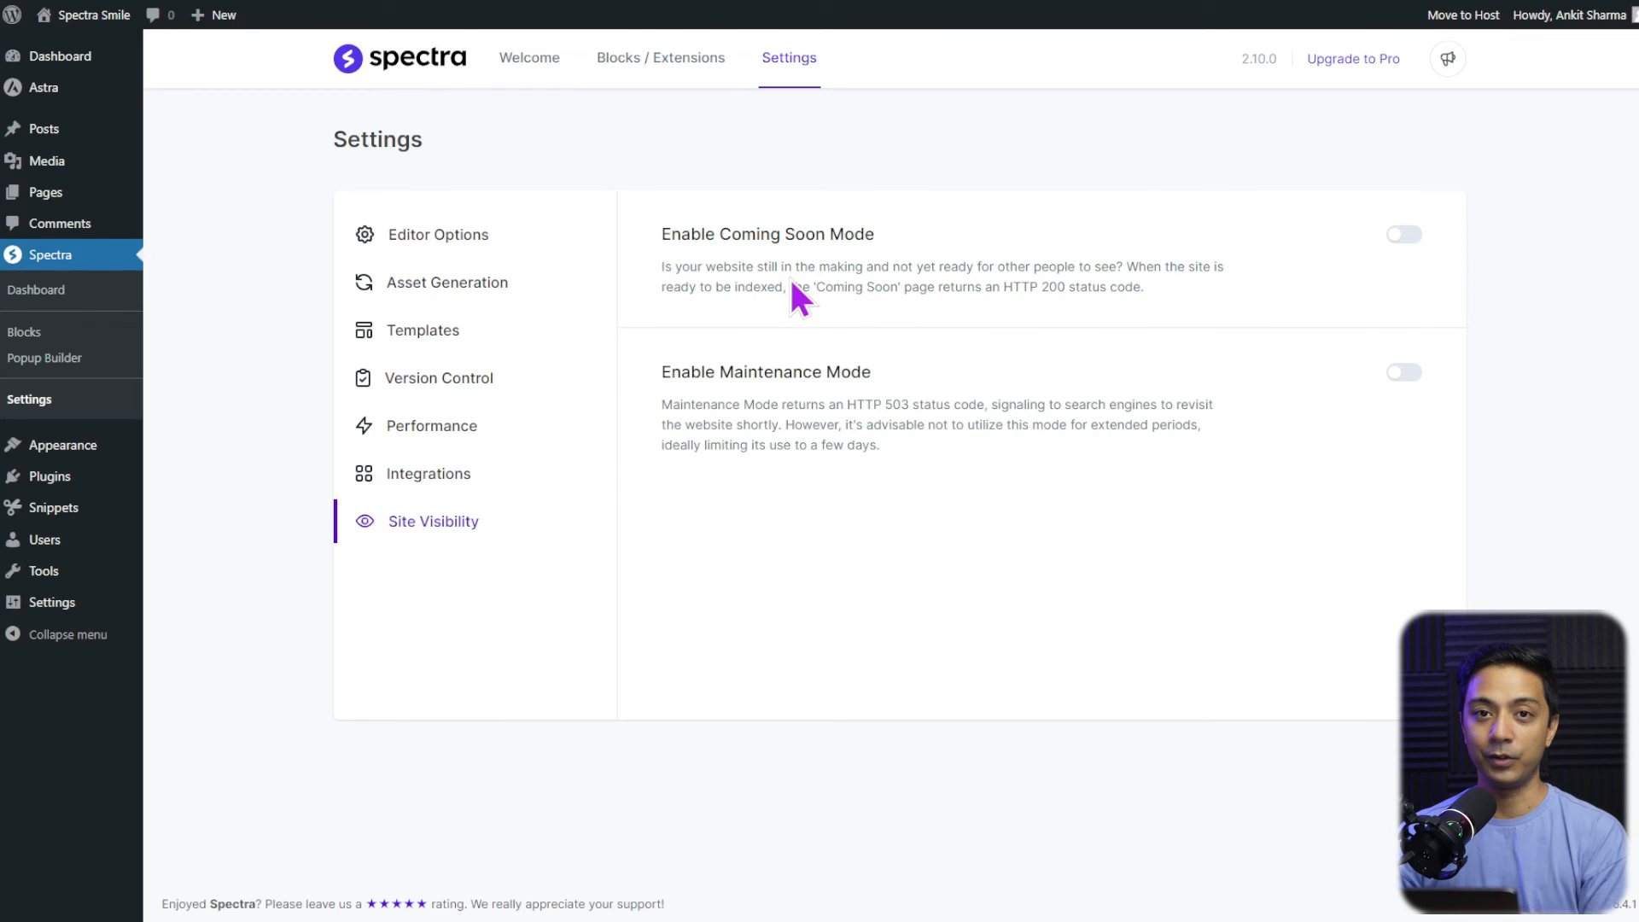
pyautogui.moveTo(838, 450)
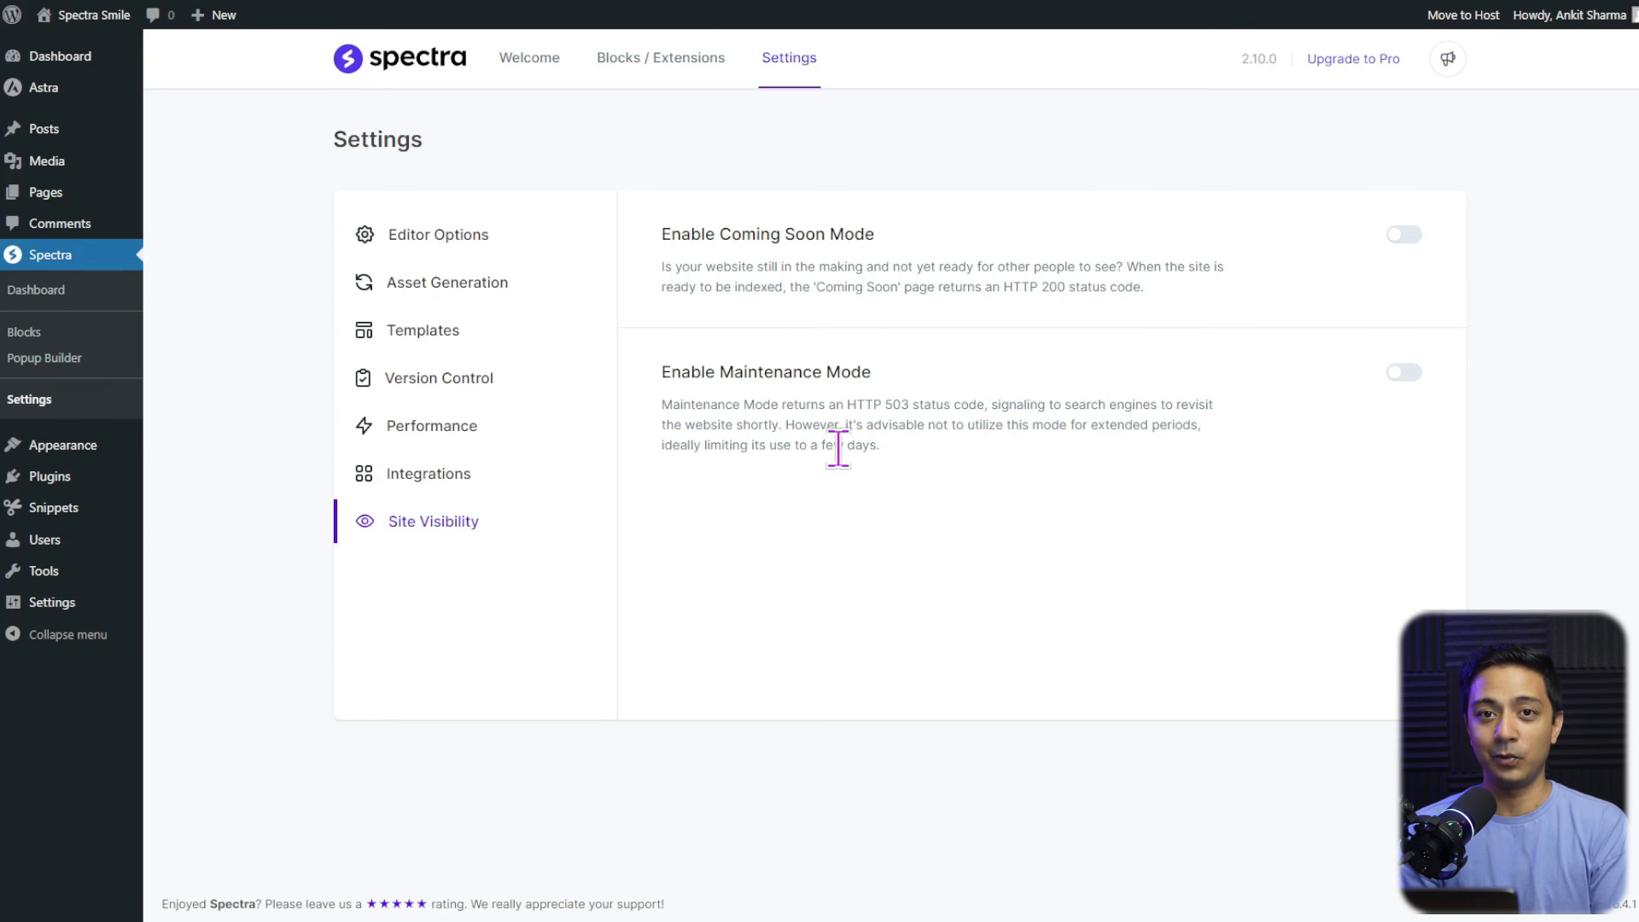
pyautogui.moveTo(843, 416)
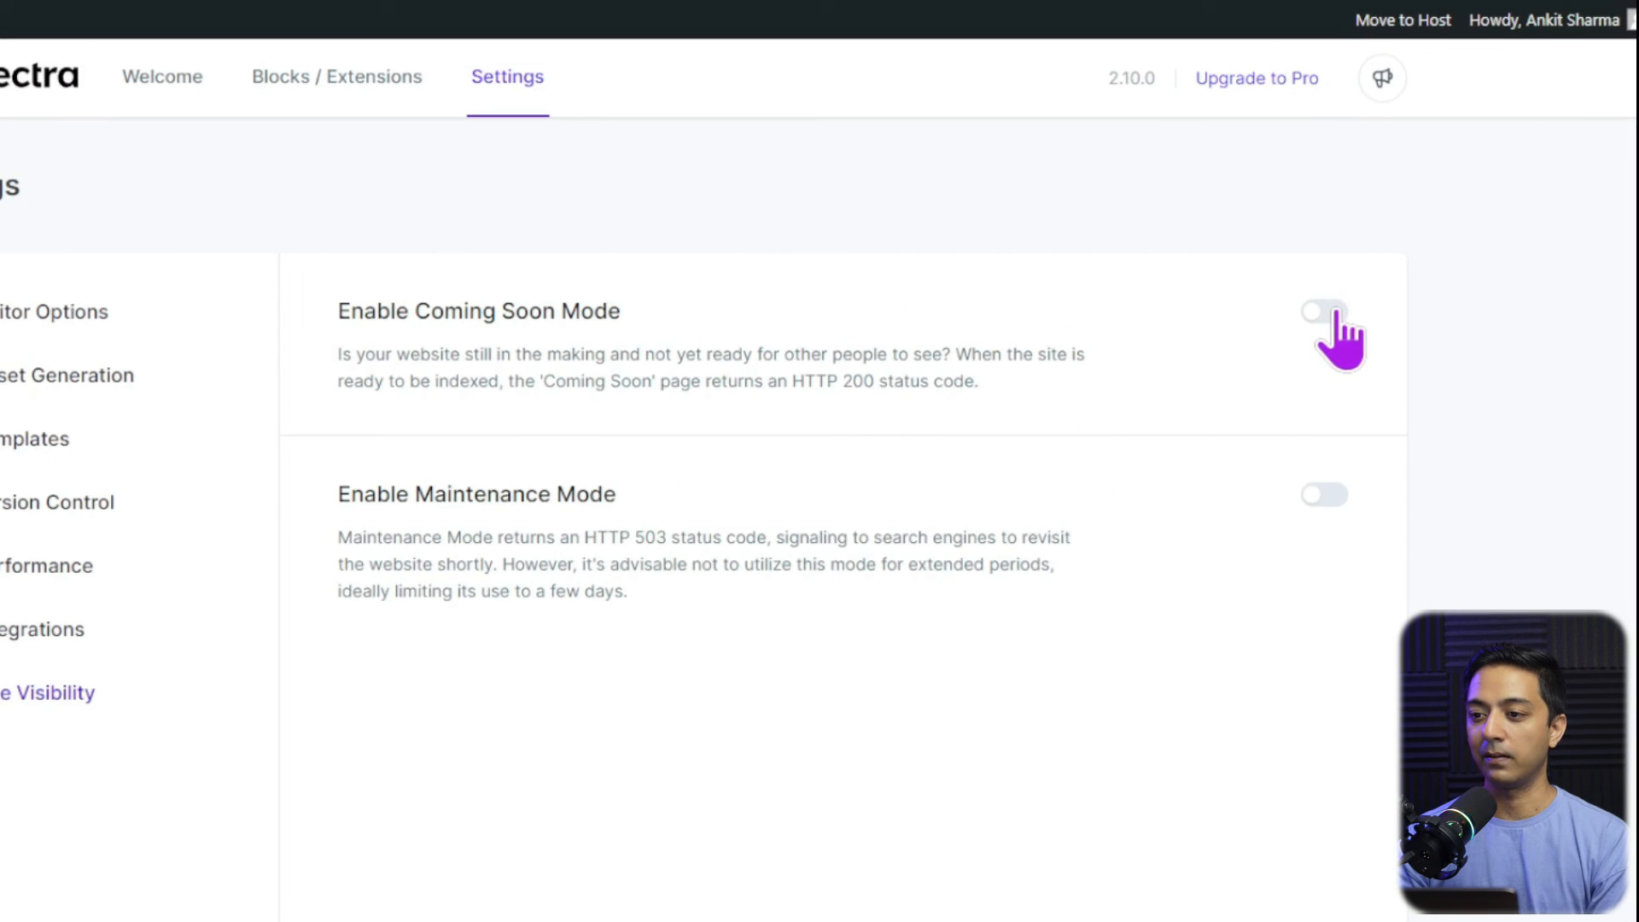
# - Enable Spectra's Coming Soon Mode and choose the Coming Soon page as its page
pyautogui.click(1324, 311)
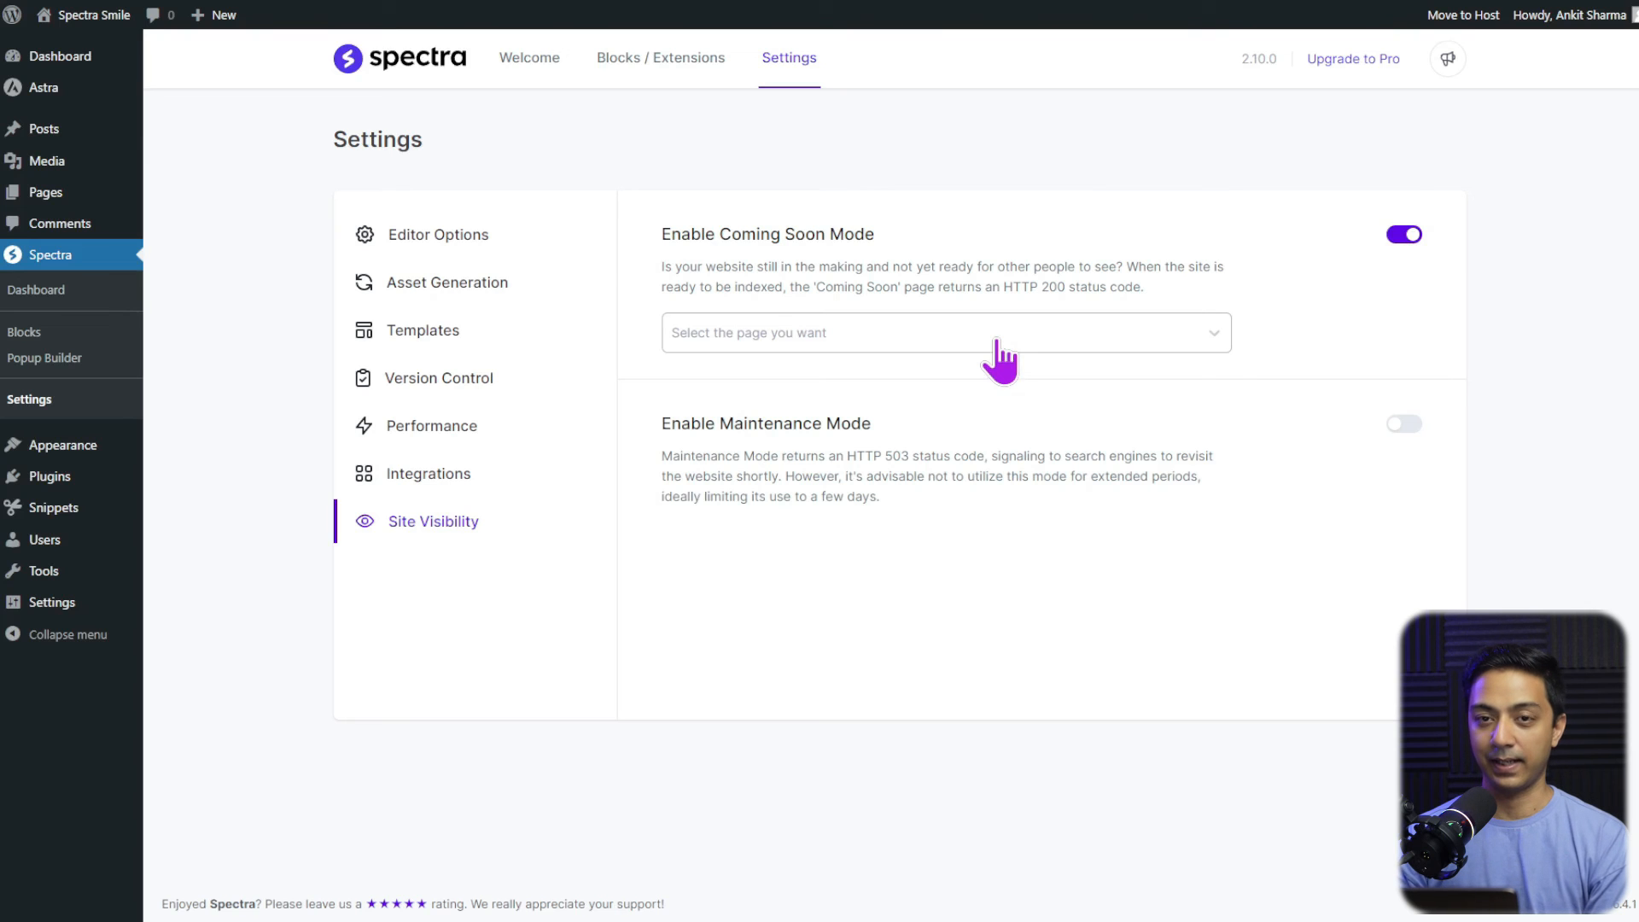
pyautogui.click(944, 332)
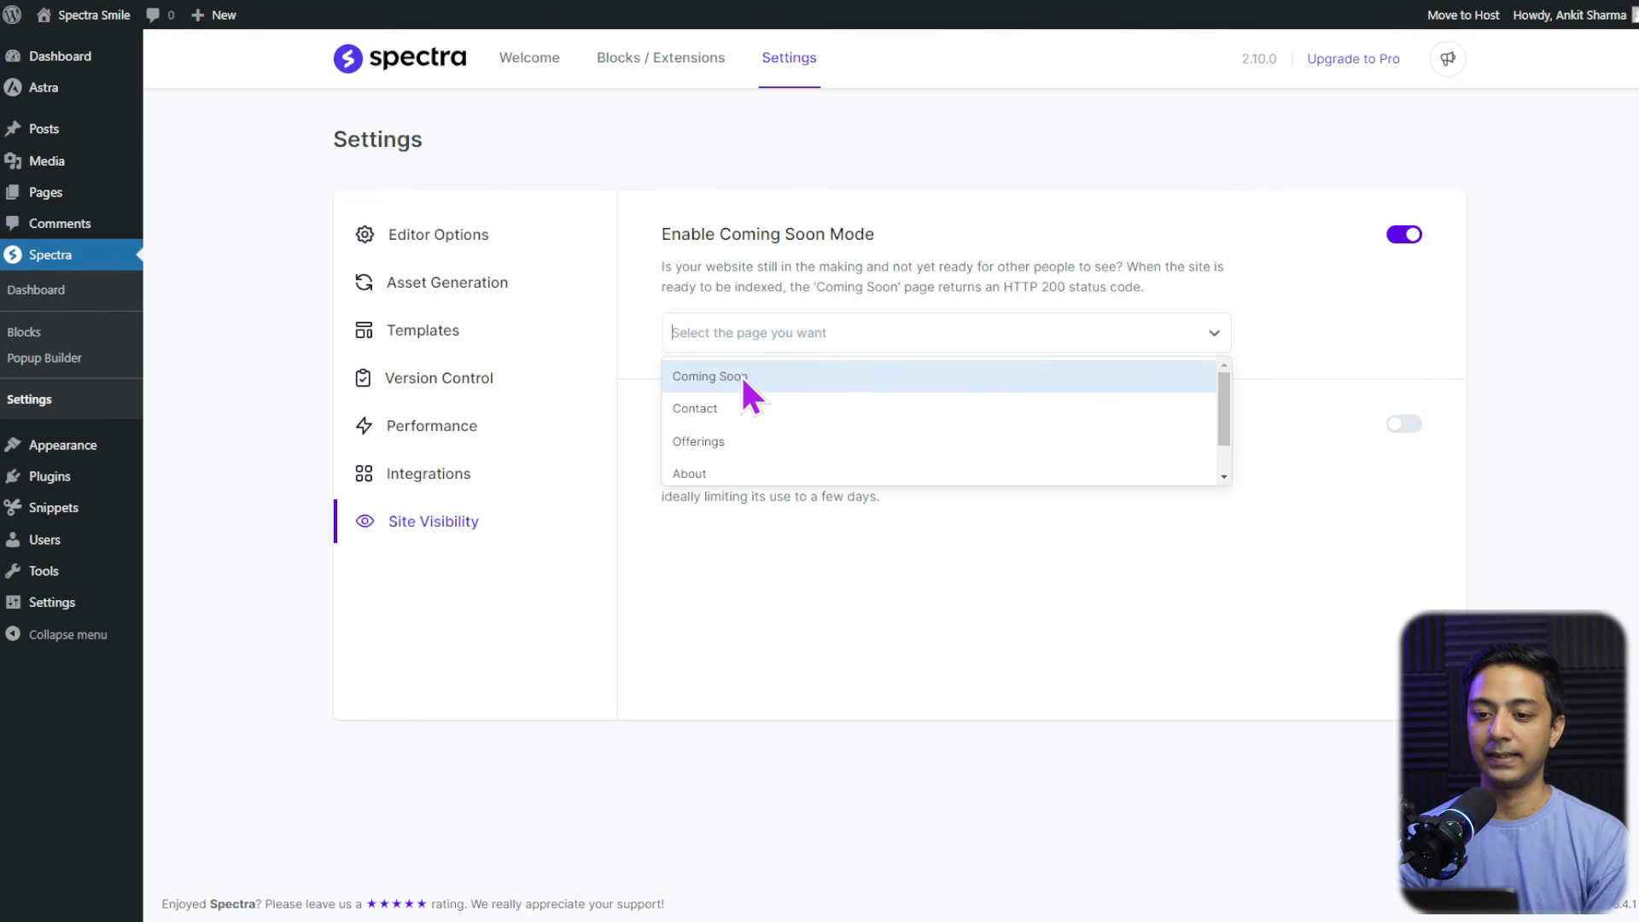
pyautogui.click(709, 376)
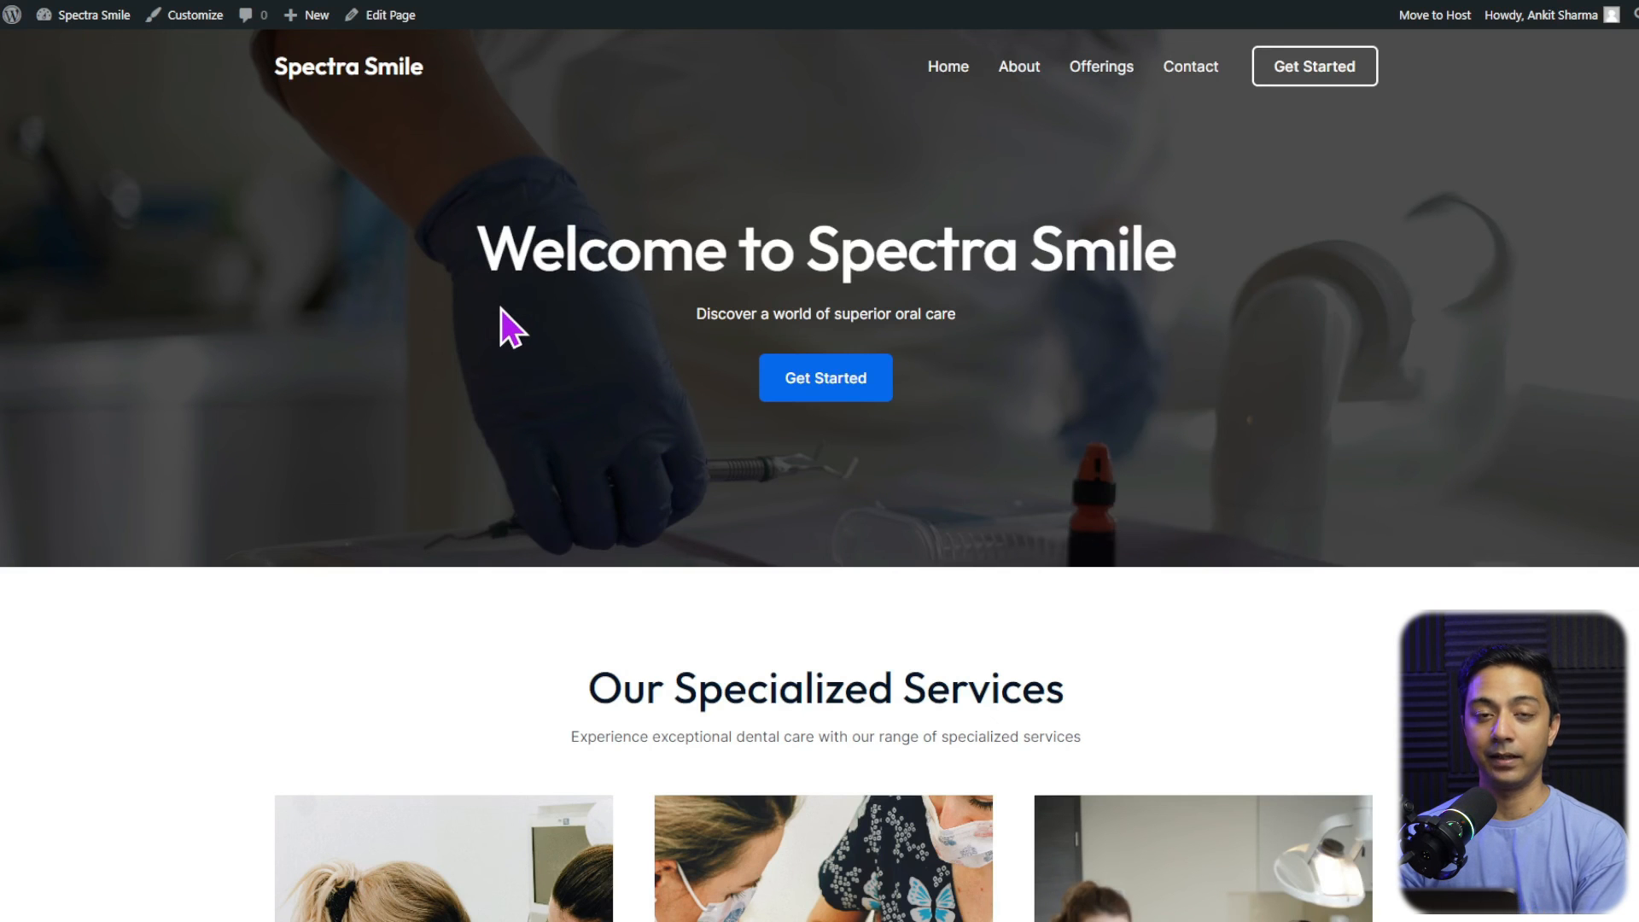
pyautogui.moveTo(288, 118)
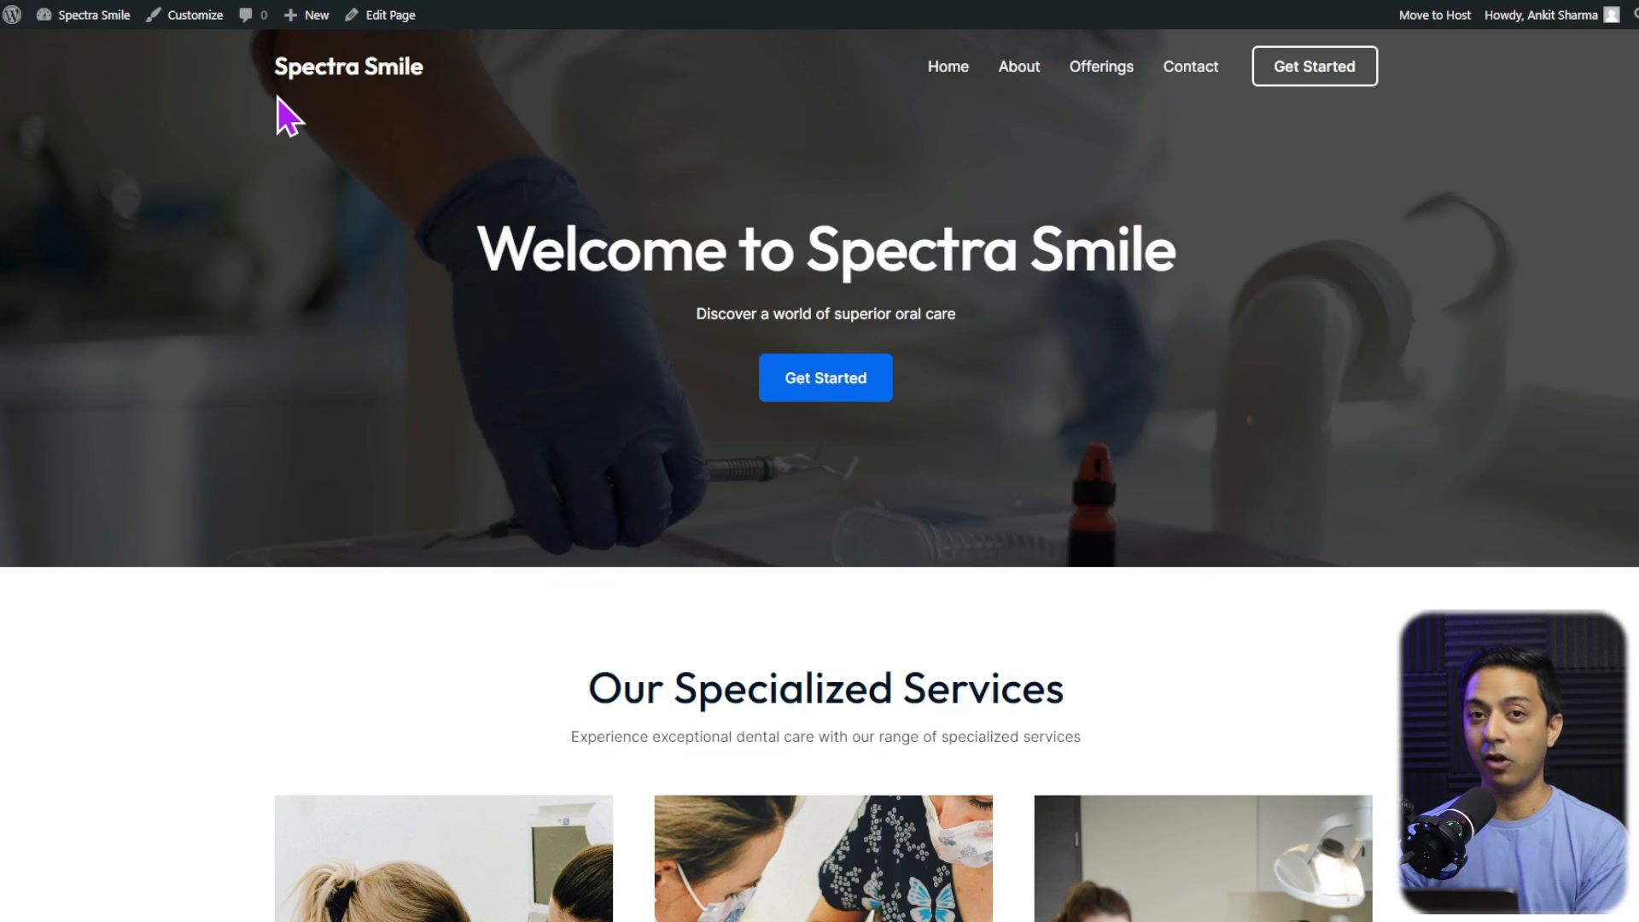
pyautogui.moveTo(1348, 382)
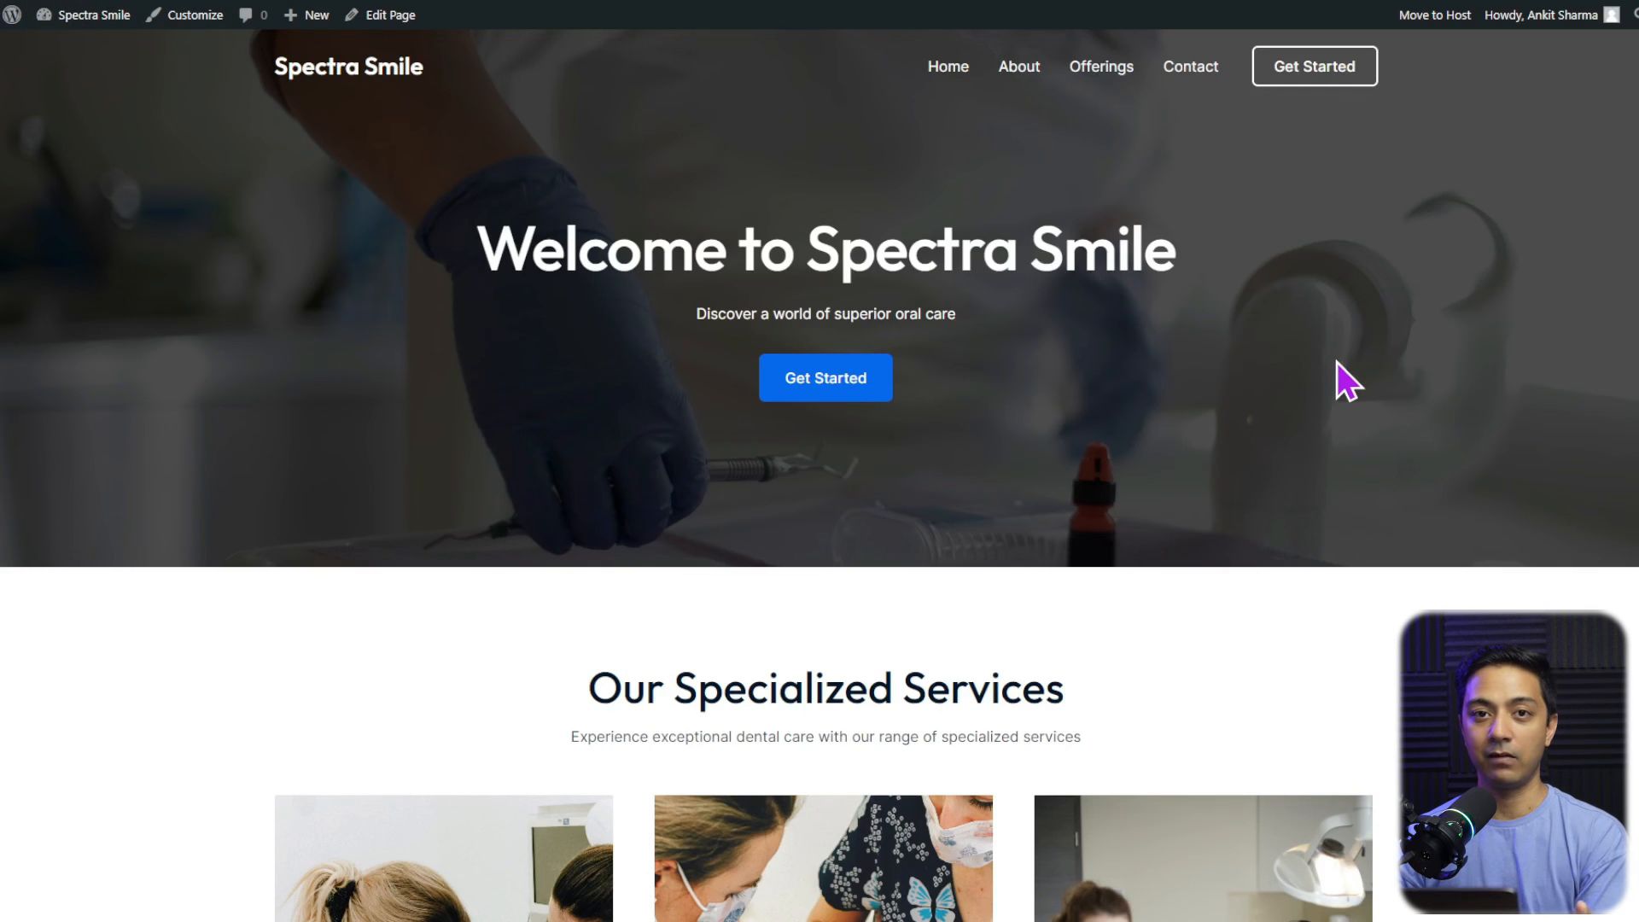
# - Scroll the live Spectra Smile home page down to the Endodontics, Orthodontics and Implants sections
pyautogui.scroll(-3)
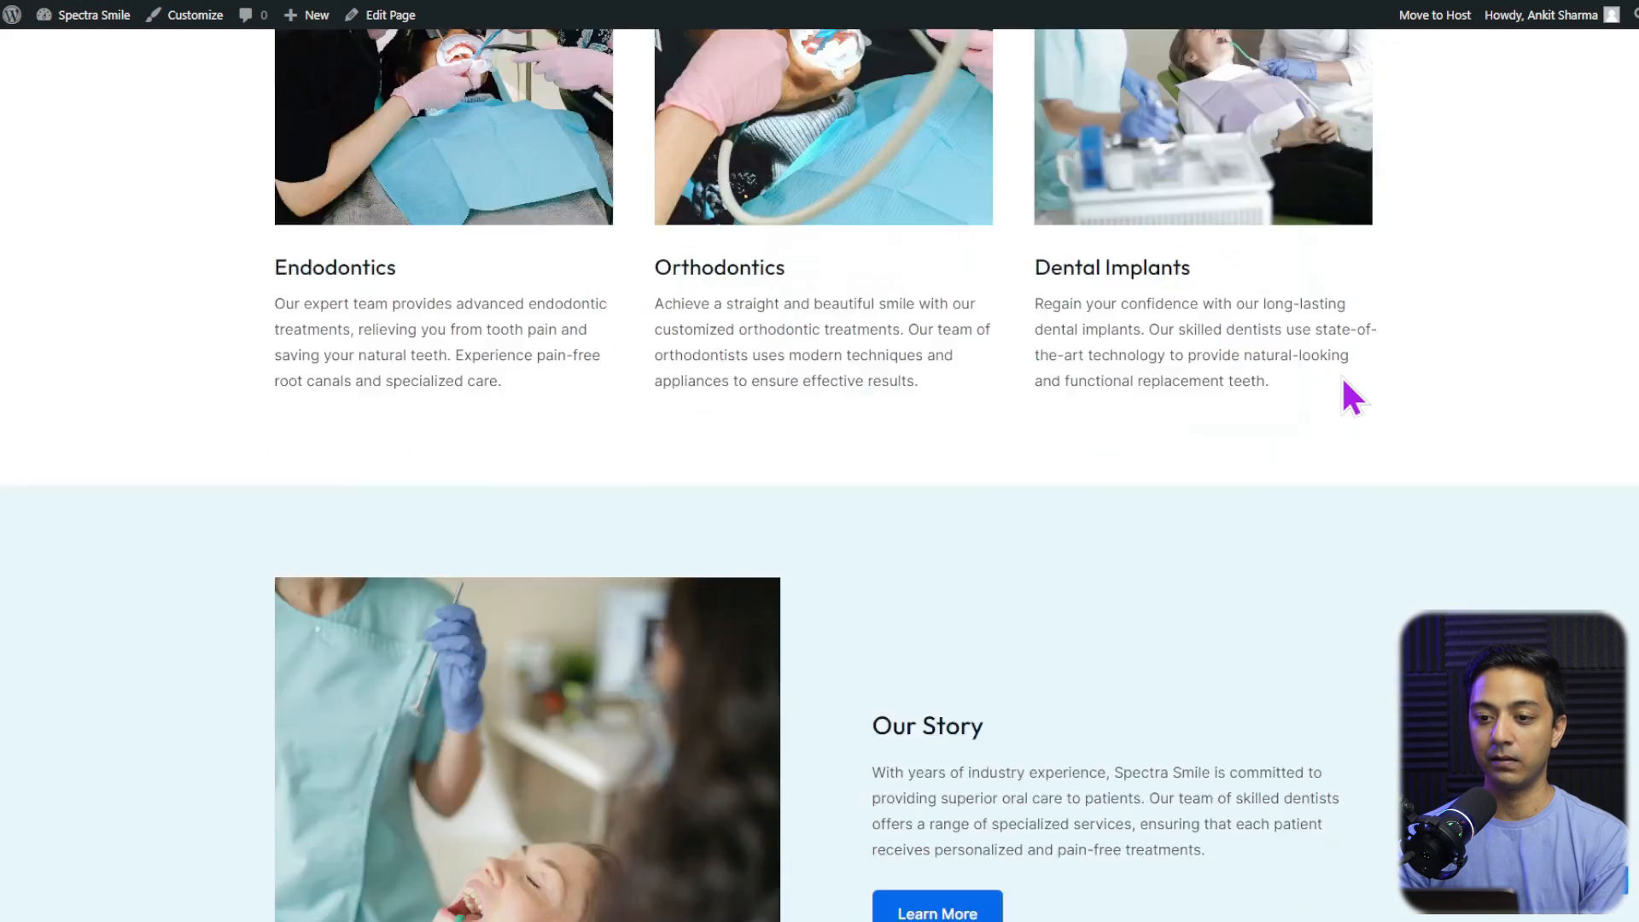